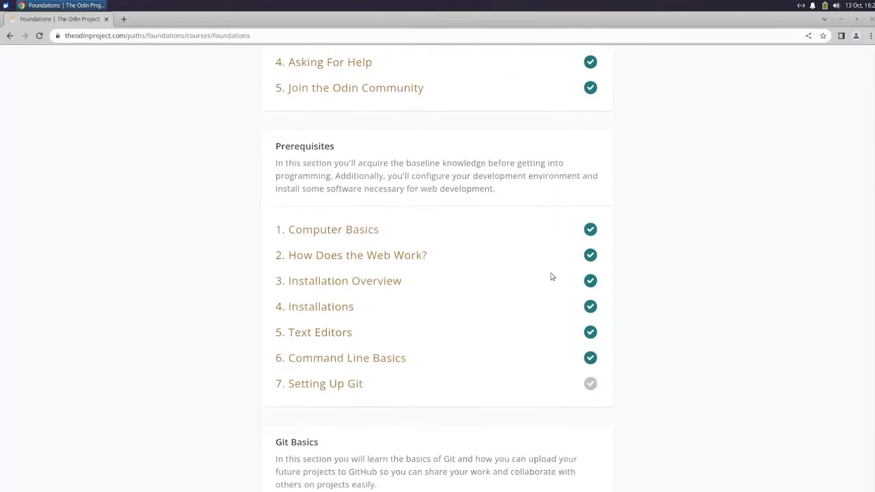
# - Open the '7. Setting Up Git' lesson and expand Step 1's Linux installation instructions
pyautogui.scroll(-3)
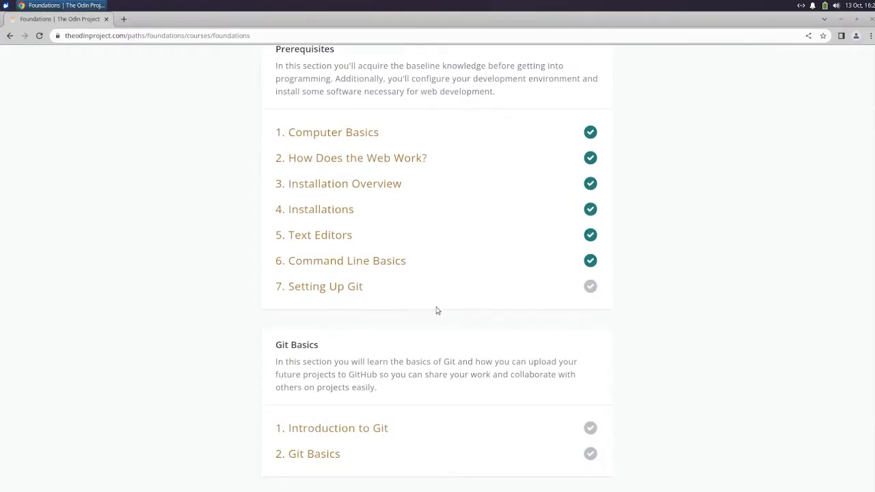
pyautogui.click(325, 285)
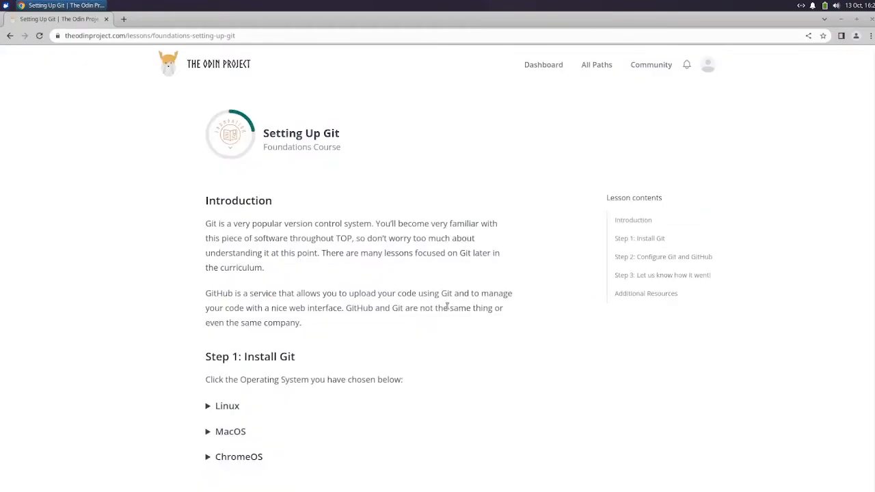
pyautogui.scroll(-3)
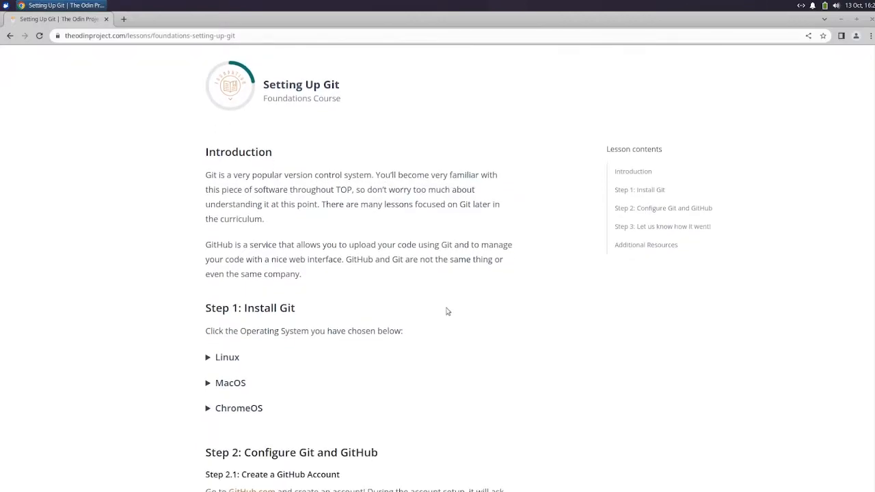
pyautogui.moveTo(445, 291)
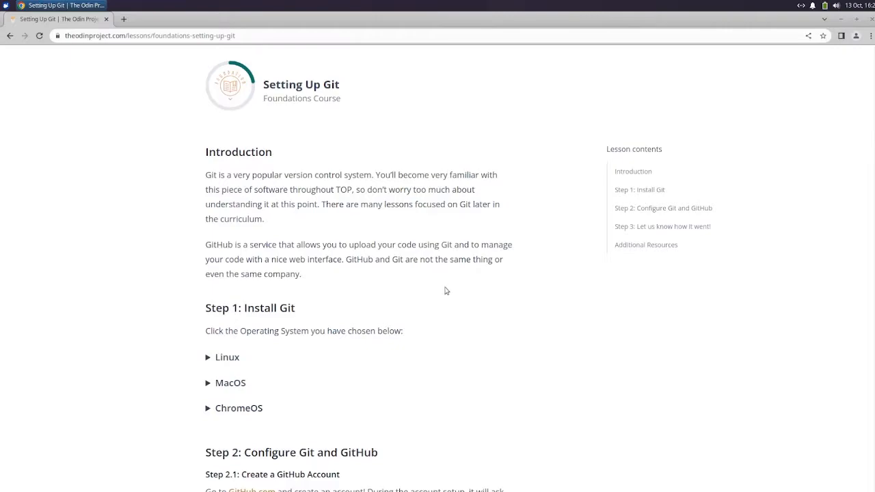
pyautogui.scroll(-3)
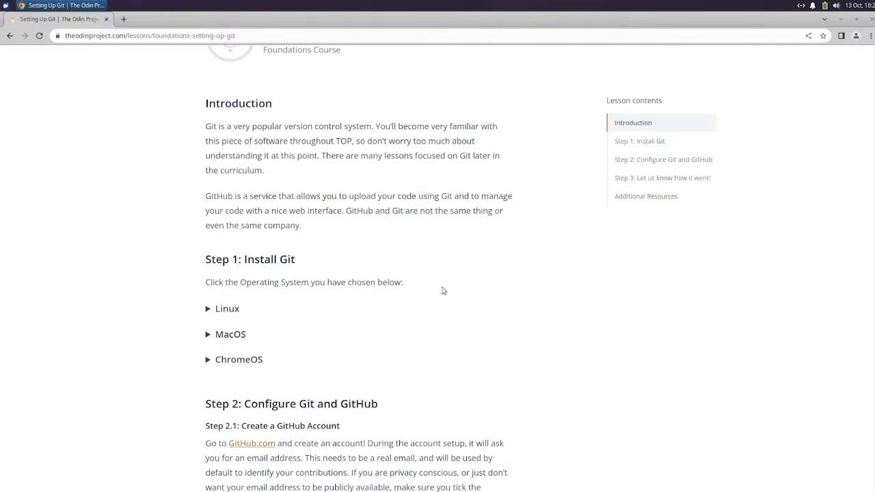
pyautogui.scroll(-3)
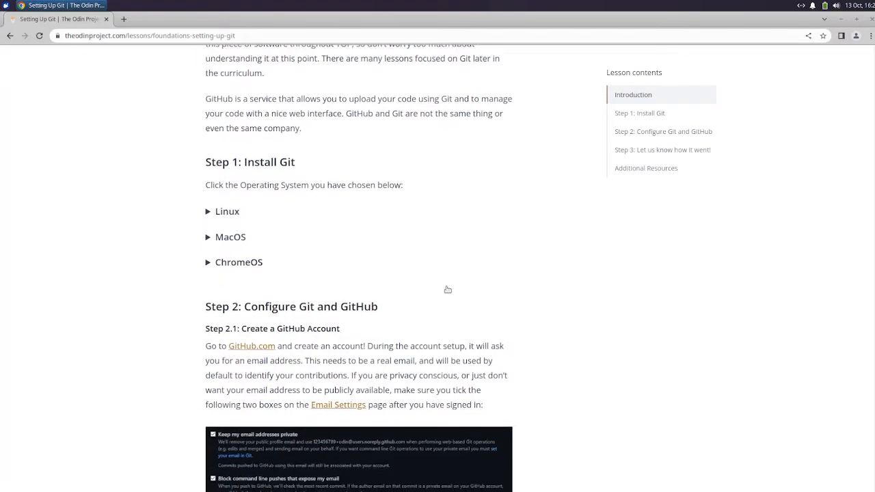
pyautogui.moveTo(447, 288)
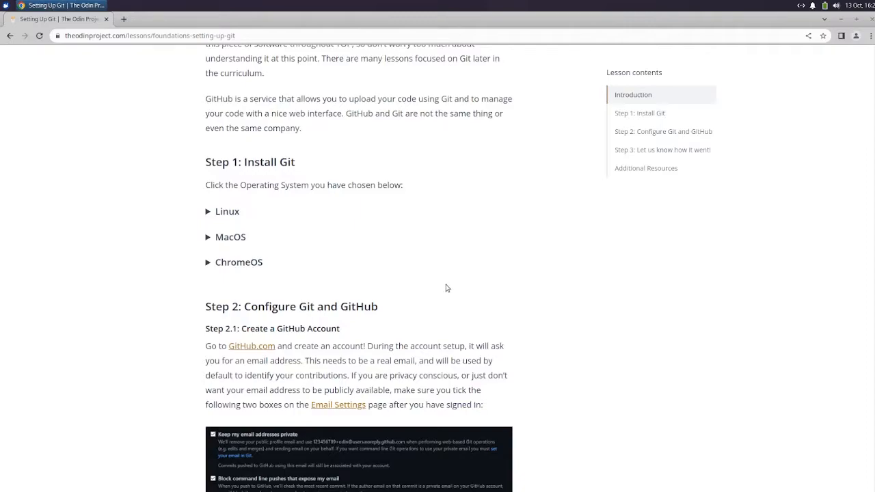
pyautogui.scroll(-3)
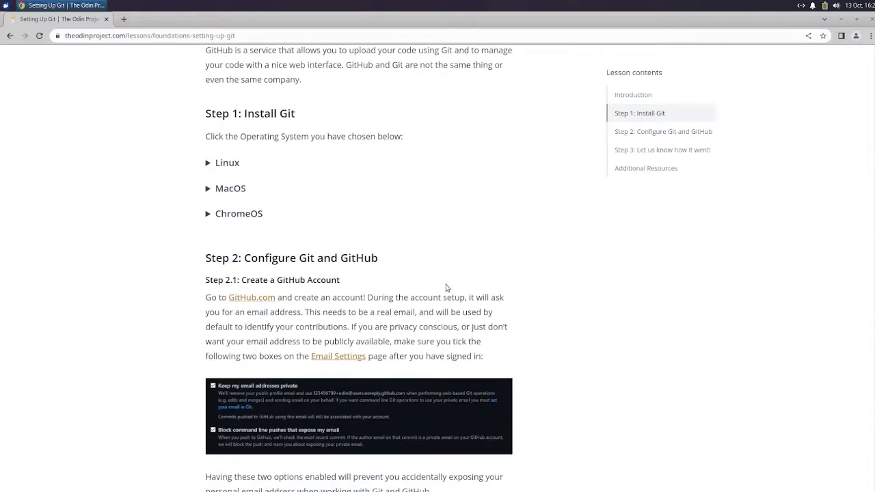
pyautogui.moveTo(351, 272)
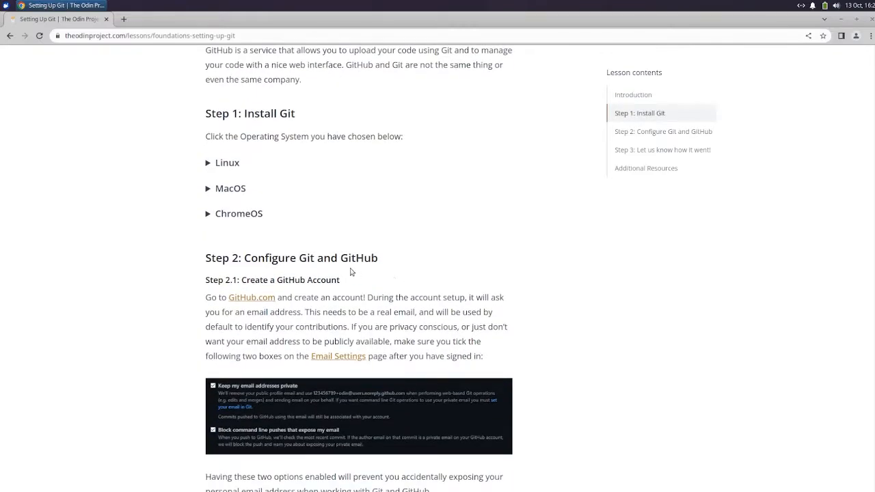
pyautogui.click(227, 163)
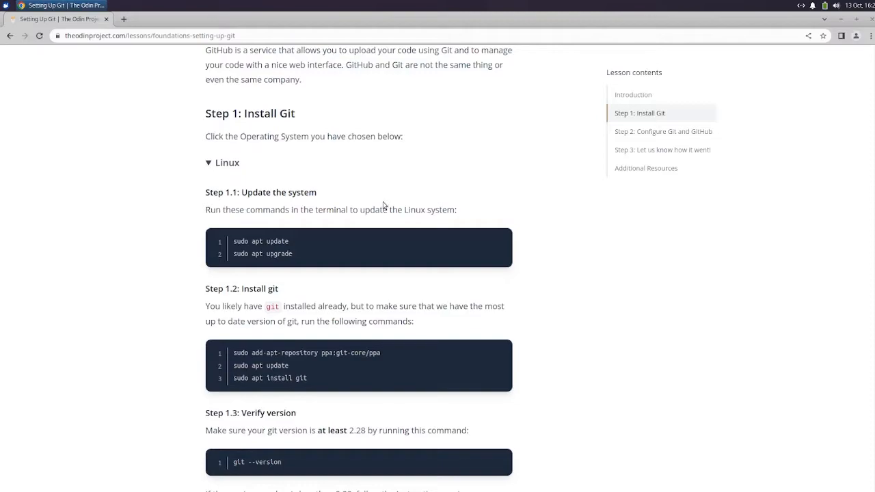
pyautogui.scroll(-3)
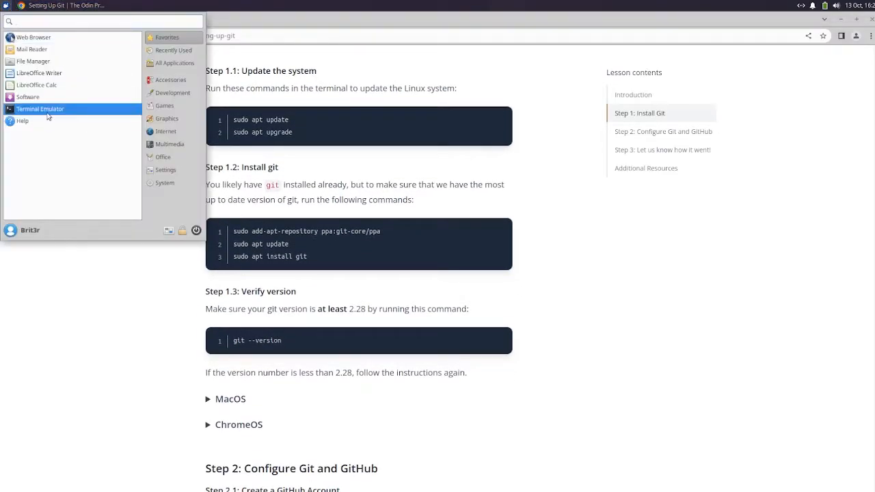
# - In a new terminal, run 'sudo apt update' and 'sudo apt upgrade', confirming with y
pyautogui.click(40, 109)
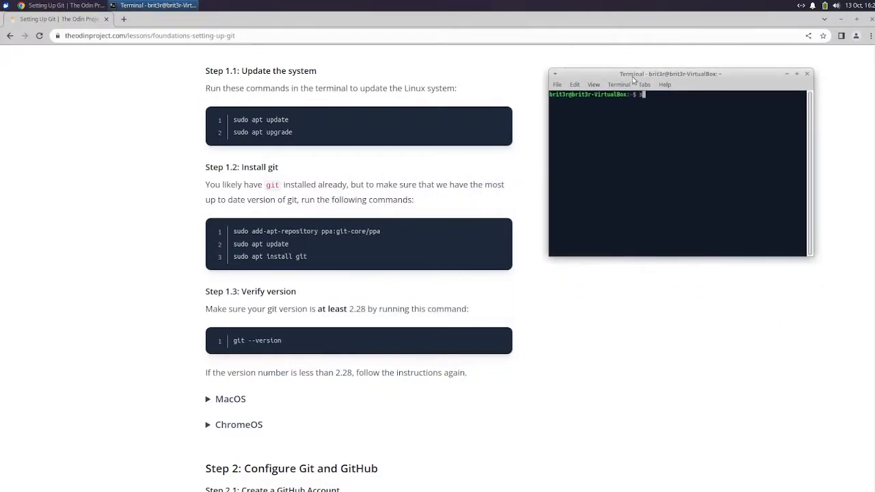
pyautogui.write('sudo apt update')
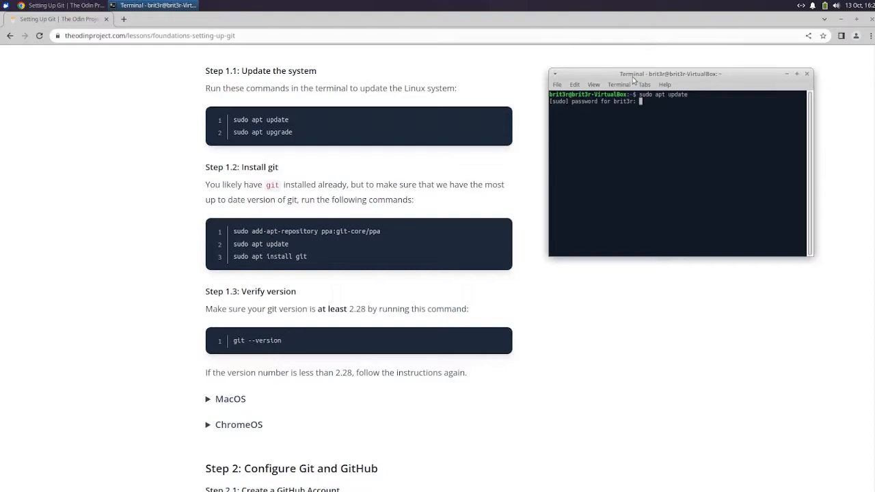
pyautogui.press('Return')
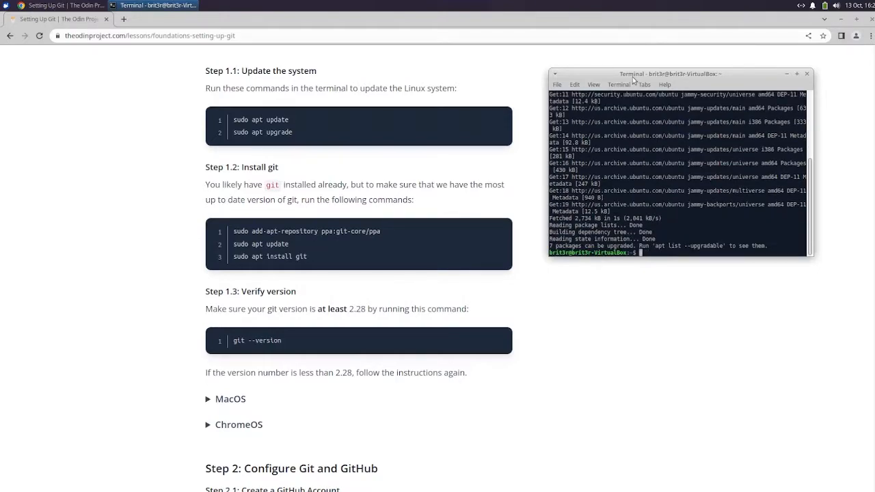
pyautogui.write('sudo apt upgrade')
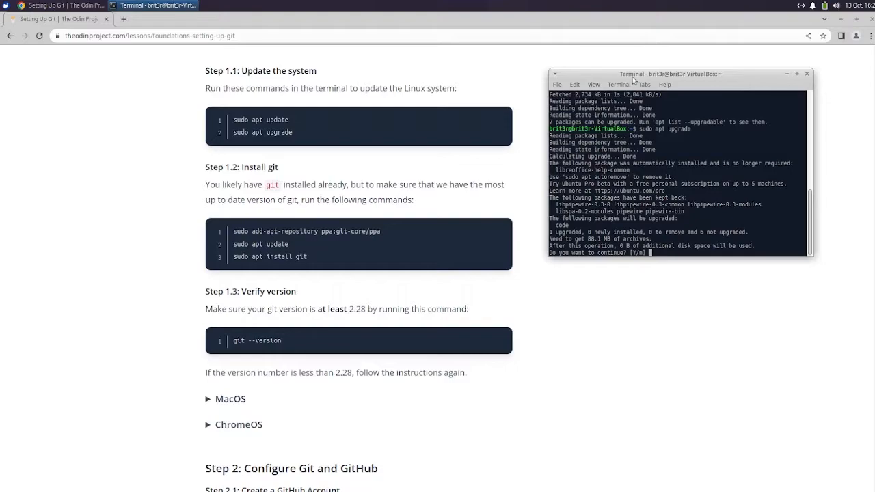
pyautogui.write('y')
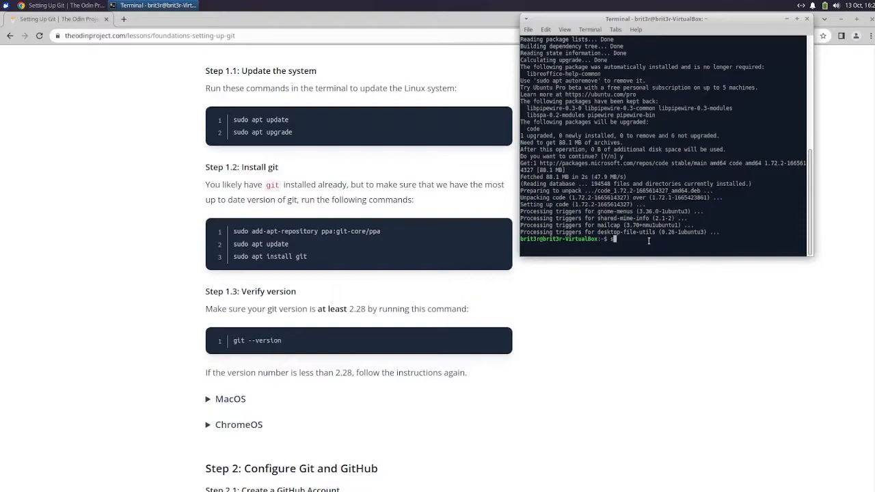
# - Run 'sudo add-apt-repository ppa:git-core/ppa' to add the git-core repository
pyautogui.write('sudo add-apt')
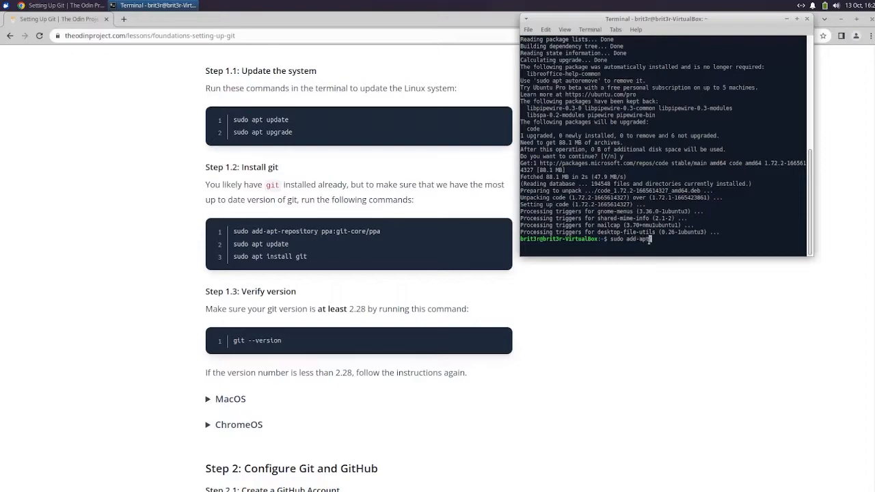
pyautogui.write('repository')
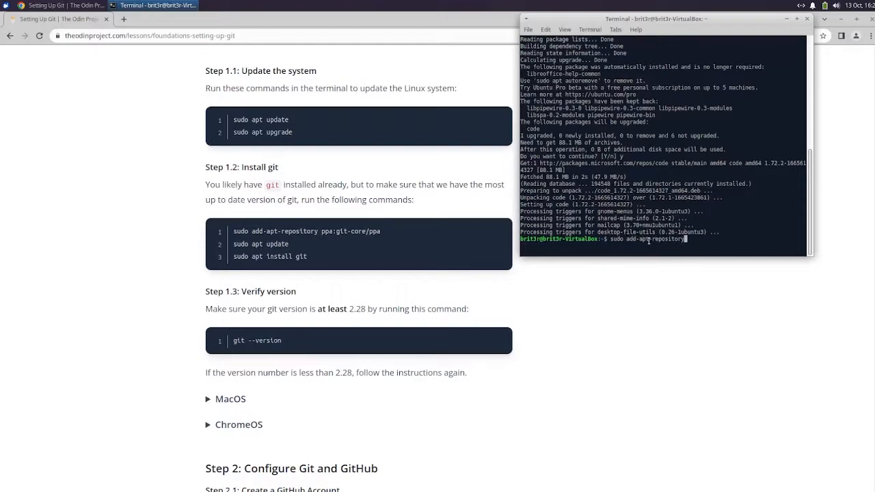
pyautogui.write('ppa:git')
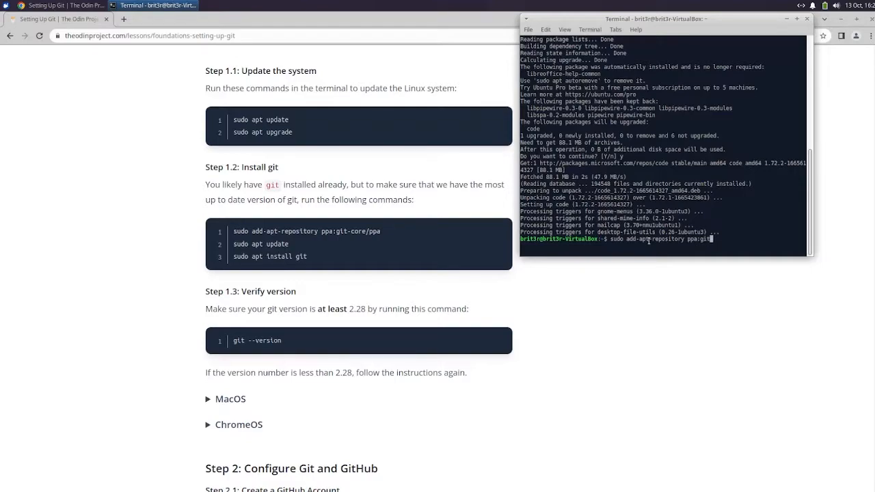
pyautogui.write('-core')
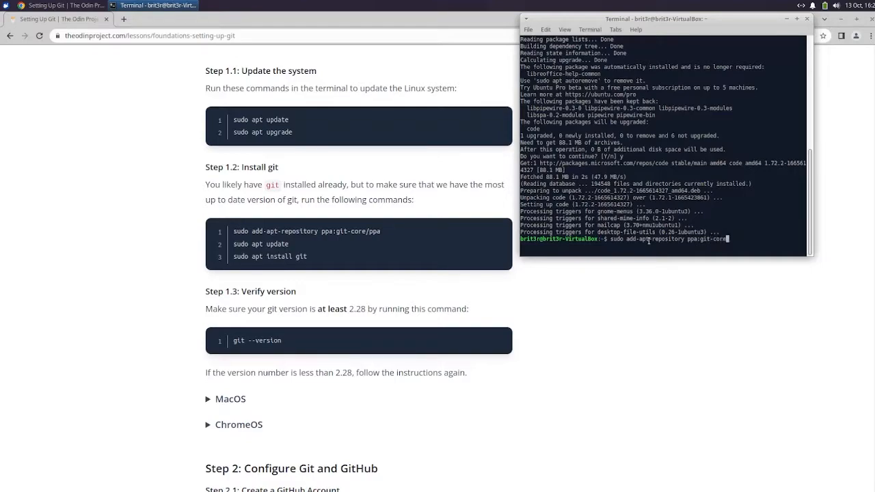
pyautogui.write('/ppa')
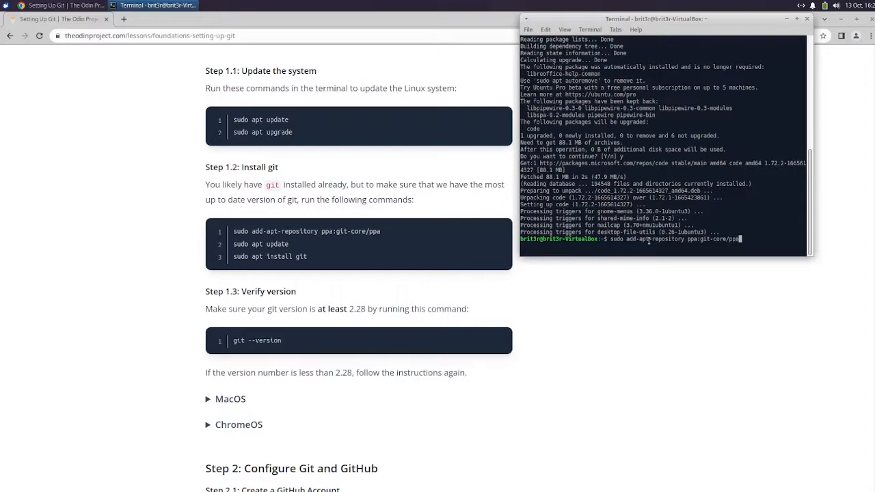
pyautogui.press('Return')
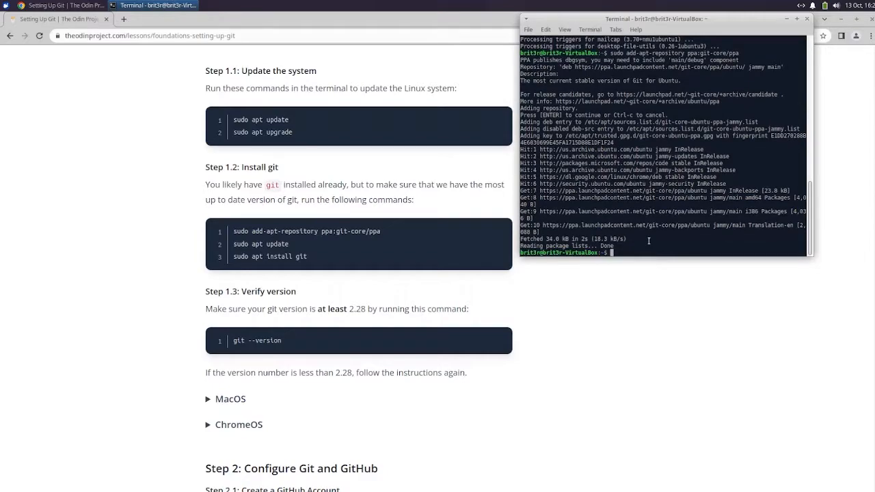
# - Run 'sudo apt update' and 'sudo apt install git', confirming the install with y
pyautogui.write('sudo')
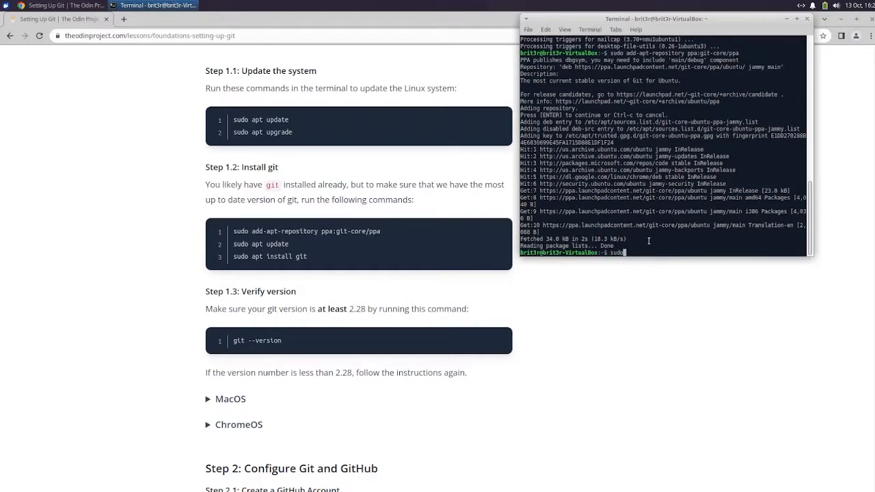
pyautogui.write('sudo apt update')
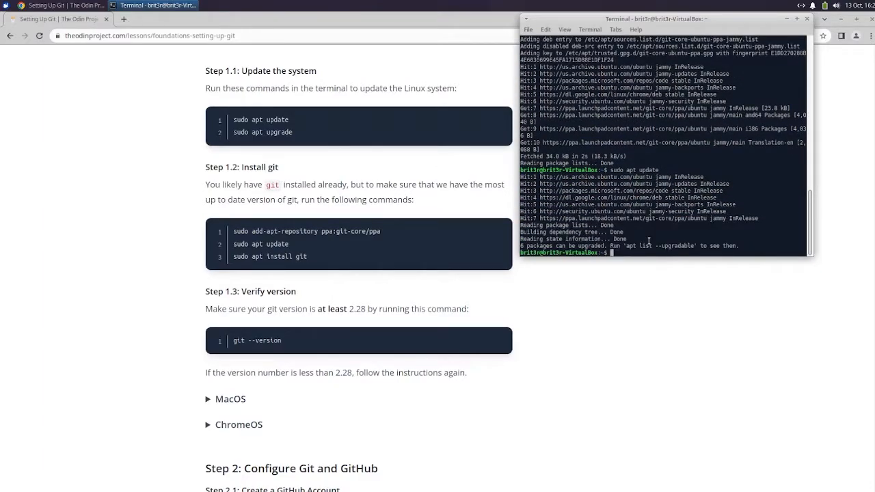
pyautogui.write('sudo apt')
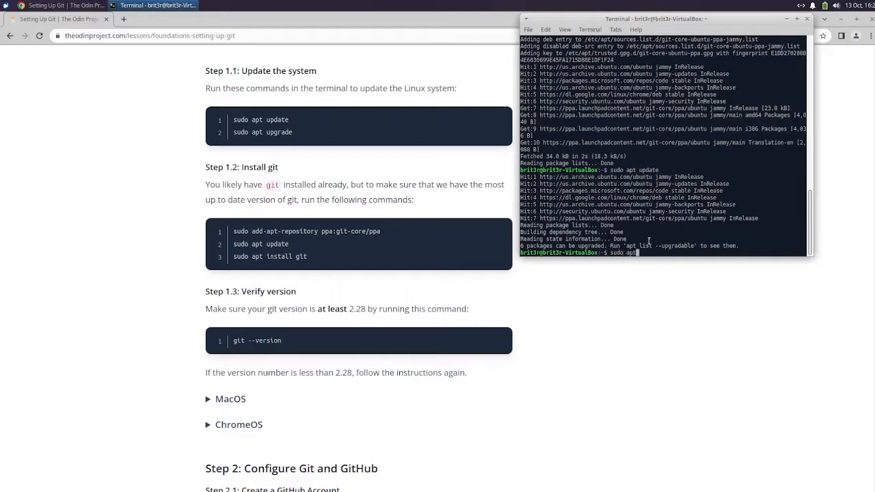
pyautogui.write('install g')
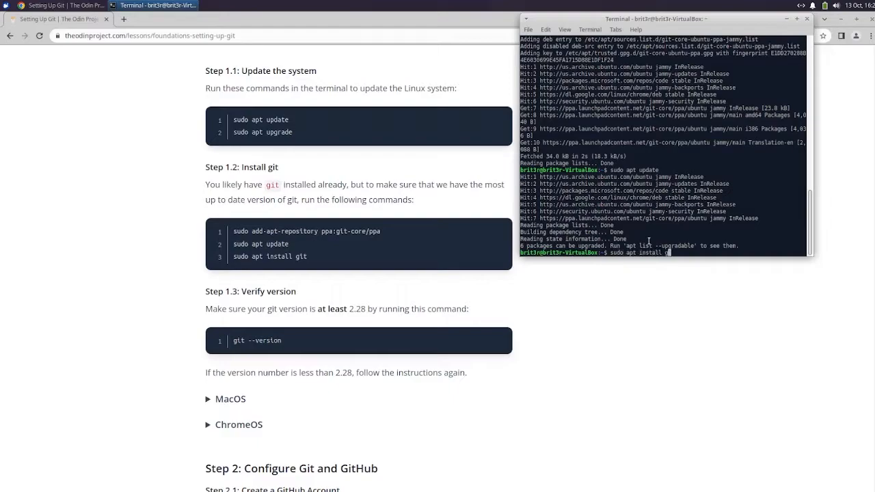
pyautogui.press('Return')
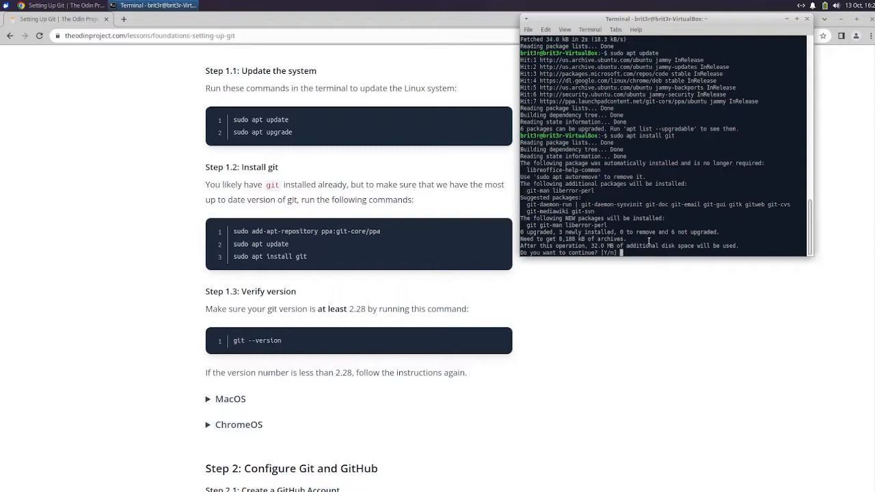
pyautogui.write('y')
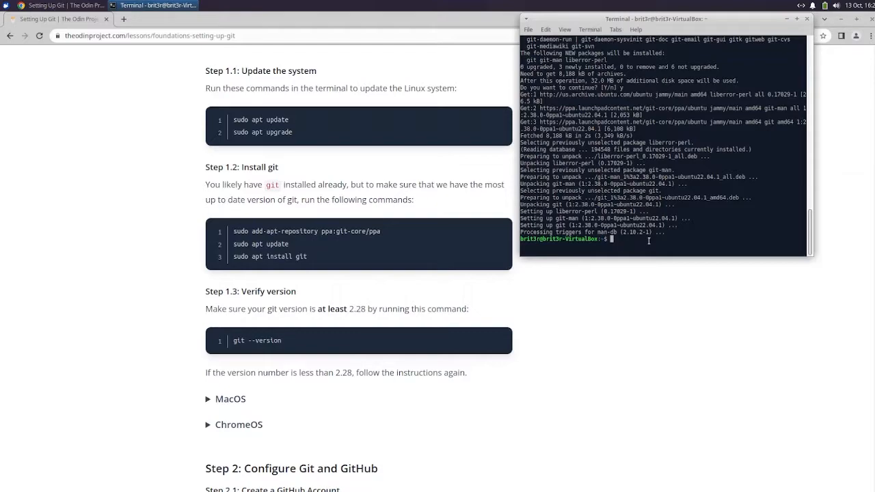
pyautogui.write('git')
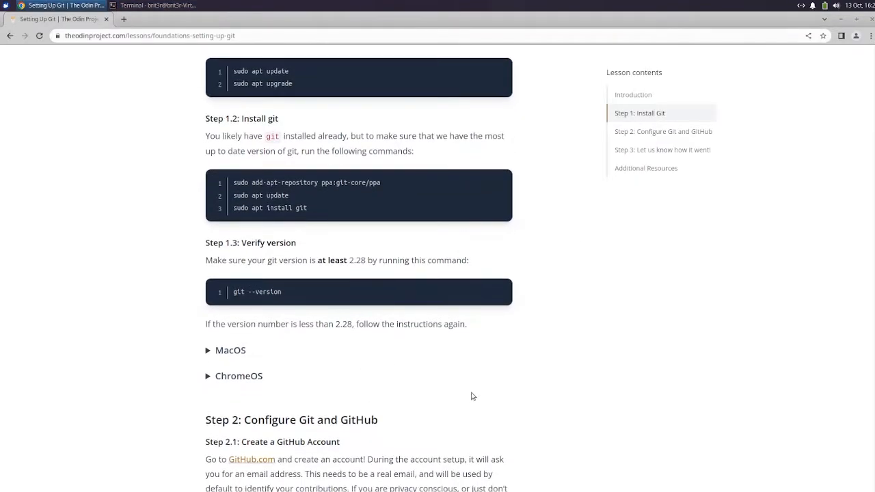
# - Scroll the lesson from Step 2.1 down to Step 2.2's git config command blocks
pyautogui.scroll(-3)
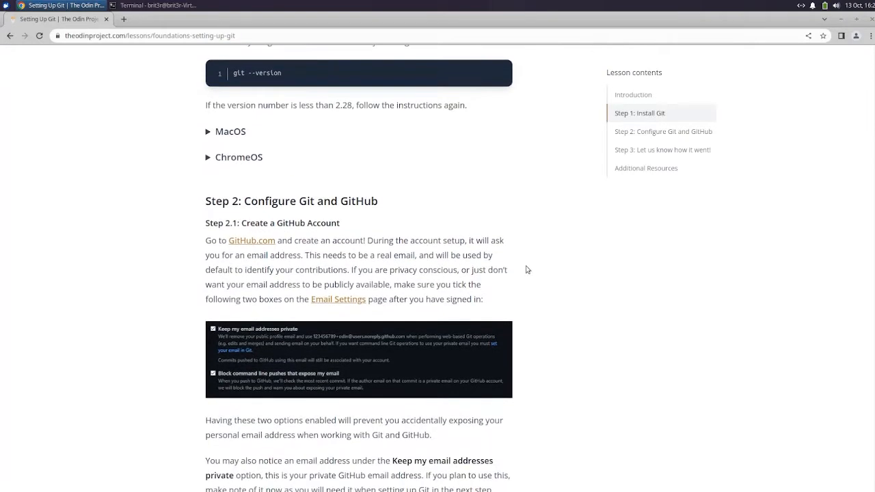
pyautogui.scroll(-3)
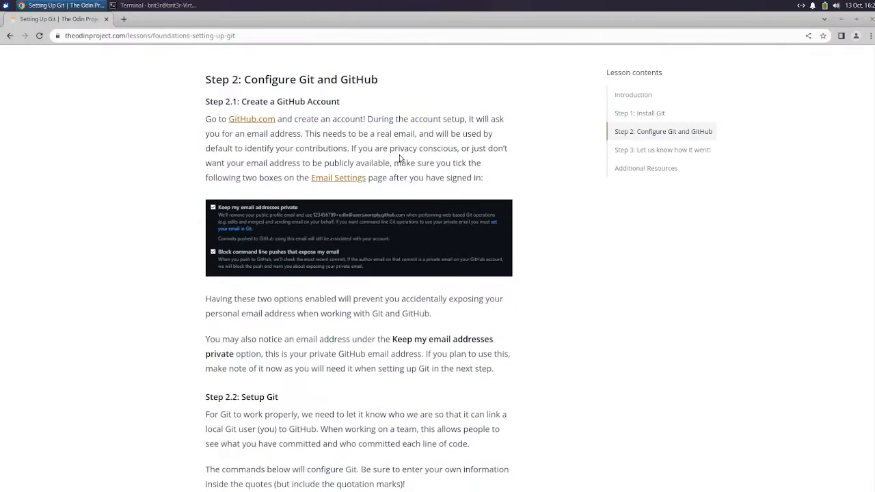
pyautogui.moveTo(533, 190)
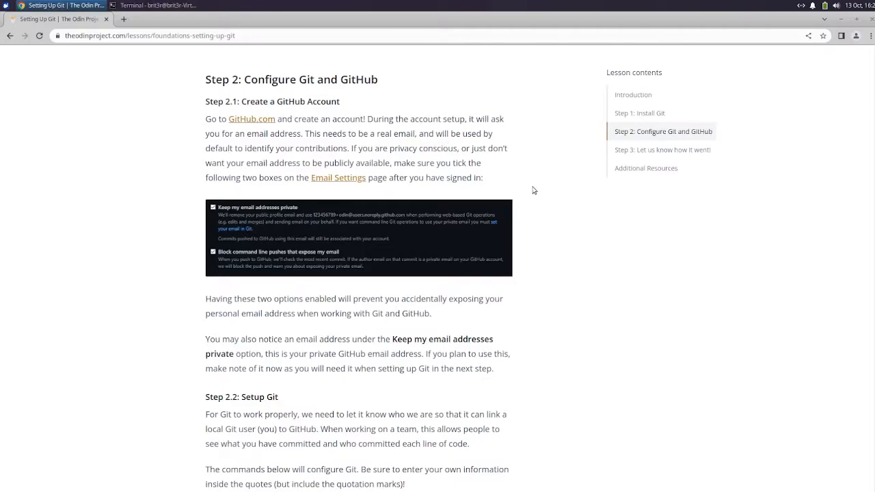
pyautogui.moveTo(527, 164)
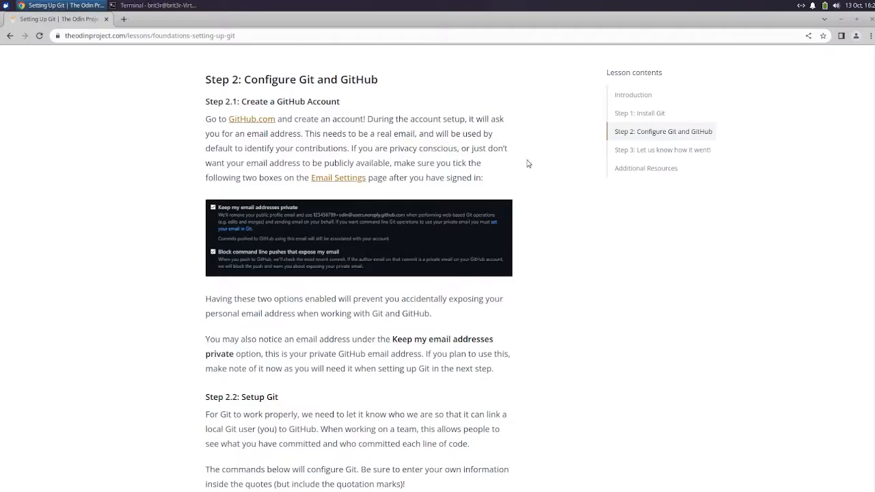
pyautogui.moveTo(840, 174)
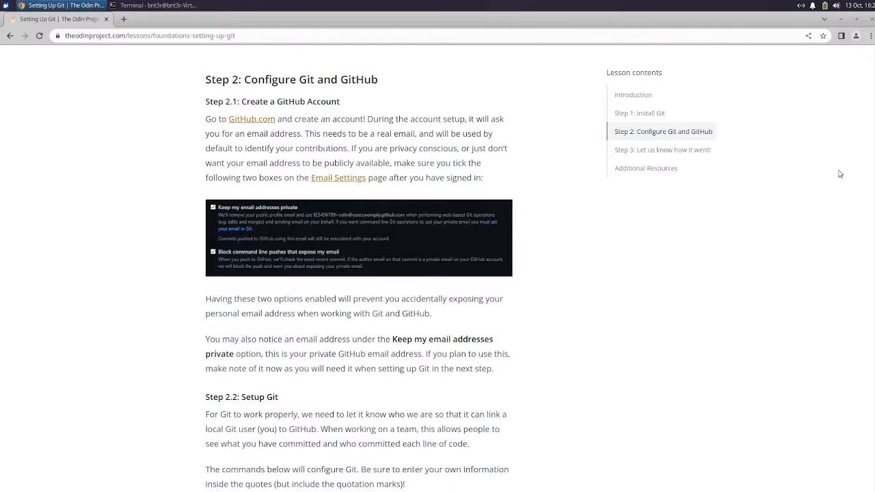
pyautogui.moveTo(836, 143)
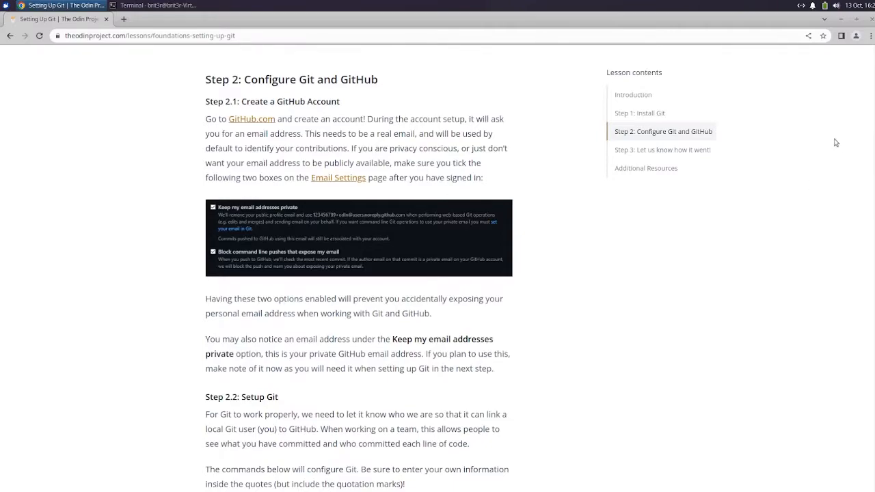
pyautogui.scroll(-3)
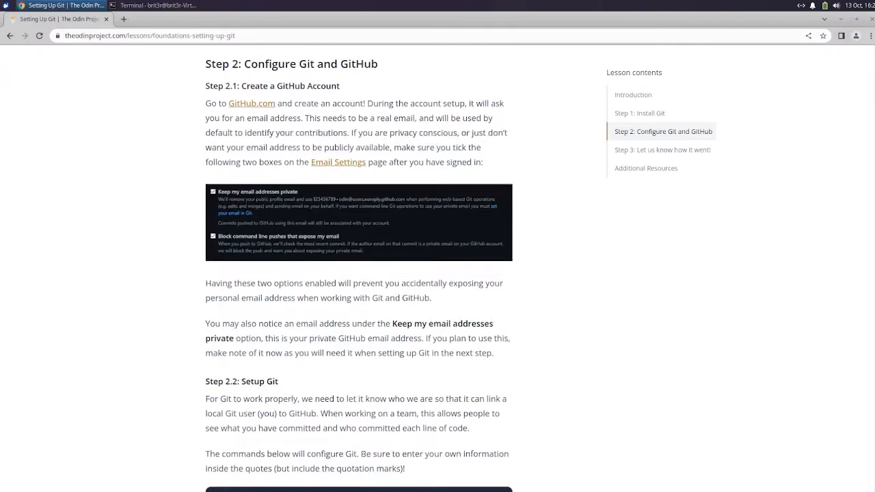
pyautogui.scroll(-3)
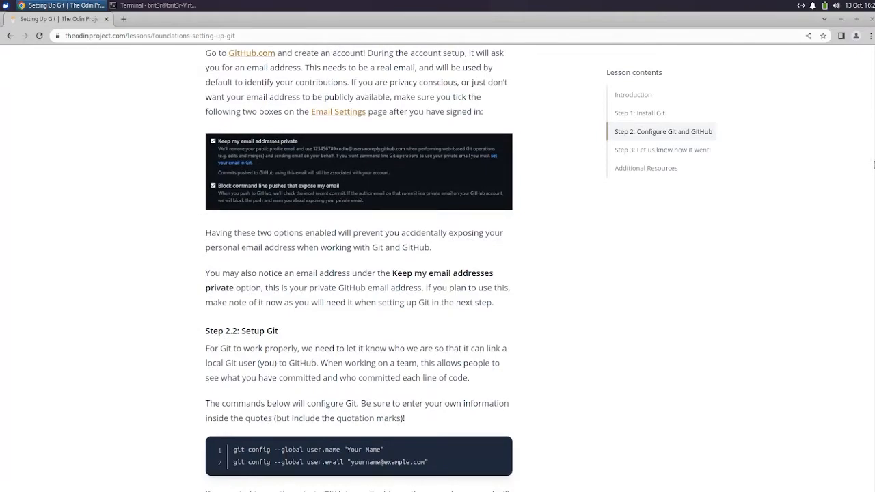
pyautogui.moveTo(725, 233)
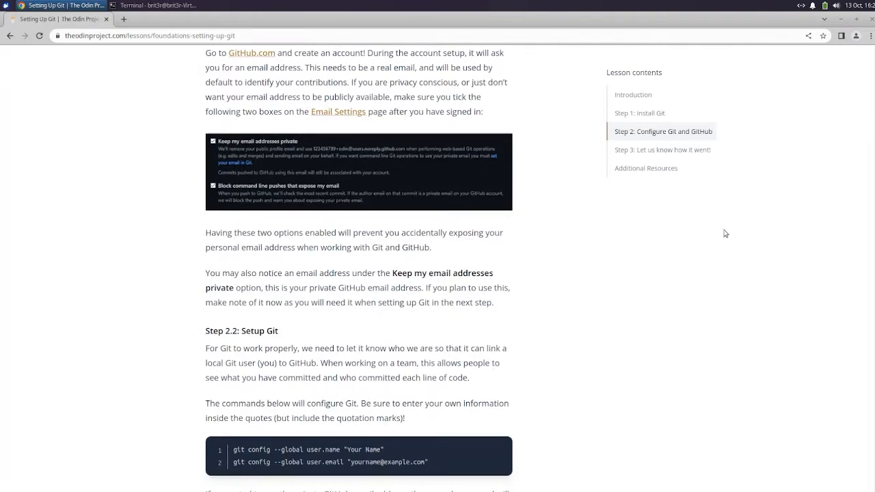
pyautogui.moveTo(743, 234)
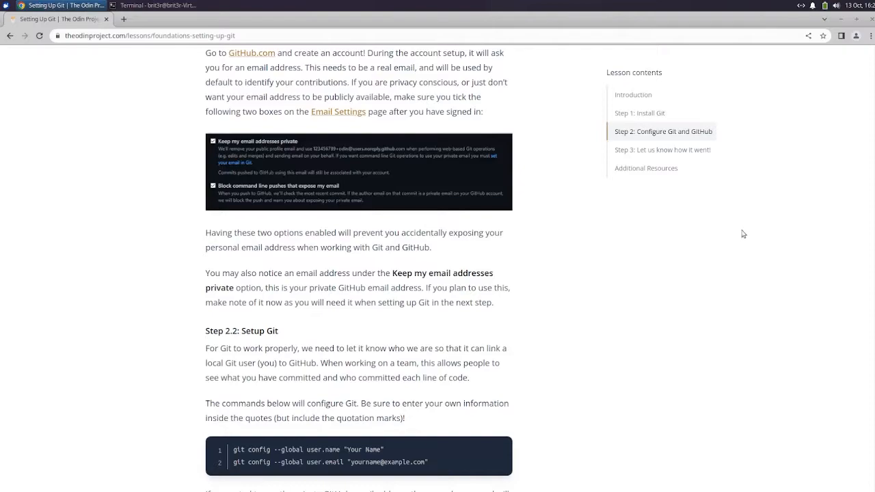
pyautogui.scroll(-3)
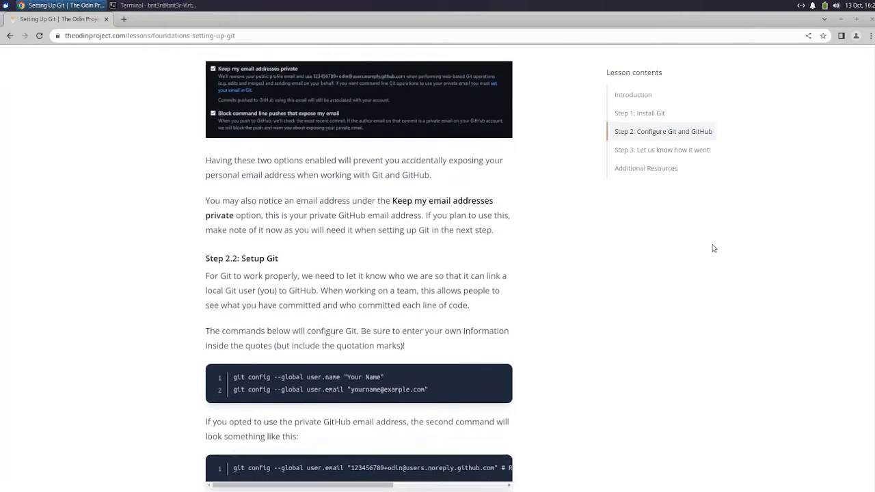
pyautogui.scroll(-3)
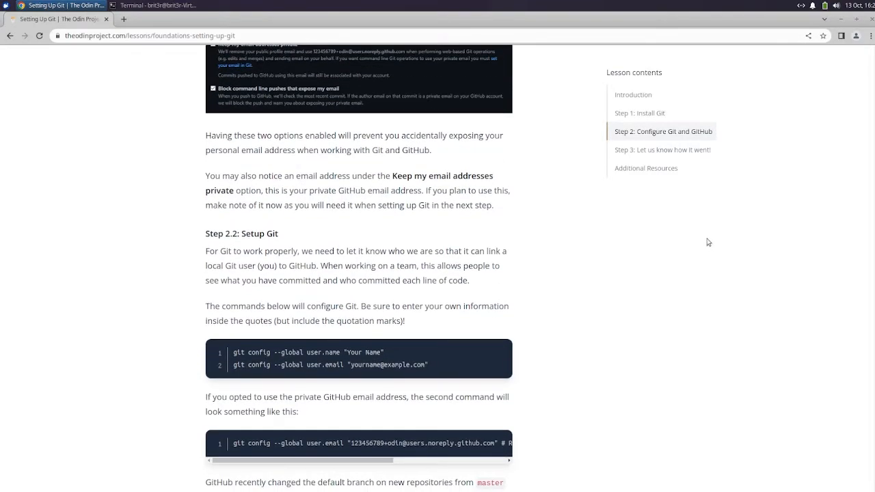
pyautogui.scroll(-3)
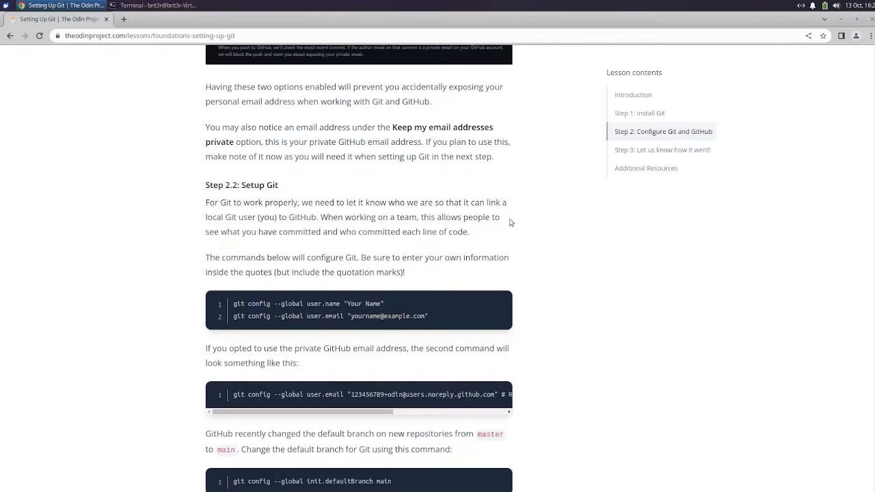
pyautogui.scroll(-3)
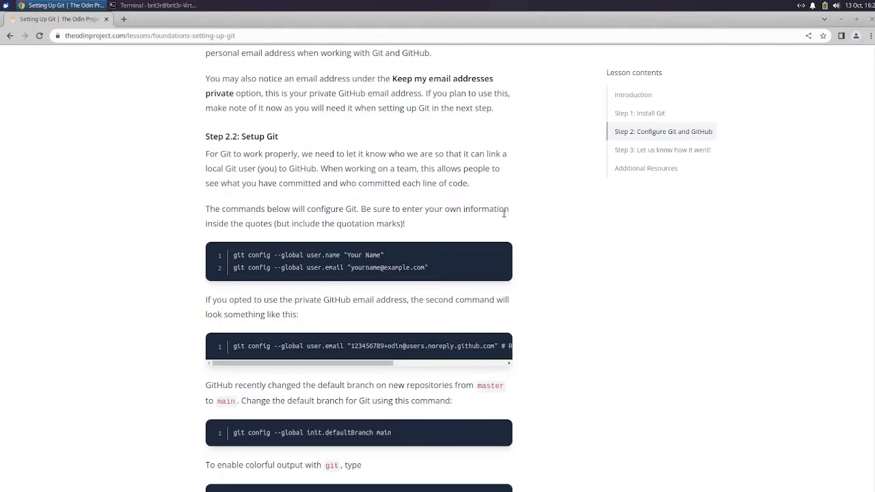
pyautogui.scroll(-3)
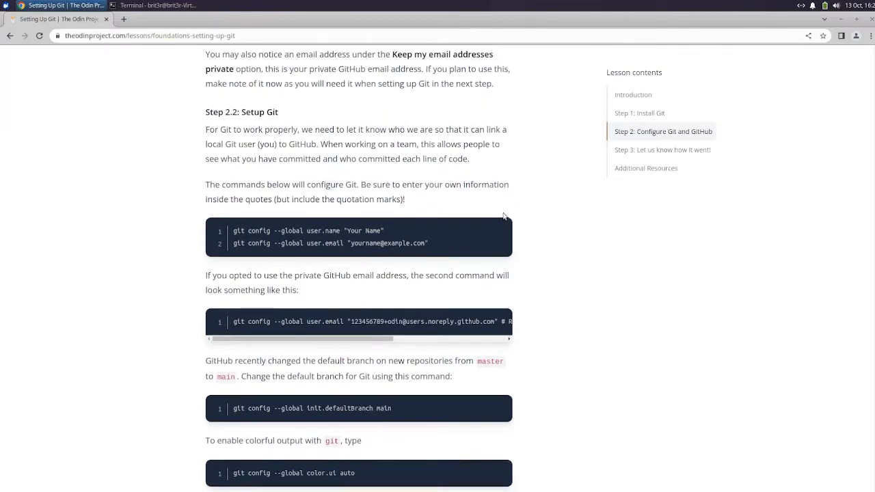
pyautogui.moveTo(469, 203)
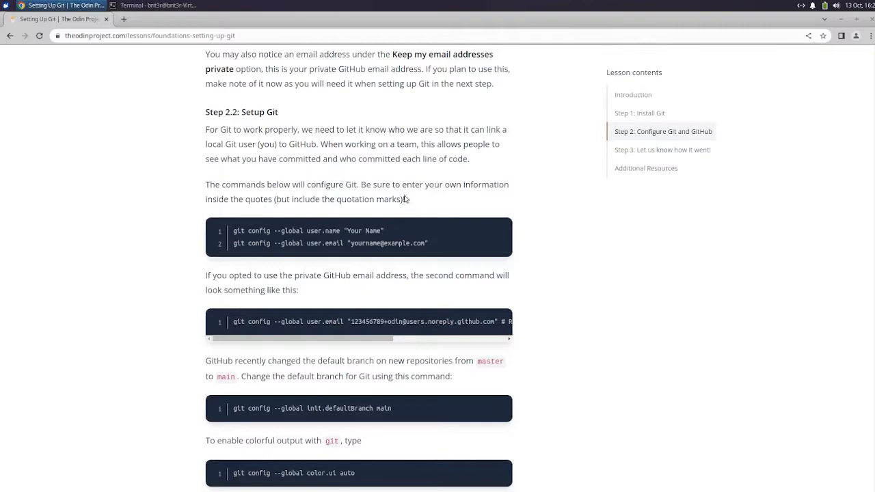
pyautogui.scroll(-3)
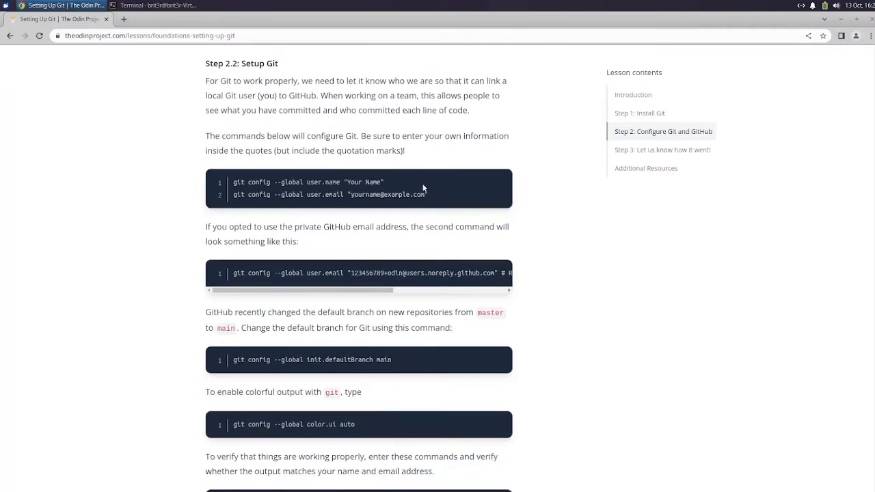
pyautogui.moveTo(417, 187)
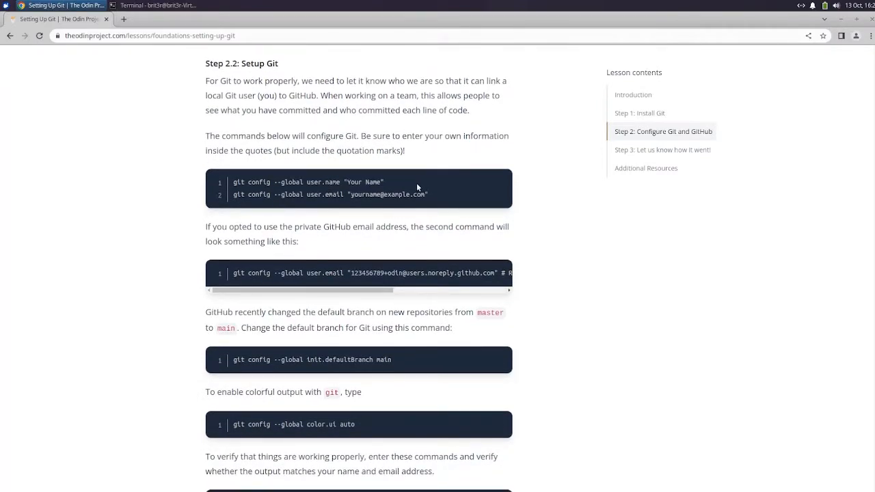
pyautogui.moveTo(367, 155)
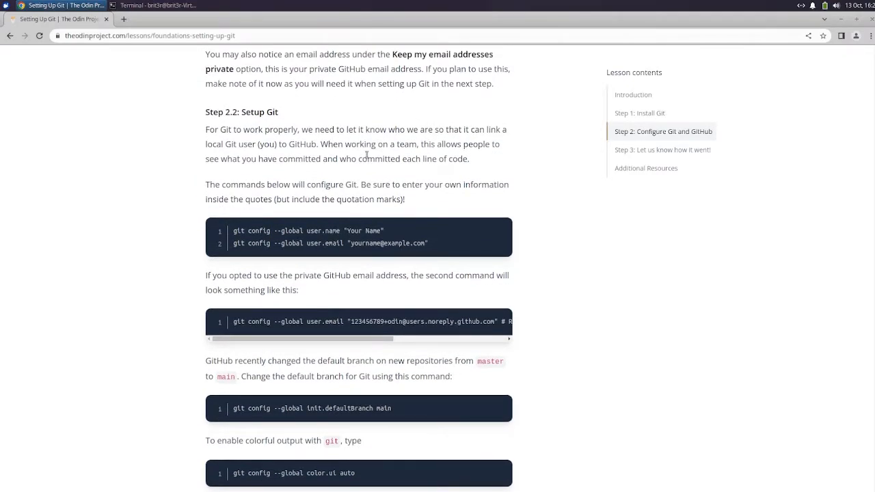
pyautogui.scroll(-3)
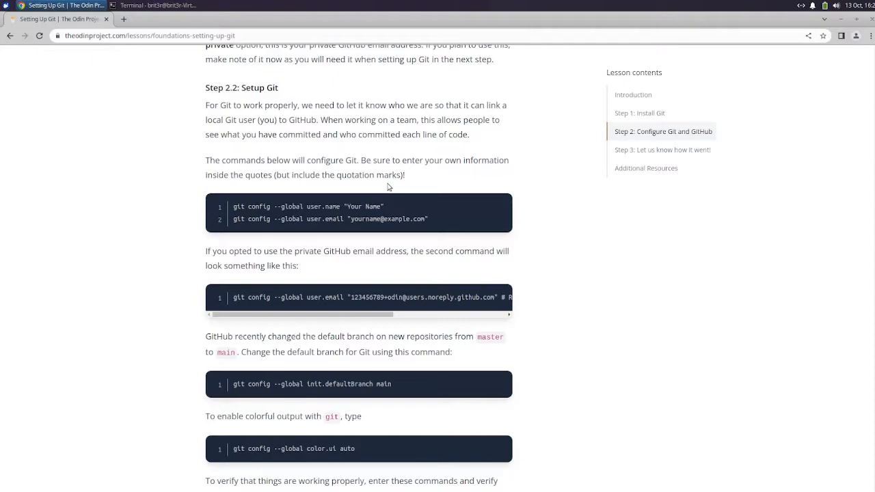
pyautogui.scroll(-3)
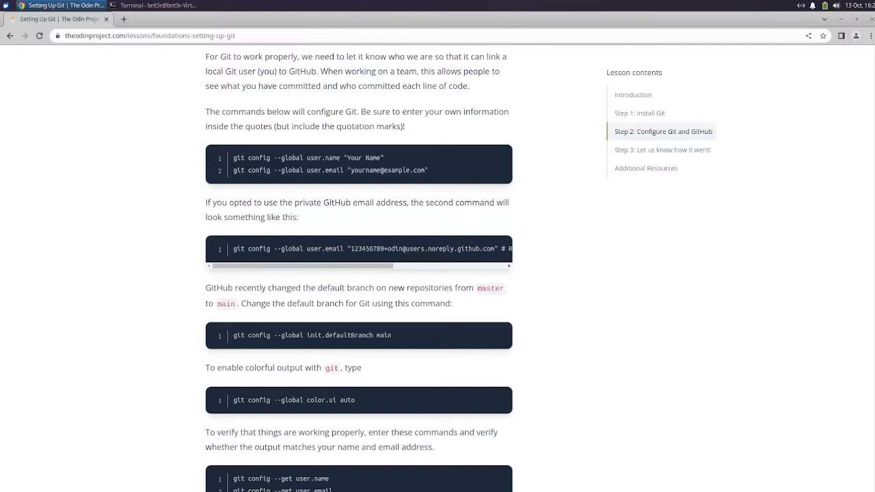
pyautogui.moveTo(257, 142)
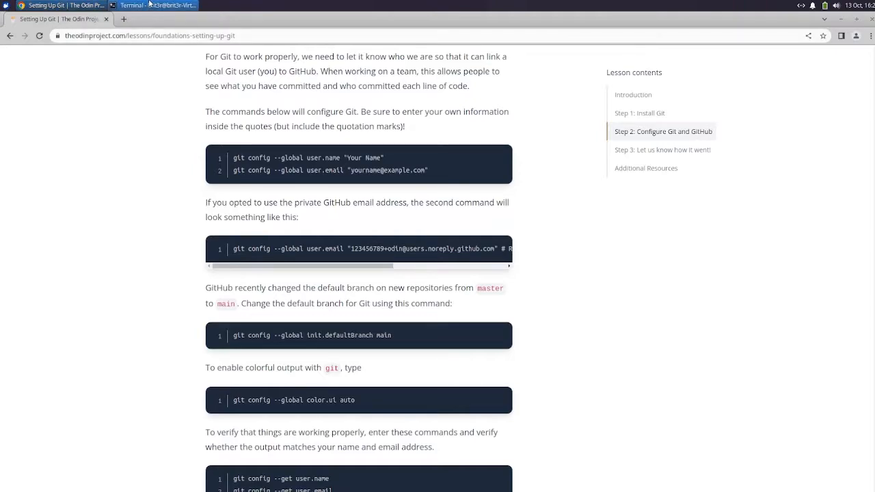
# - In the terminal, set the global Git user.name to the brit3r develops name
pyautogui.click(158, 5)
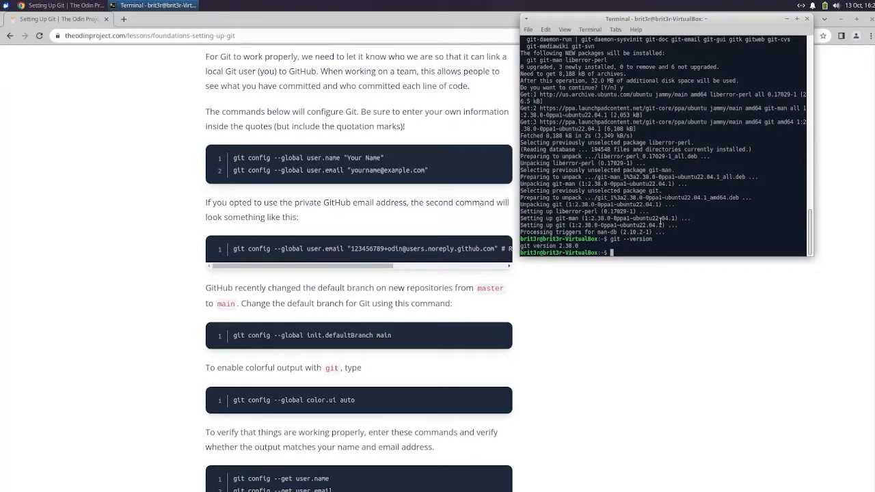
pyautogui.write('git config --global user.name "')
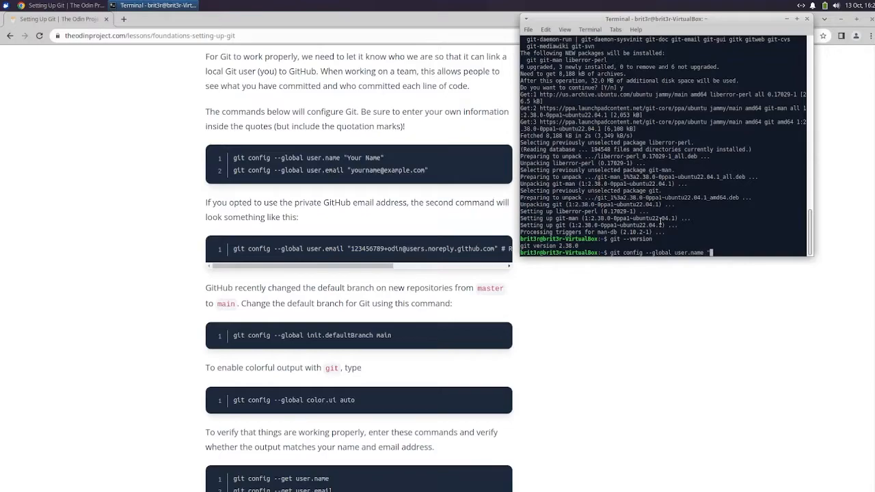
pyautogui.write('brit3r')
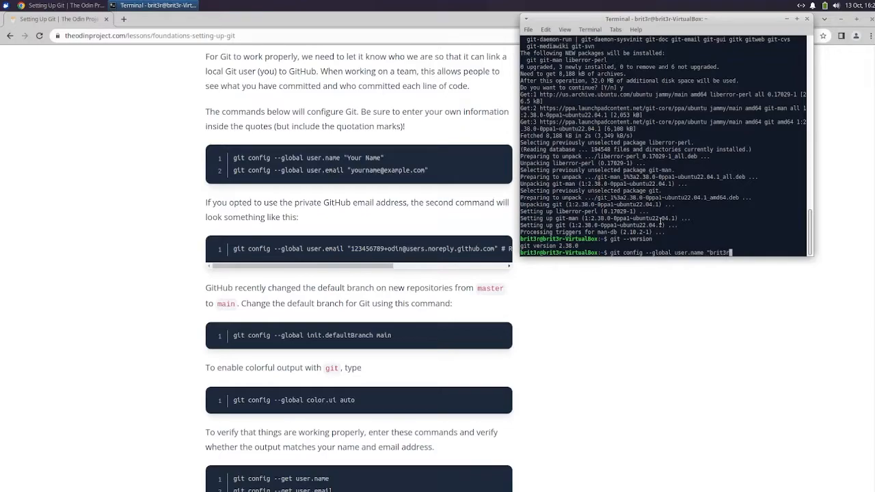
pyautogui.write('develops"')
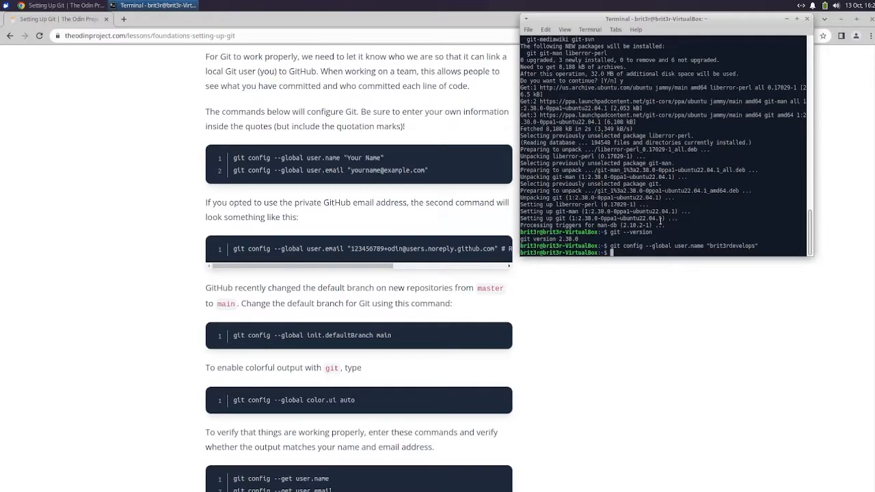
# - Set the global Git user.email to the brit3r email address
pyautogui.write('git config --')
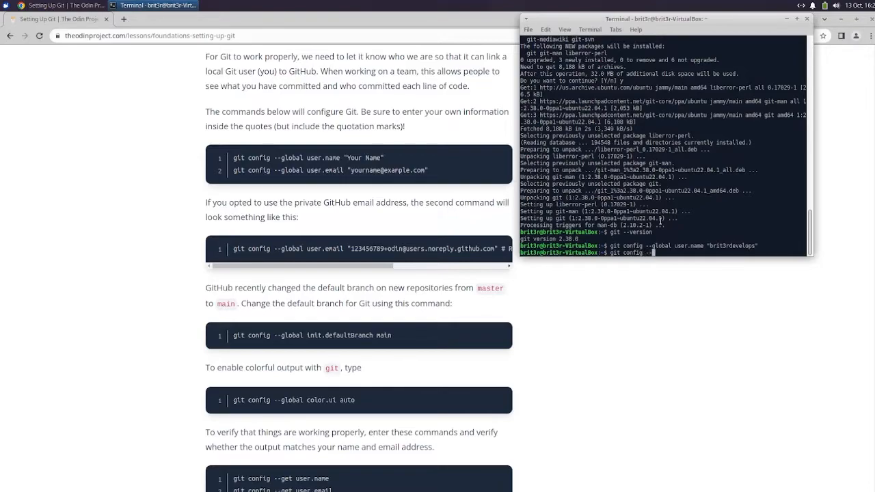
pyautogui.write('global')
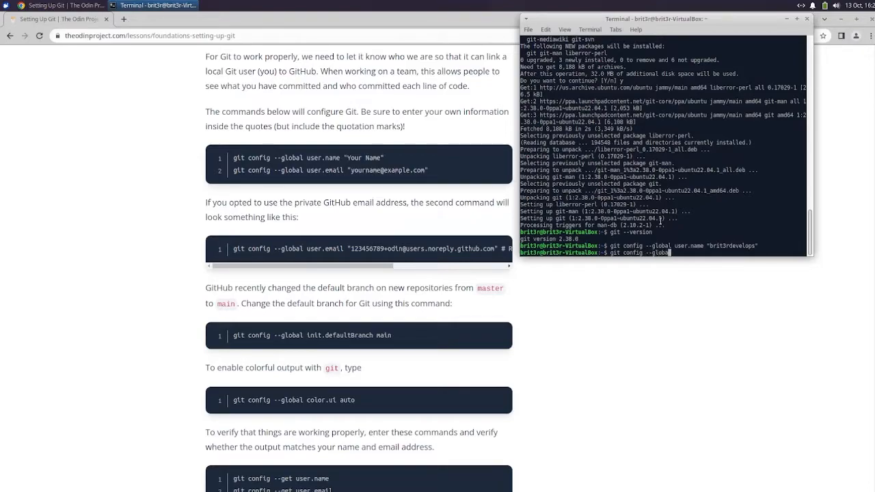
pyautogui.write('user.email')
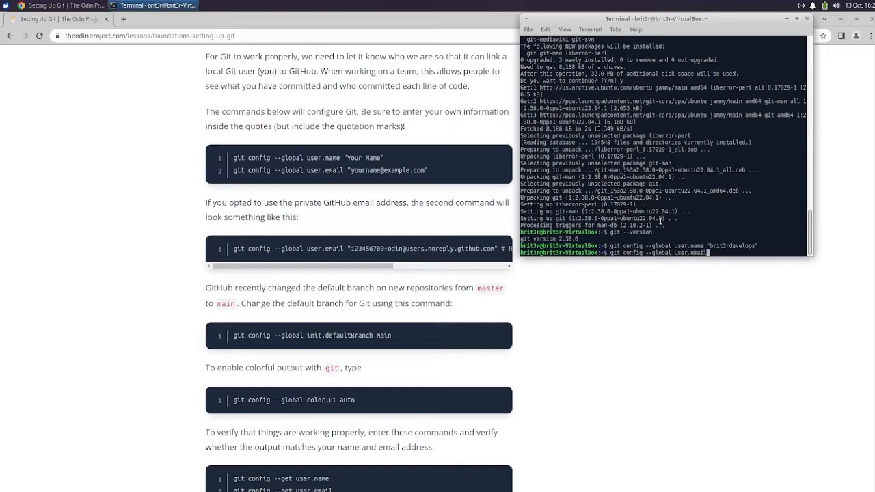
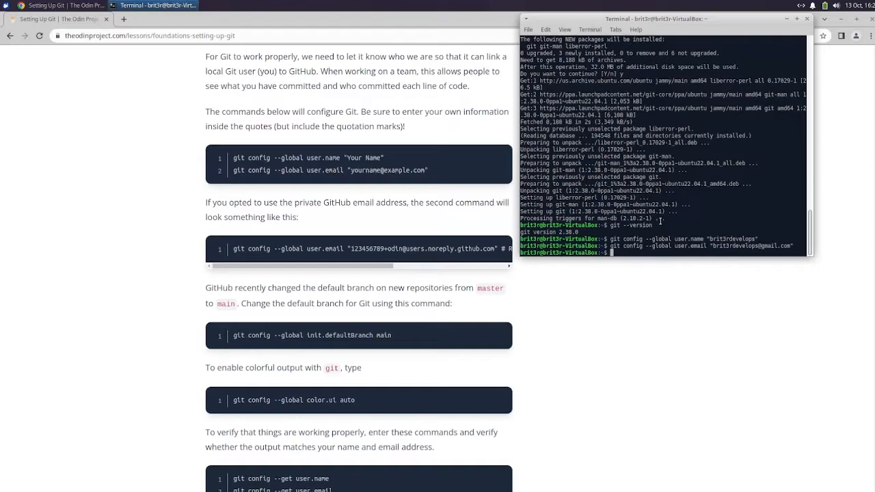
# - Set Git's default branch to main and enable colourful output with color.ui auto
pyautogui.write('git config --global init.defaul')
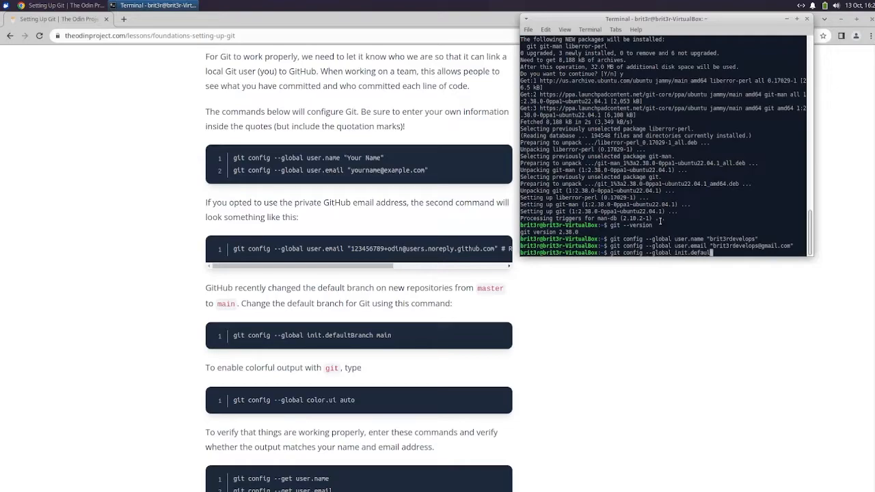
pyautogui.write('tBran')
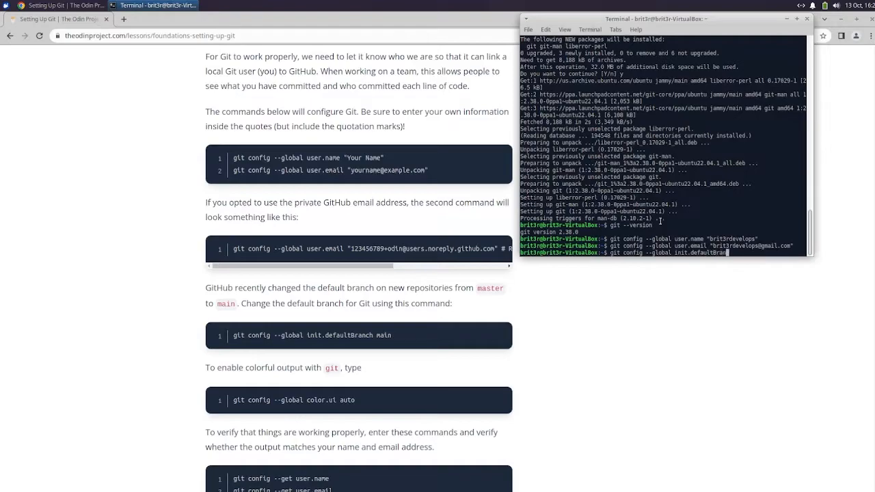
pyautogui.write('main')
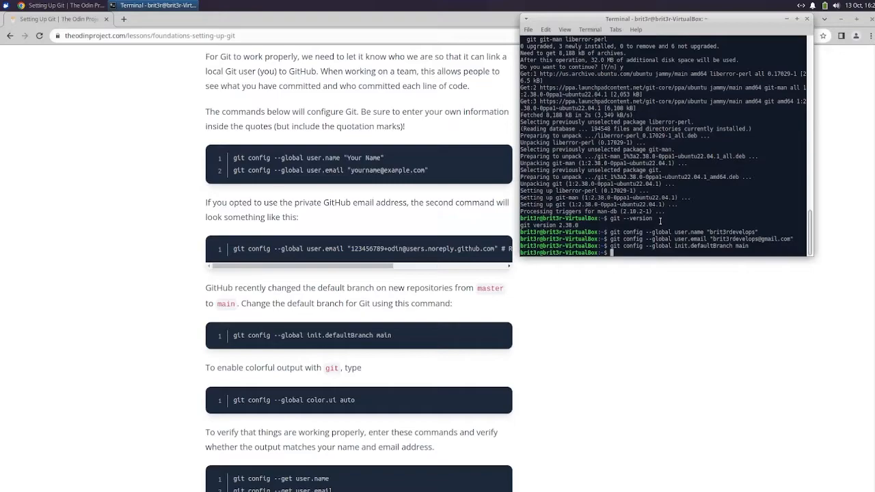
pyautogui.write('git config --global color.ui aut')
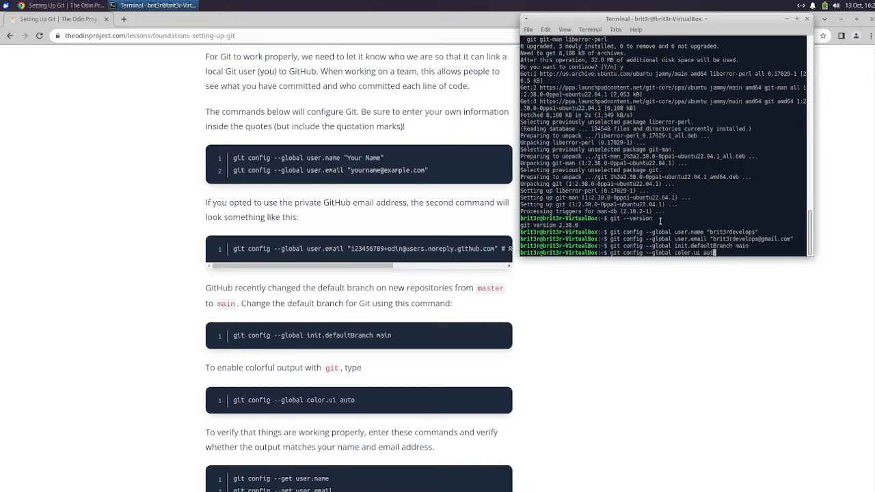
pyautogui.press('Return')
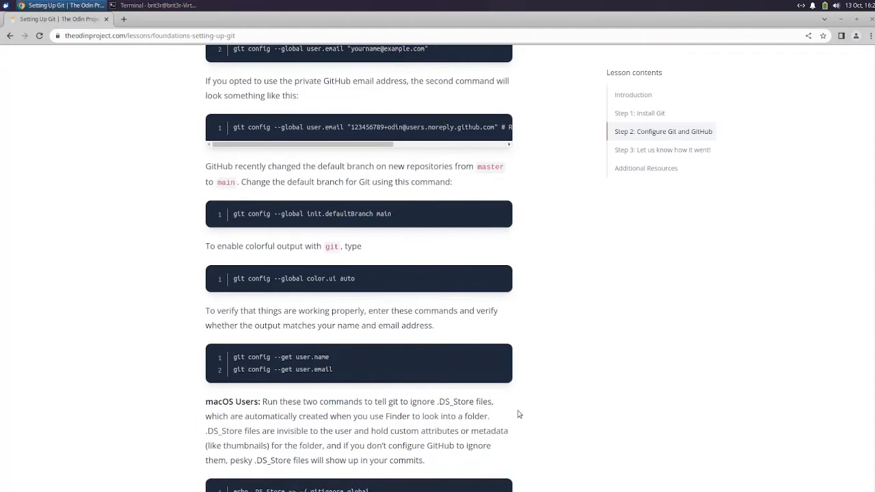
# - Run 'git config --get user.name' to confirm the configured user name
pyautogui.scroll(-3)
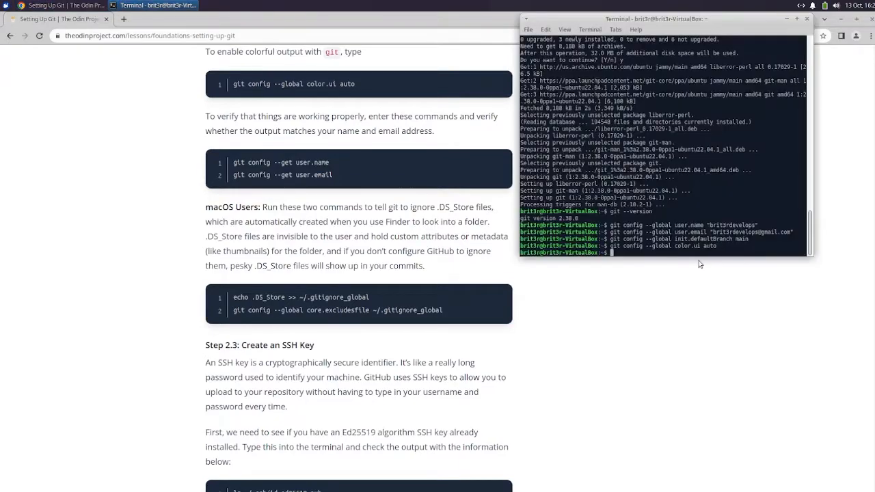
pyautogui.write('git')
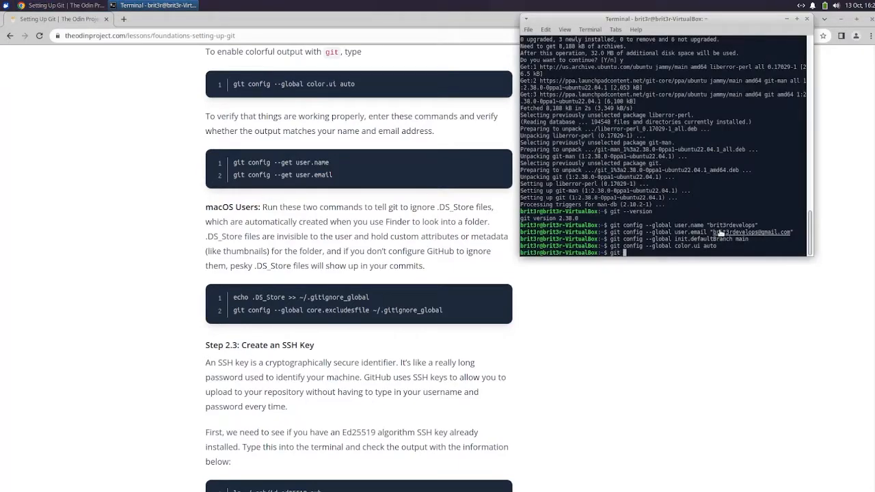
pyautogui.write('config --get user.name')
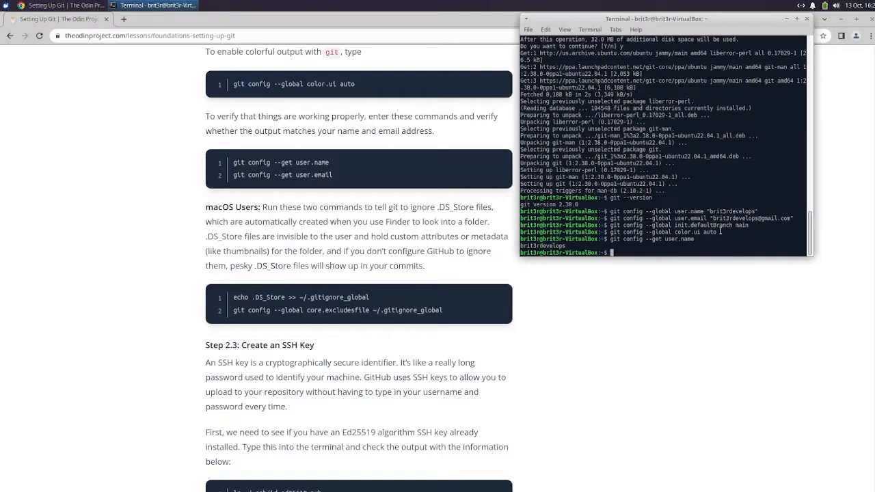
pyautogui.write('git')
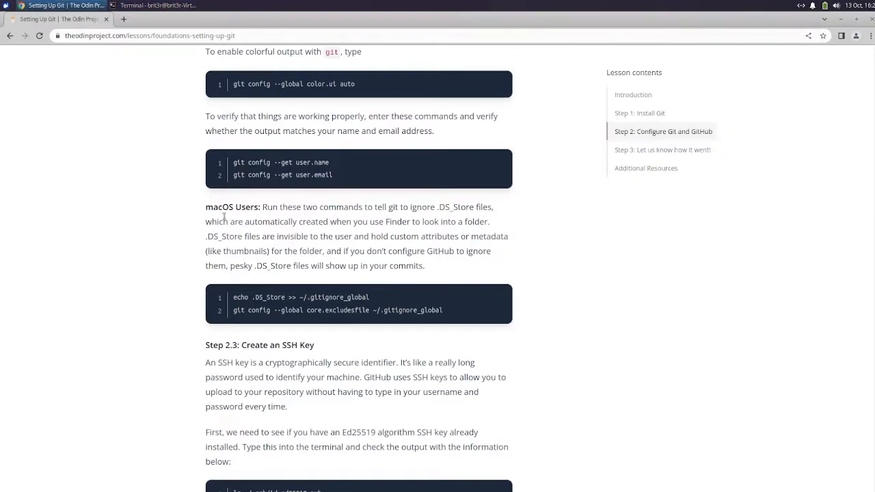
# - Highlight the macOS .DS_Store note and scroll to Step 2.3 Create an SSH Key
pyautogui.moveTo(226, 208); pyautogui.dragTo(491, 314)
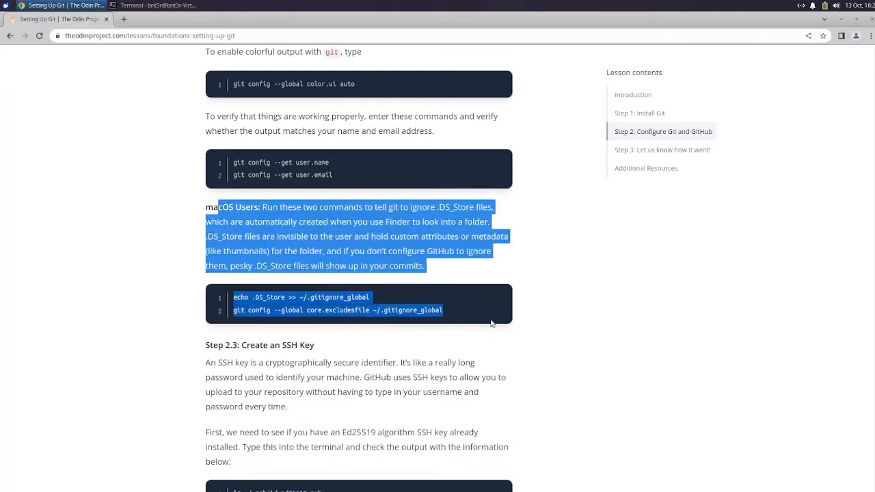
pyautogui.scroll(-3)
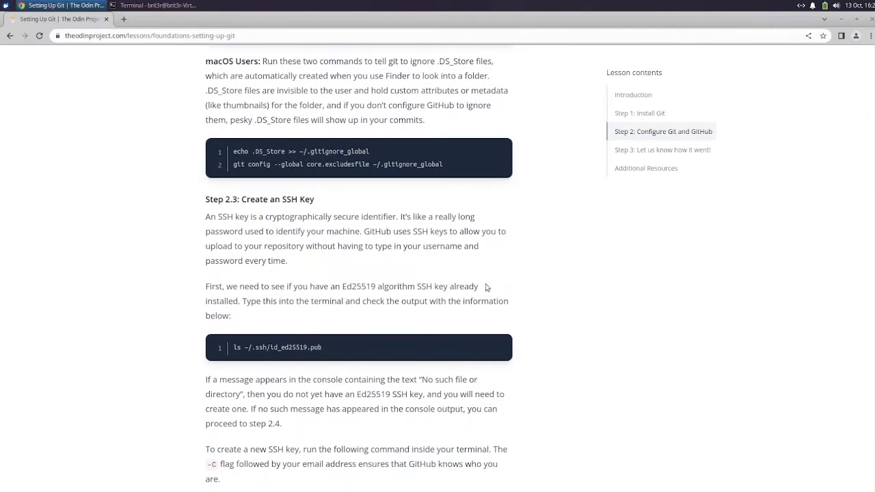
pyautogui.scroll(-3)
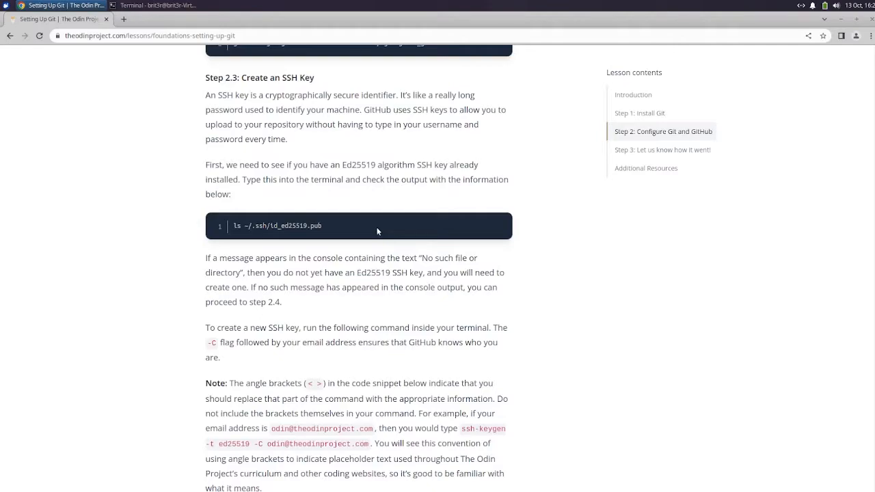
pyautogui.moveTo(373, 258)
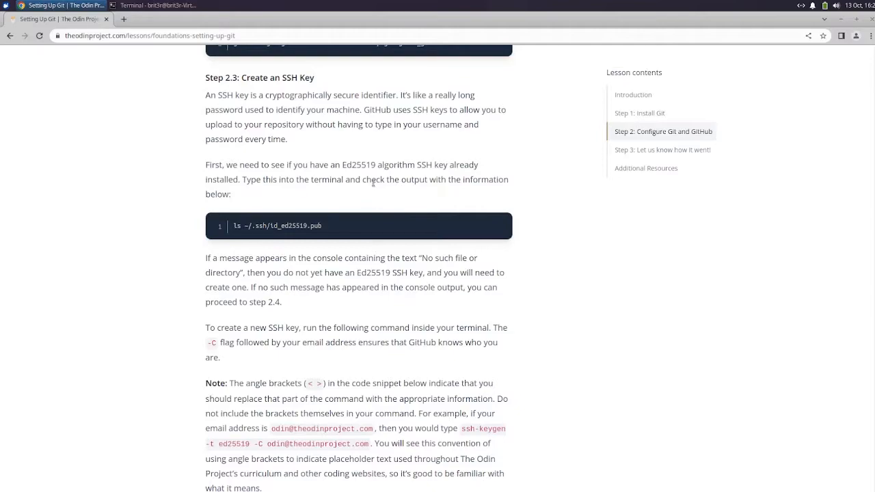
pyautogui.moveTo(392, 306)
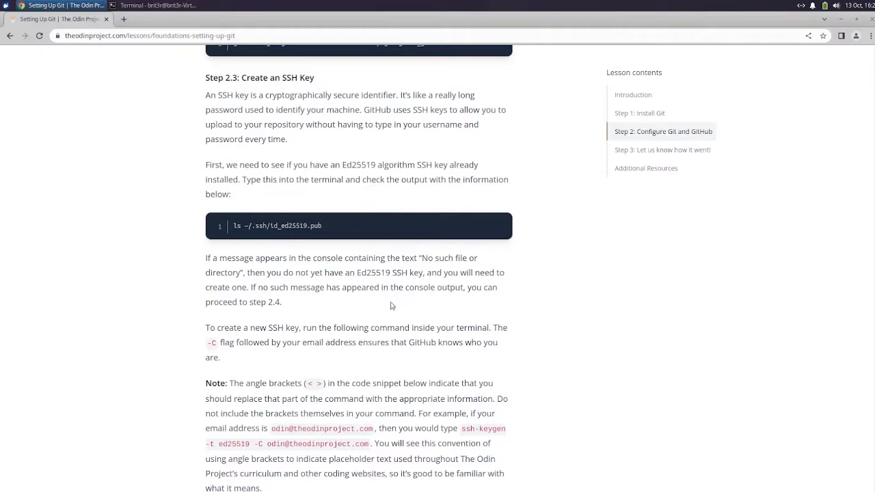
pyautogui.scroll(-3)
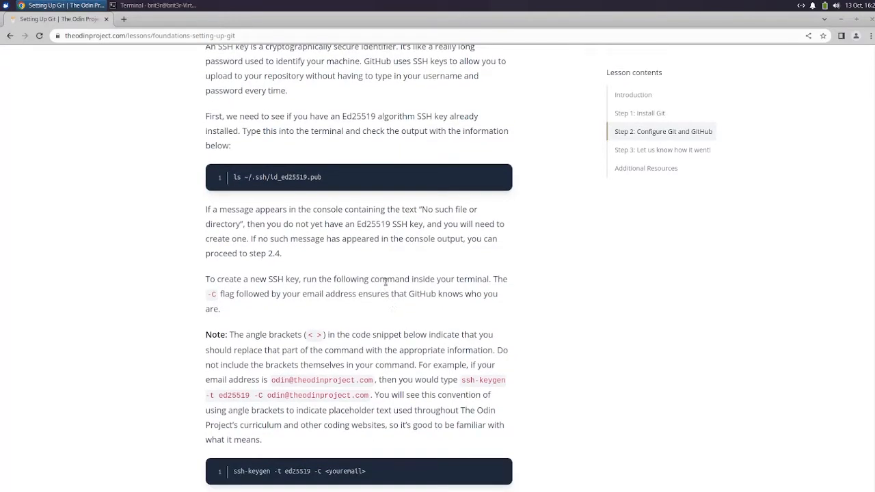
pyautogui.scroll(-3)
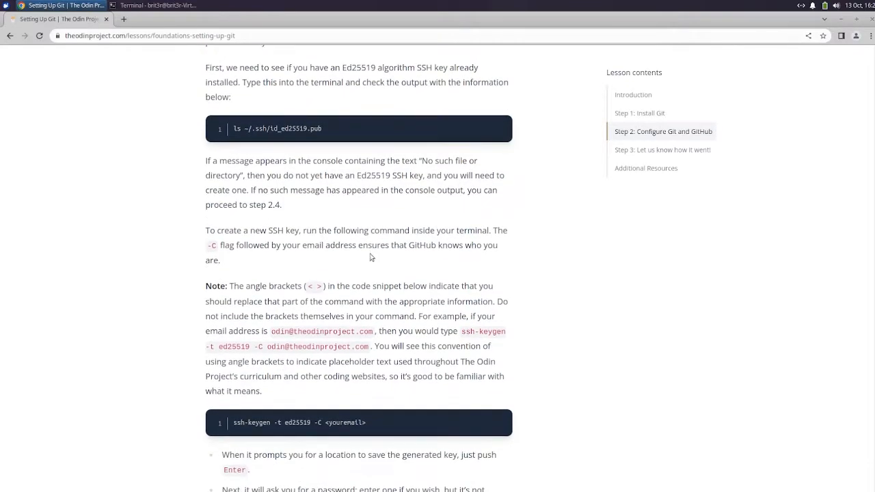
pyautogui.moveTo(374, 254)
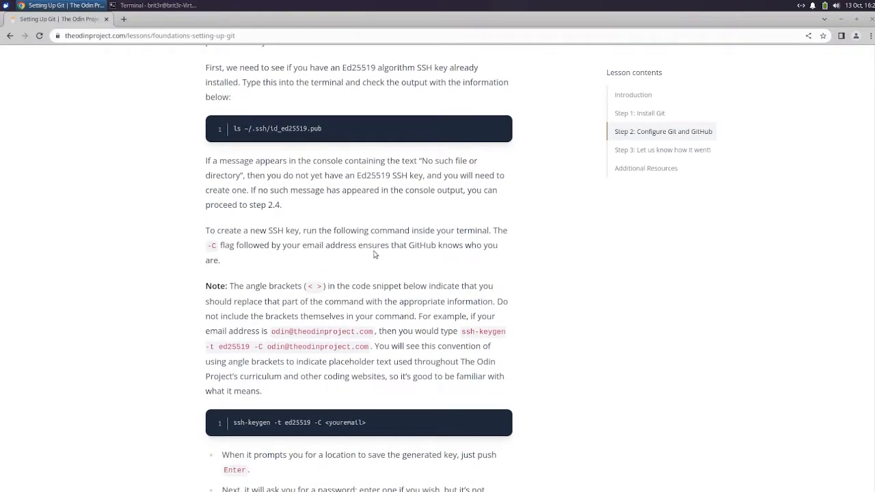
pyautogui.moveTo(376, 258)
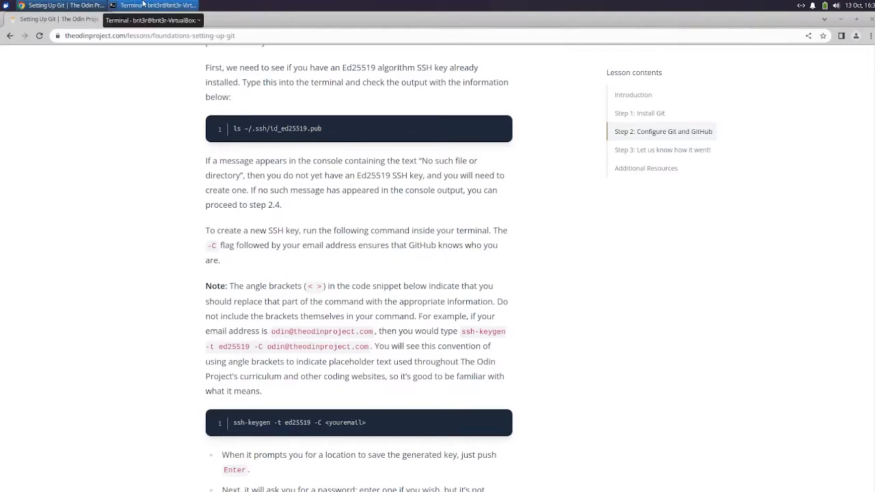
# - Run 'ls ~/.ssh/id_ed25519.pub' in the terminal and find no existing key
pyautogui.click(152, 6)
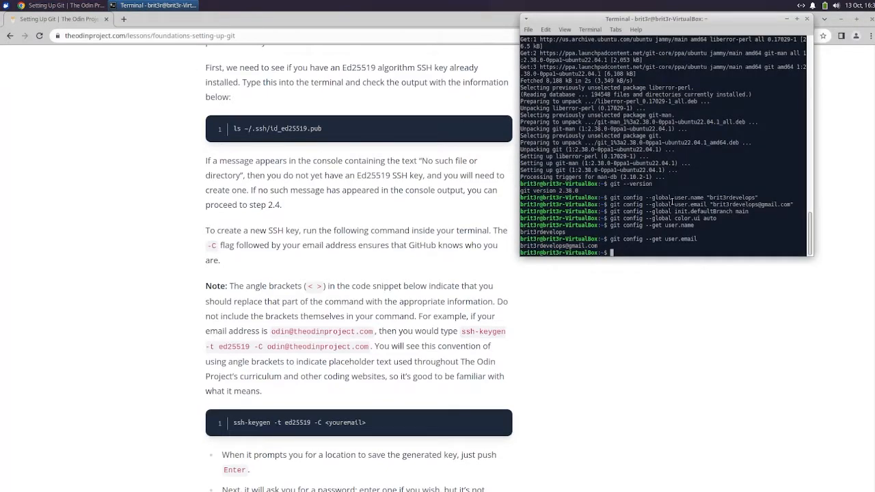
pyautogui.write('ls ~/.ss')
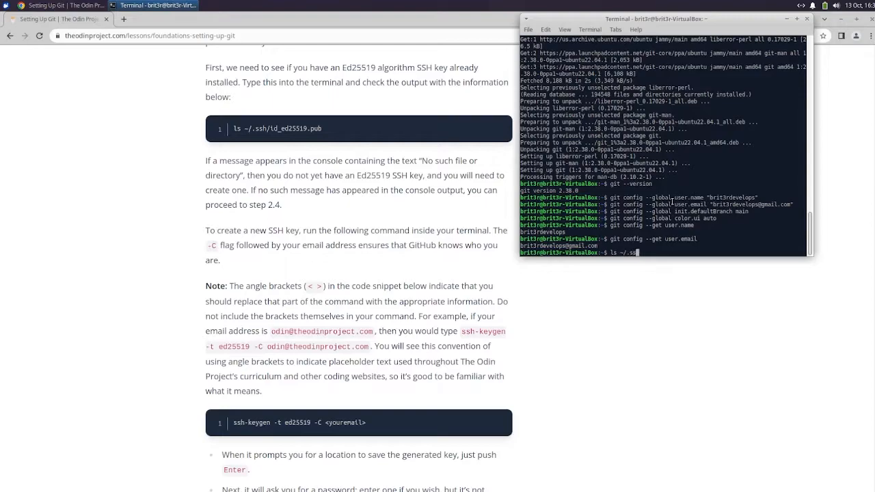
pyautogui.write('h/id')
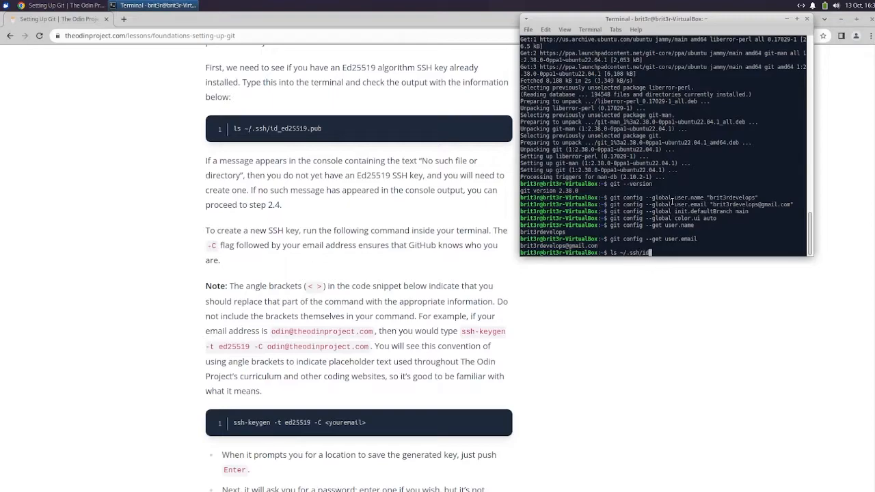
pyautogui.write('_ed')
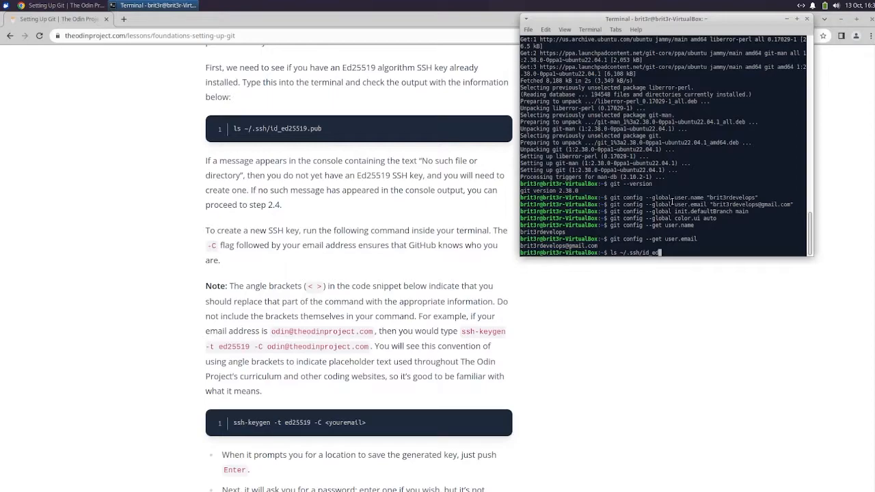
pyautogui.write('25519.pub')
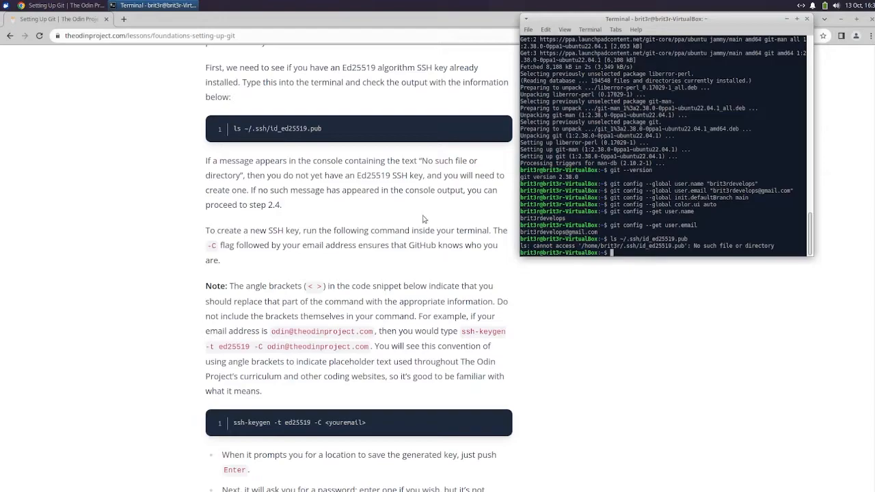
pyautogui.moveTo(461, 267)
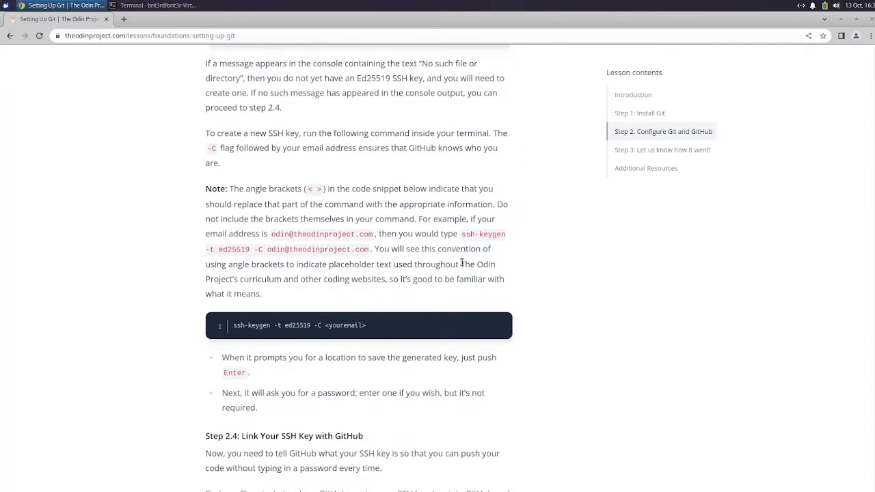
pyautogui.scroll(-3)
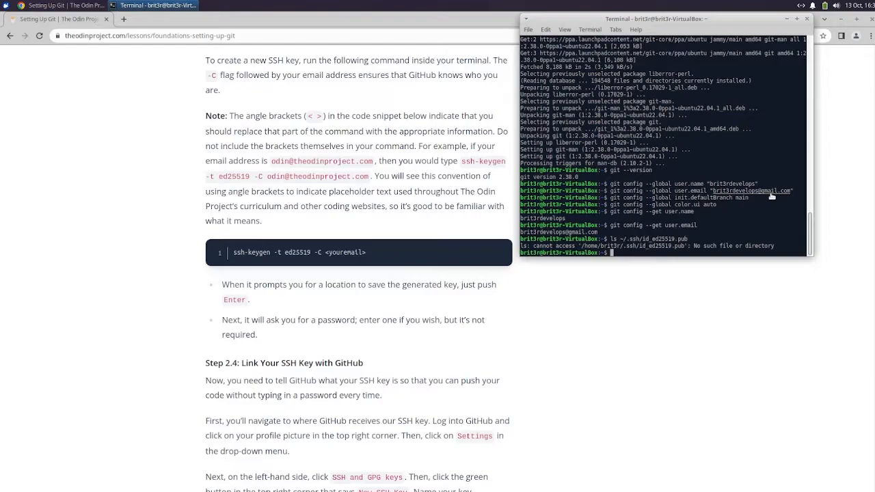
# - Run ssh-keygen -t ed25519 -C with the Gmail address in literal angle brackets, hitting a syntax error
pyautogui.write('sshke')
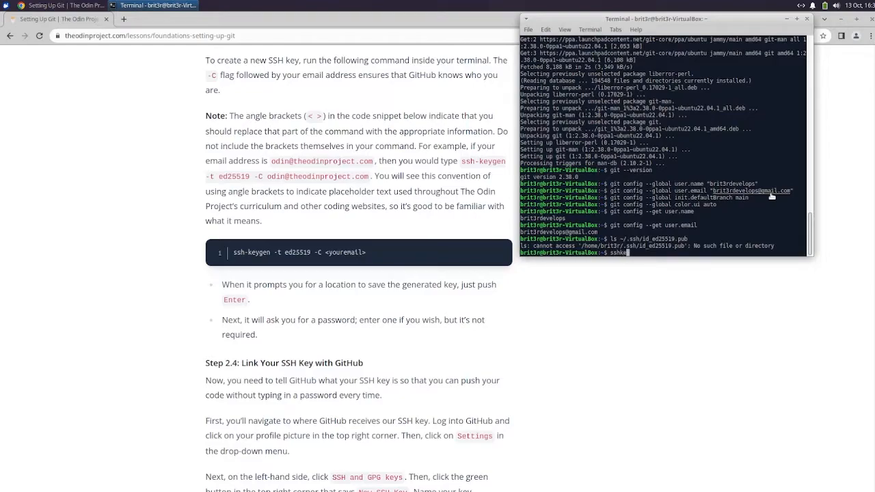
pyautogui.write('ssh-keygen -t ed25519')
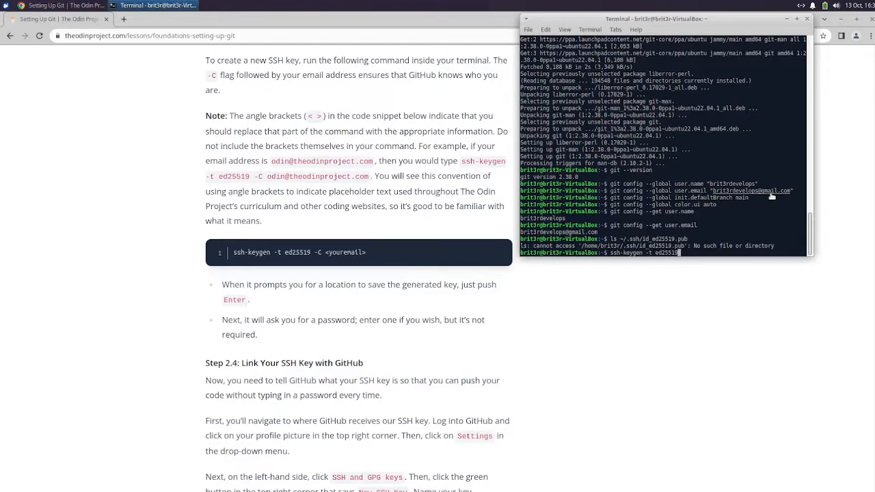
pyautogui.write('-C')
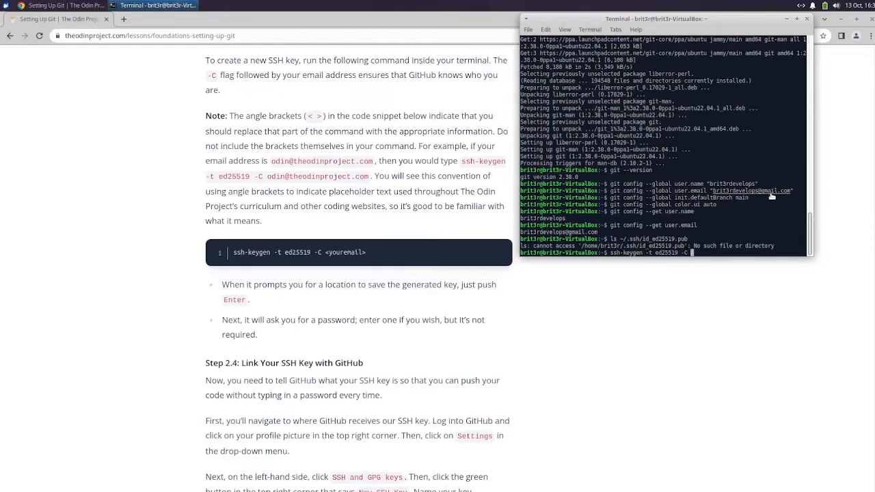
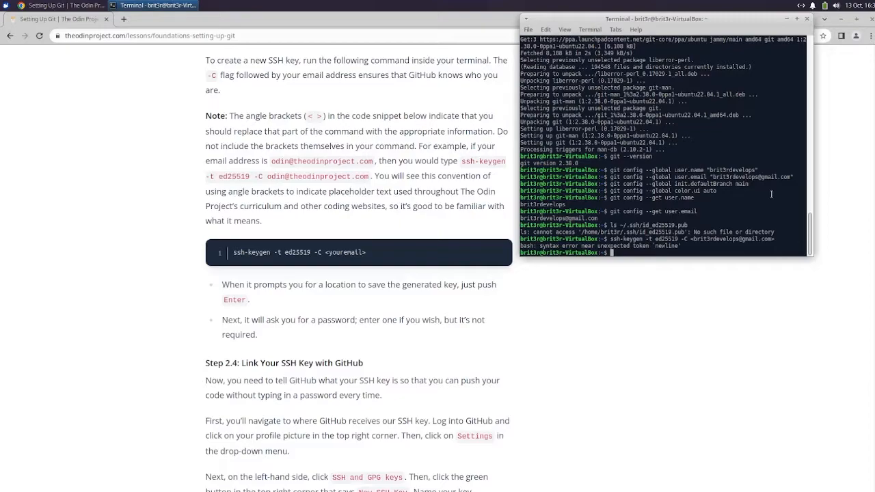
# - Rerun ssh-keygen -t ed25519 -C with the Gmail address not wrapped in brackets
pyautogui.write('ssh-keygen -t ed2551')
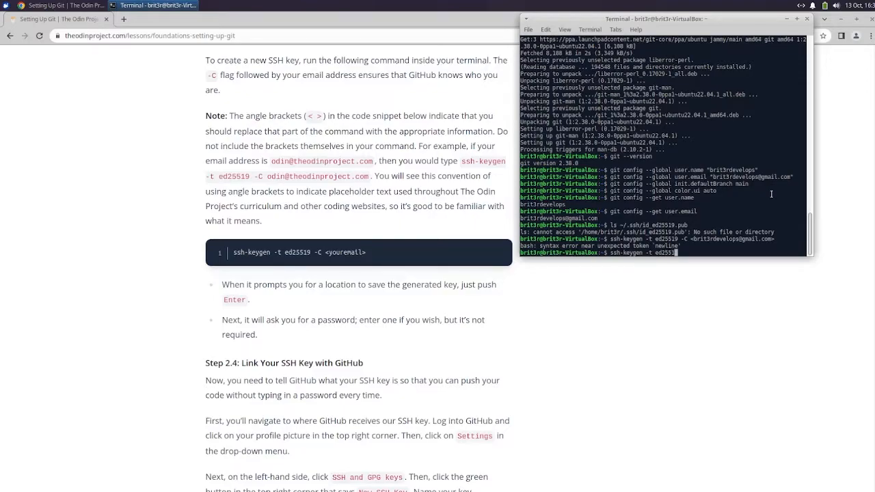
pyautogui.write('-C')
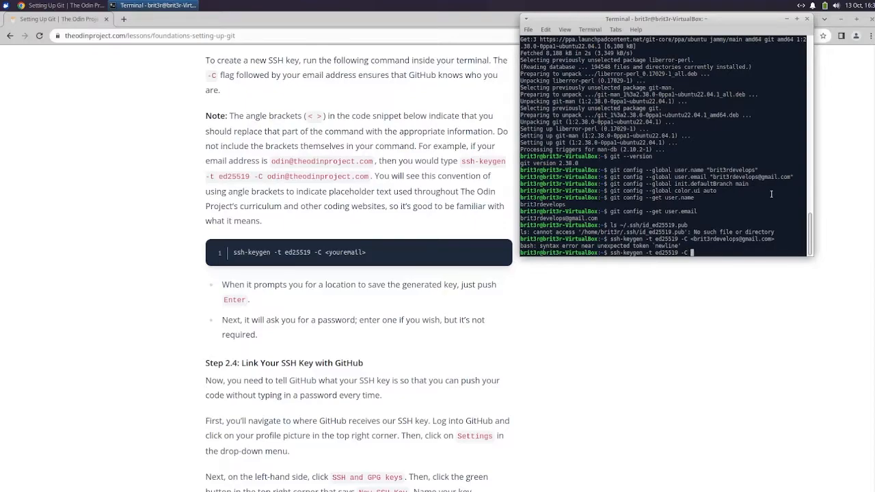
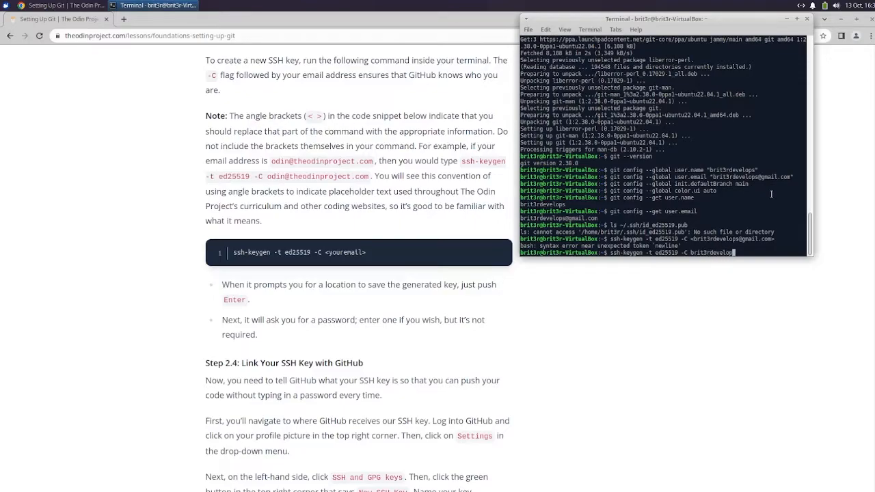
pyautogui.press('Return')
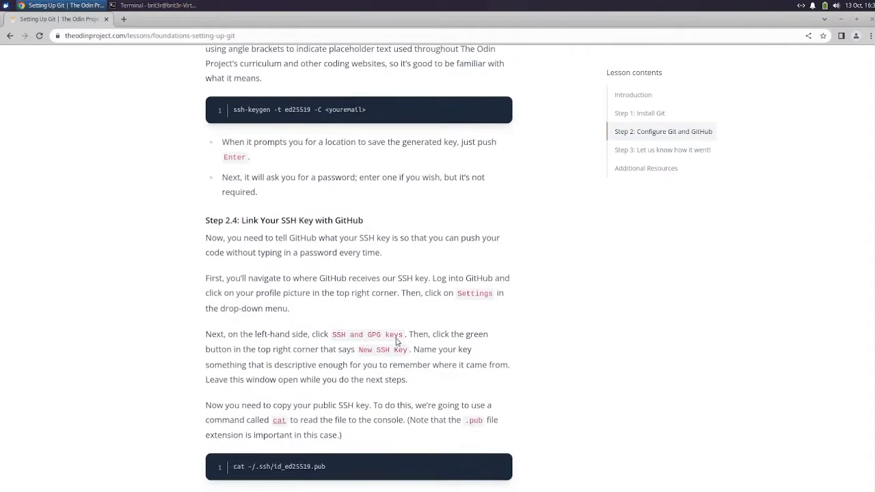
# - Scroll the lesson to the public-key copy command and Step 2.5 key testing sections
pyautogui.scroll(-3)
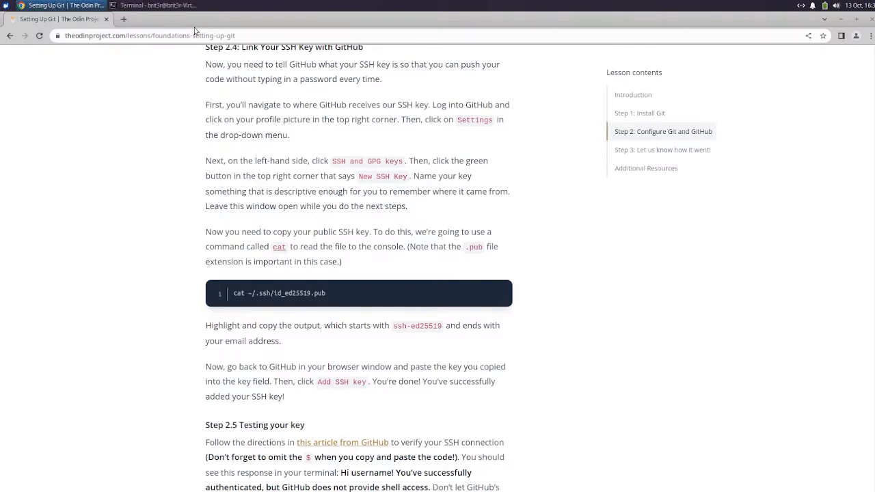
pyautogui.click(157, 5)
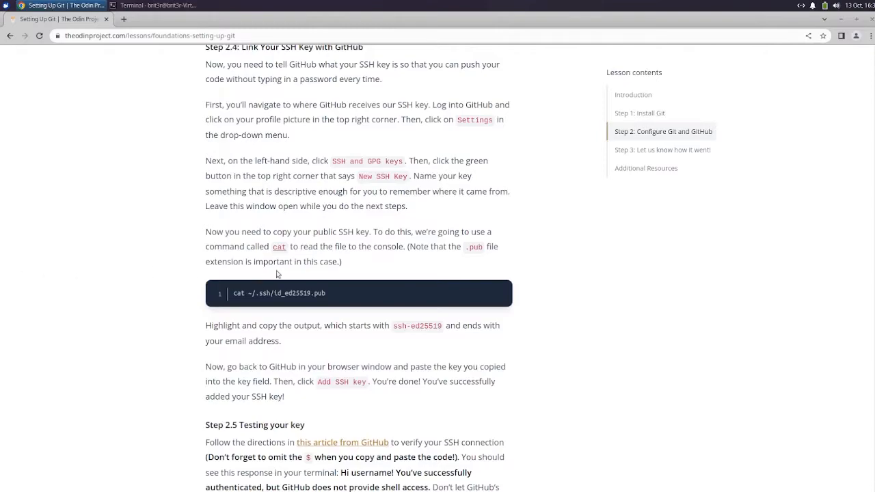
pyautogui.scroll(-3)
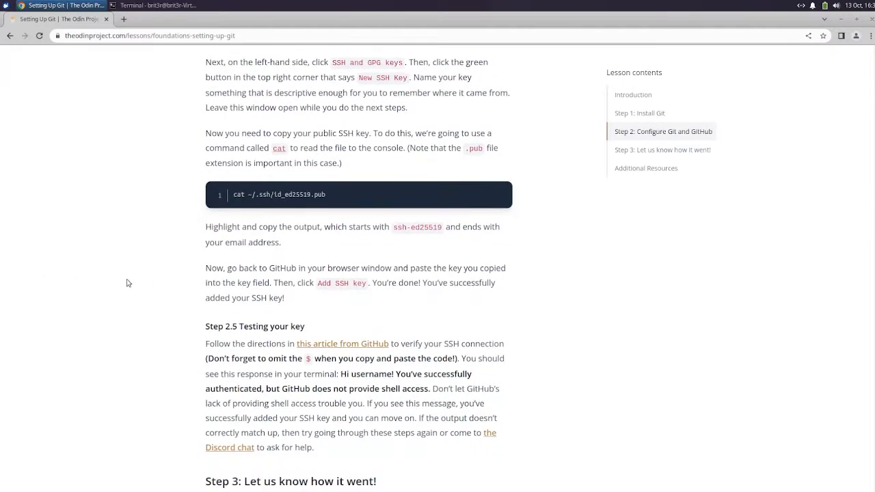
pyautogui.scroll(-3)
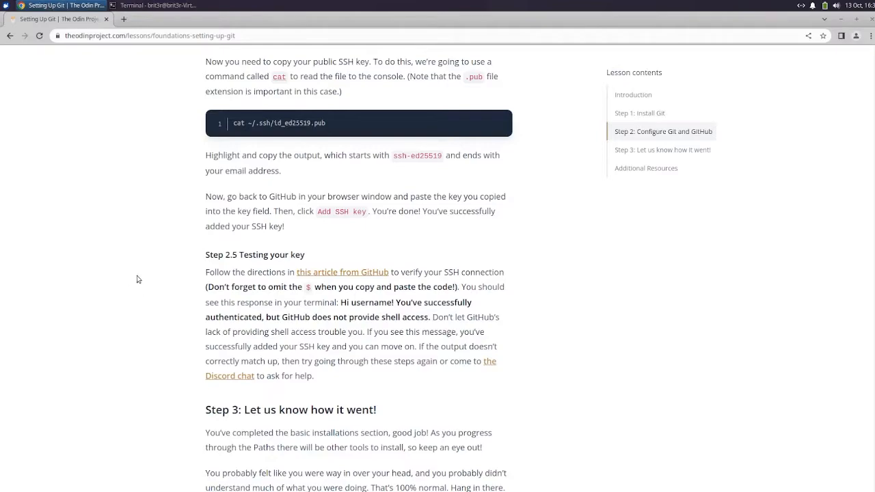
pyautogui.moveTo(135, 77)
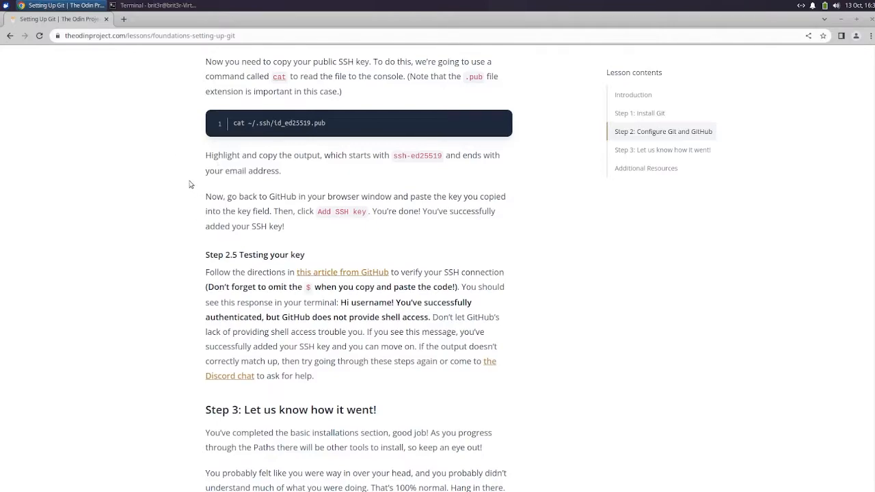
pyautogui.moveTo(193, 150)
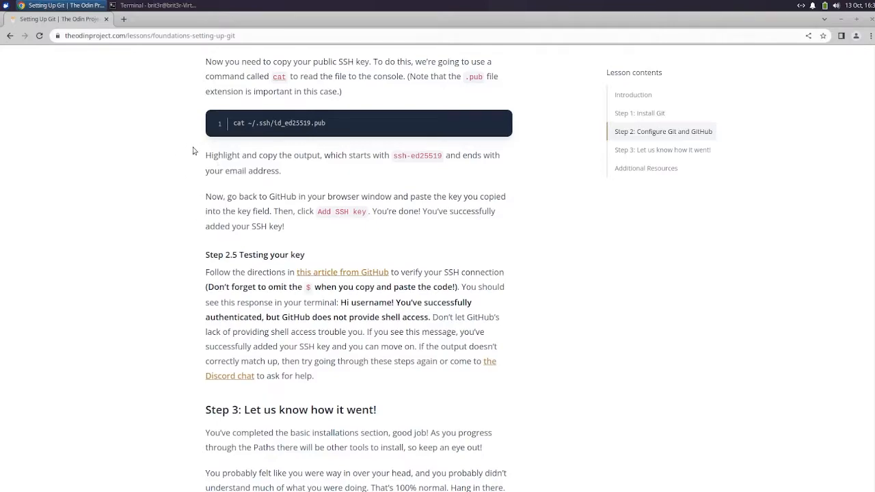
pyautogui.moveTo(250, 247)
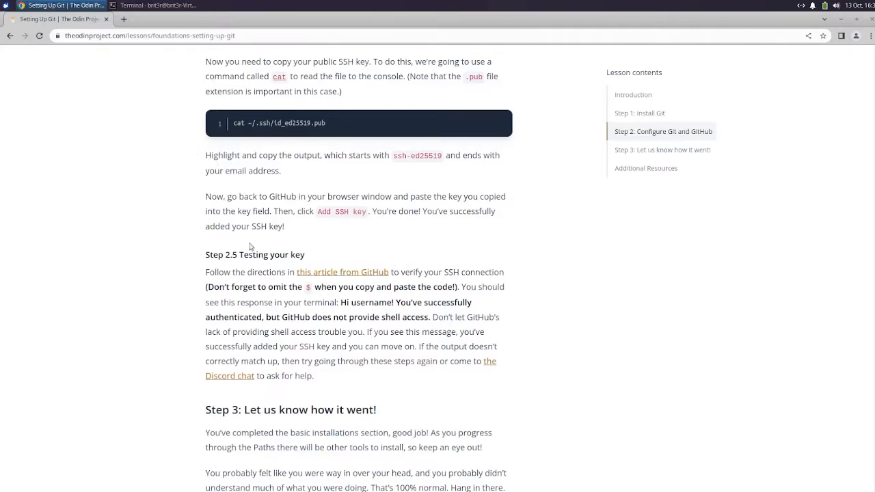
pyautogui.moveTo(296, 246)
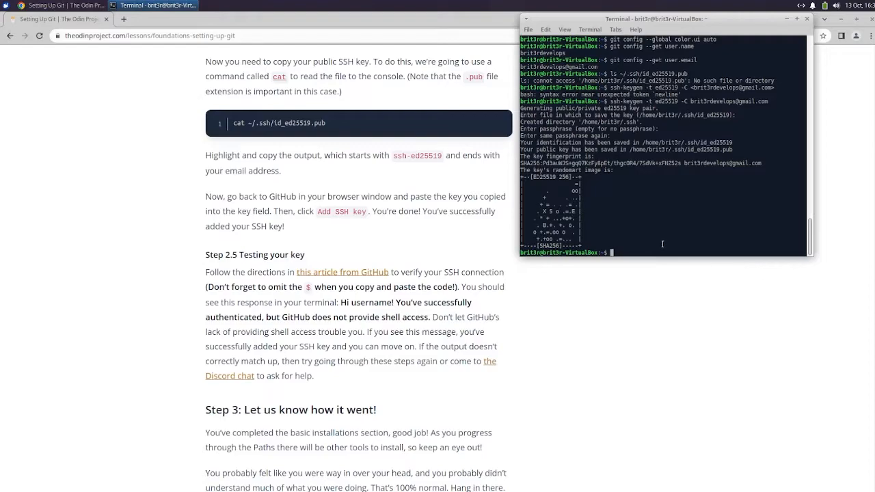
# - Print the key with cat ~/.ssh/id_ed25519.pub, retyping after the misspelled filename fails
pyautogui.write('cat')
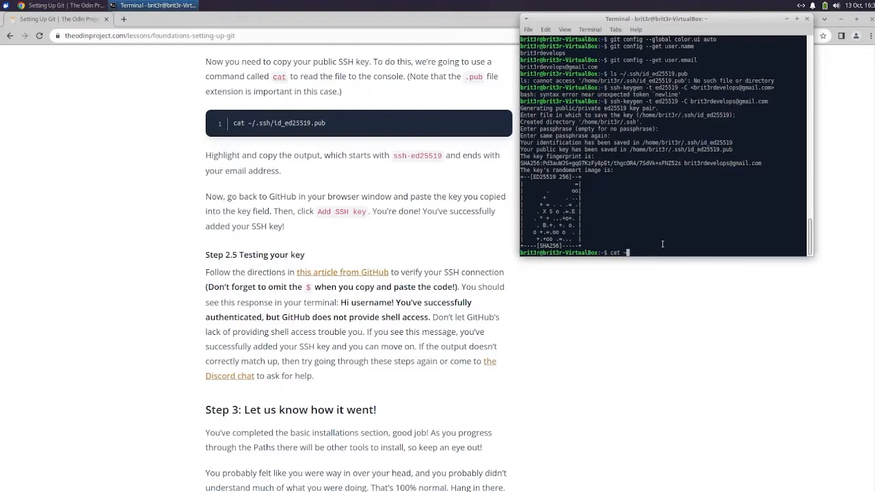
pyautogui.write('~/.ssh/id_ed255')
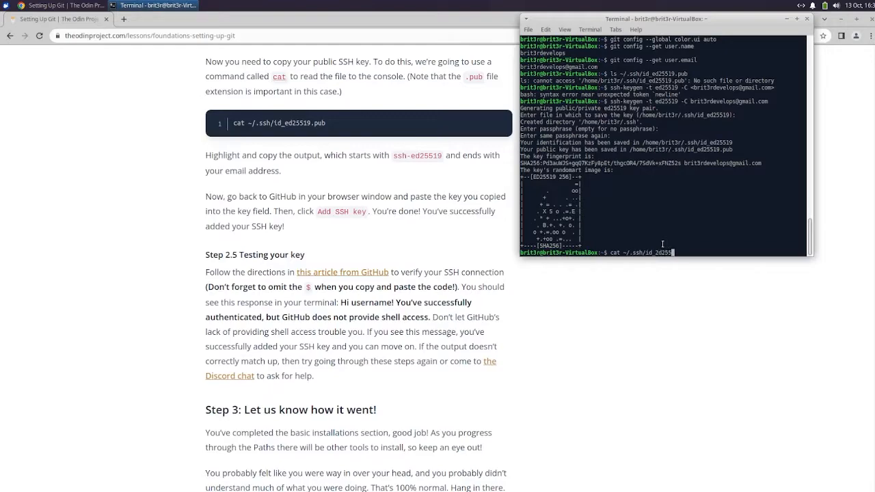
pyautogui.write('.pub')
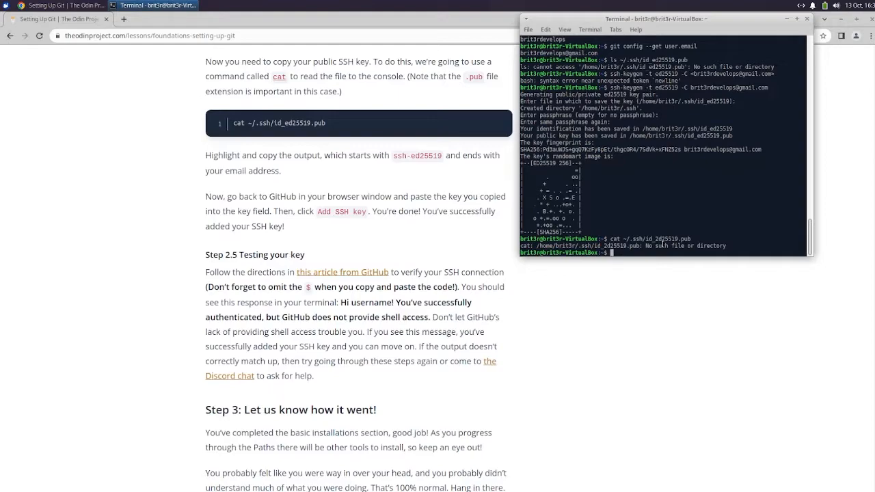
pyautogui.write('cat ~')
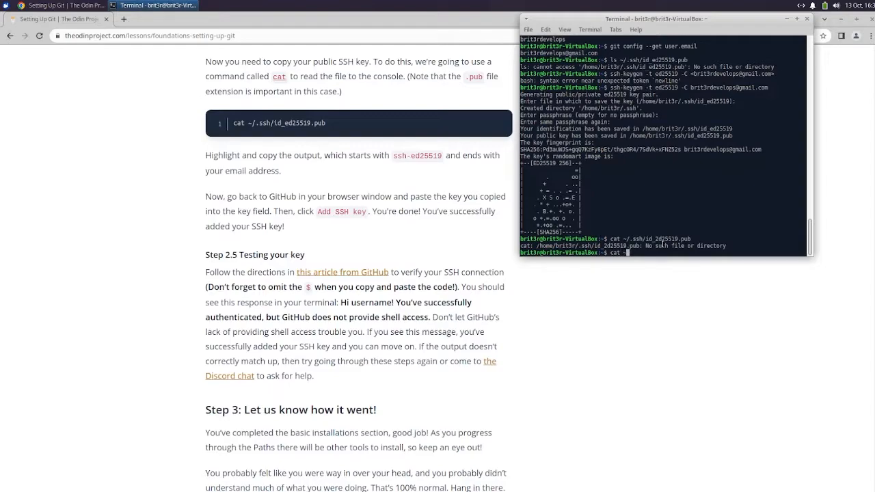
pyautogui.write('/.ssh/id_ed25519.pub')
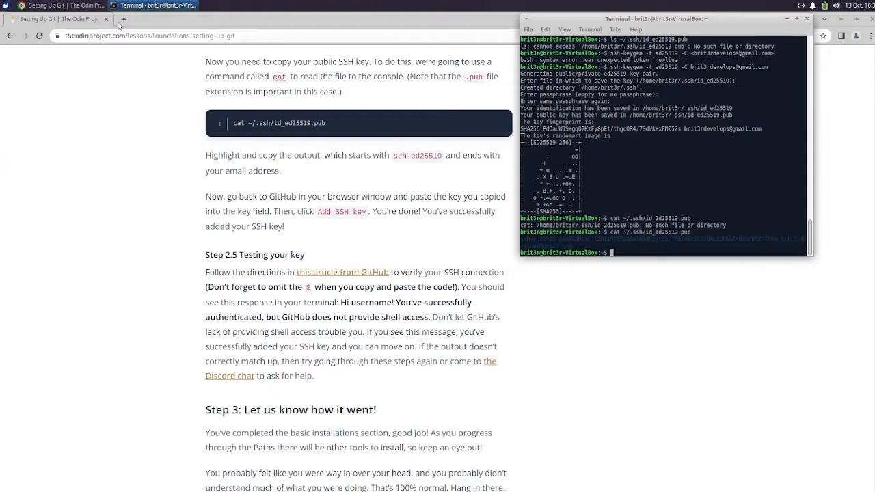
# - Sign in to GitHub with the brit3rdevelops Gmail address and password
pyautogui.write('github.com')
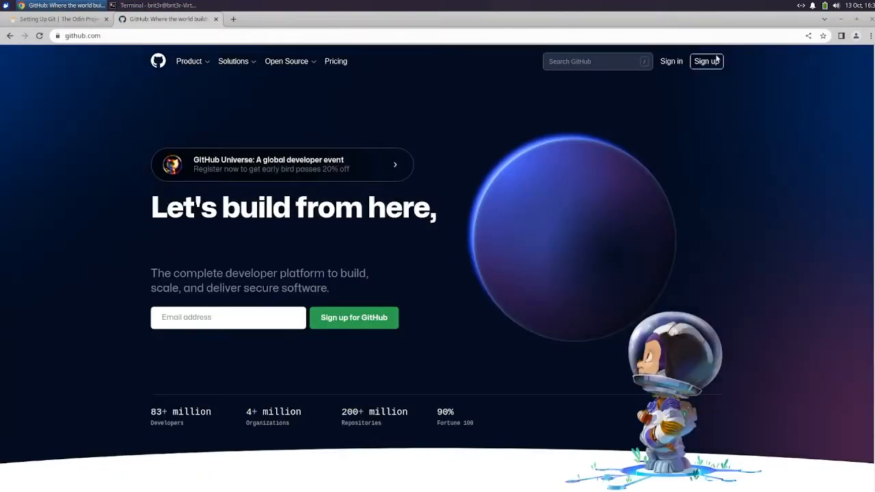
pyautogui.click(671, 61)
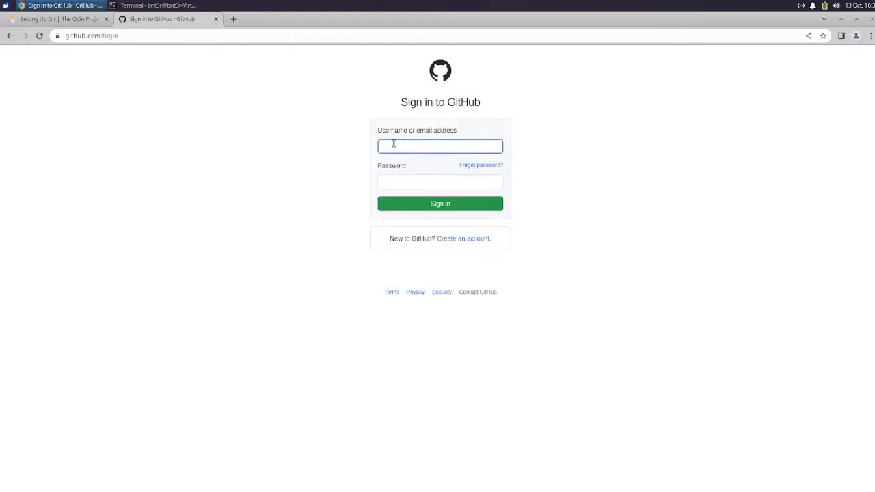
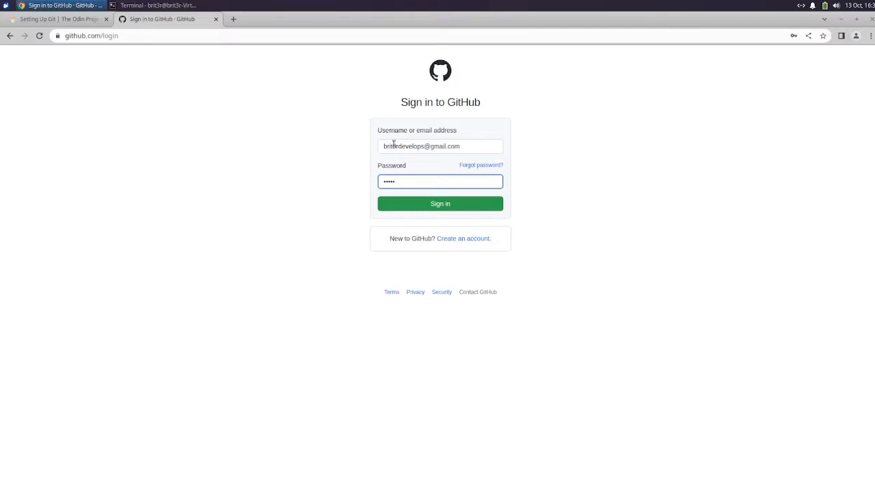
pyautogui.write('••')
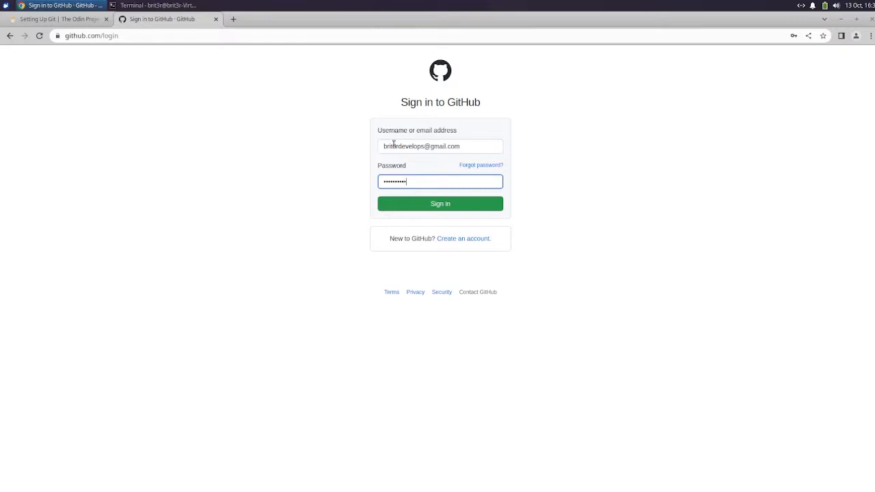
pyautogui.write('•')
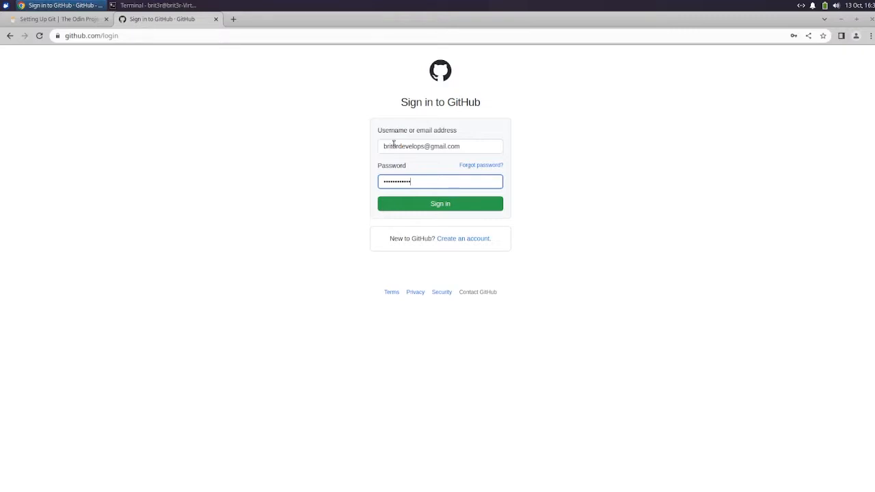
pyautogui.click(440, 204)
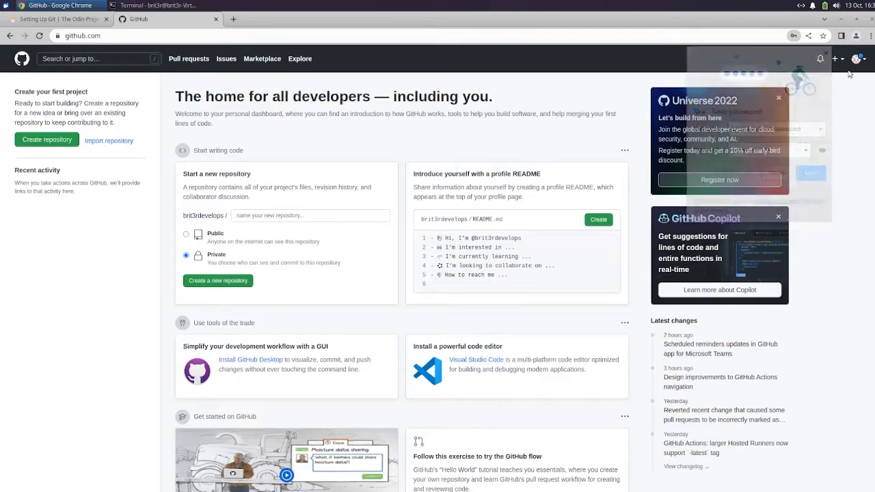
# - Paste the ssh-ed25519 public key into a new key form under Settings > SSH and GPG keys
pyautogui.click(853, 59)
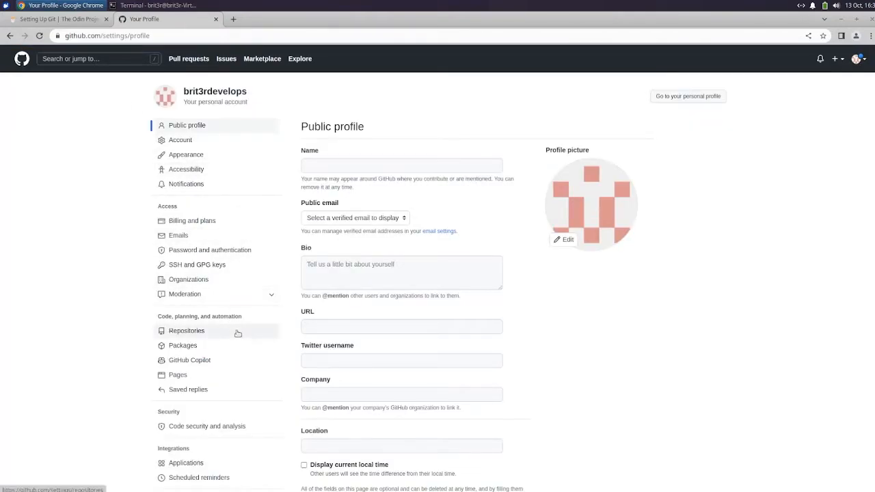
pyautogui.click(197, 264)
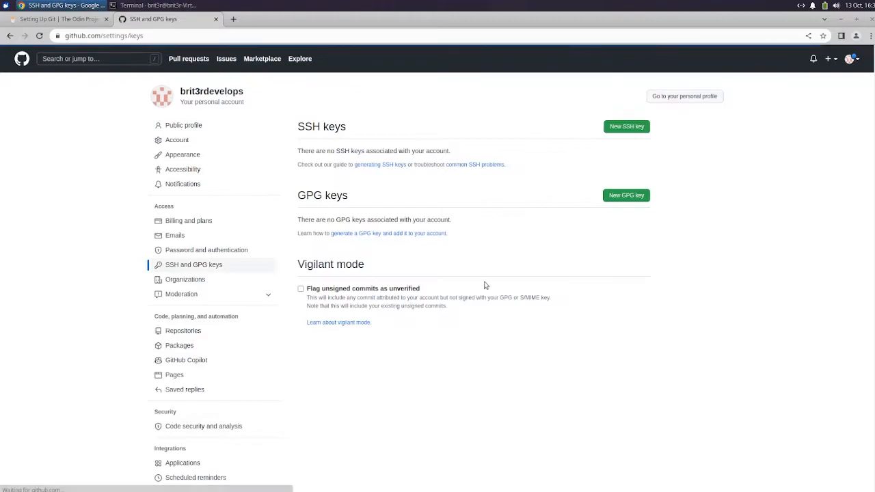
pyautogui.click(625, 126)
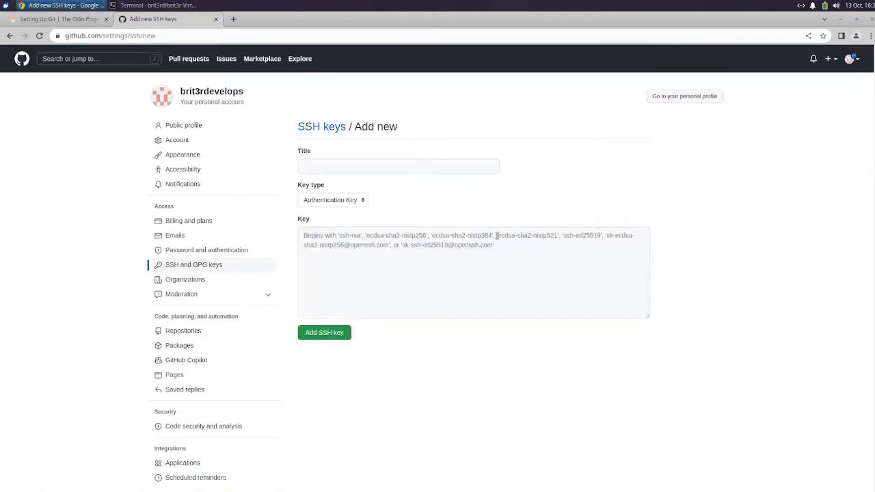
pyautogui.click(473, 272)
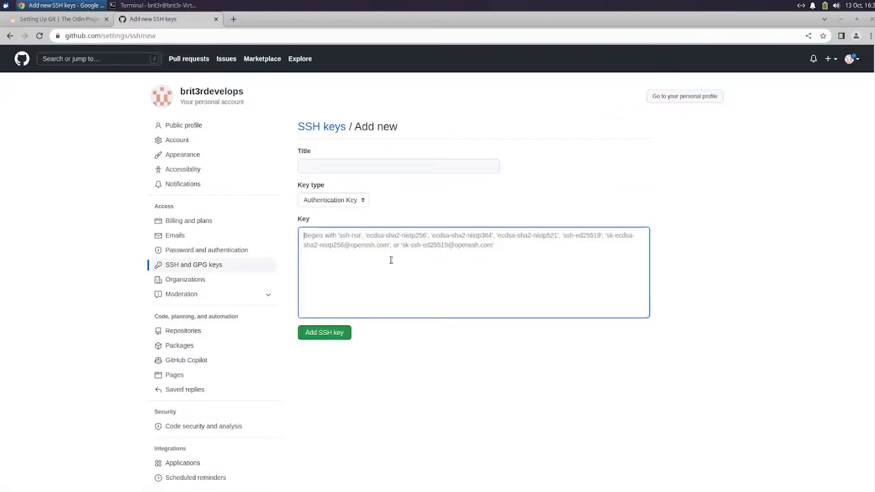
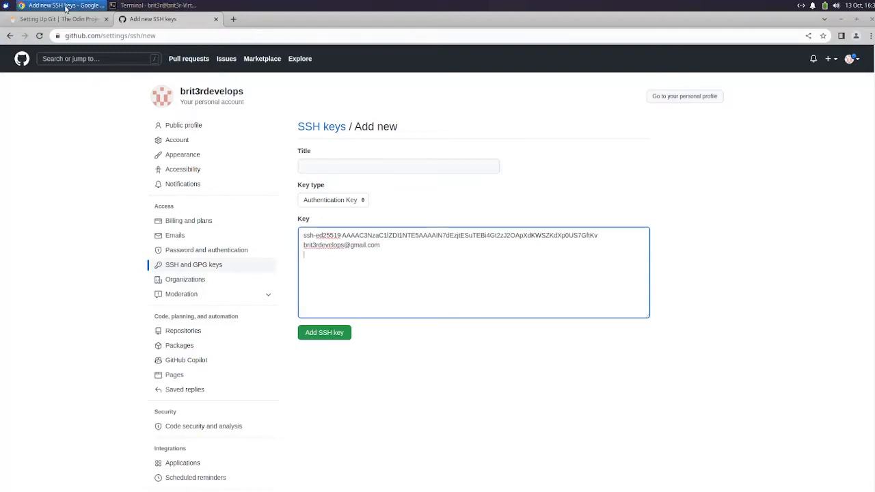
pyautogui.click(58, 6)
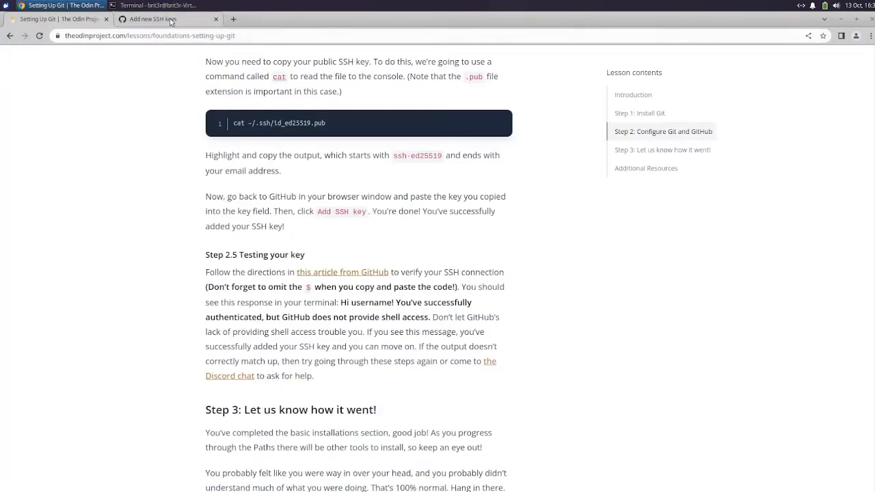
# - Check the GitHub SSH keys list for the new key, then return to the lesson
pyautogui.click(167, 19)
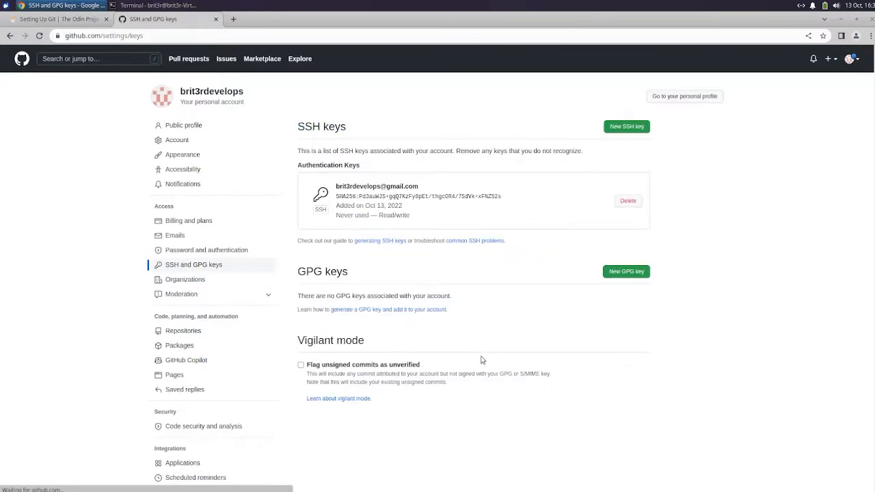
pyautogui.moveTo(408, 169)
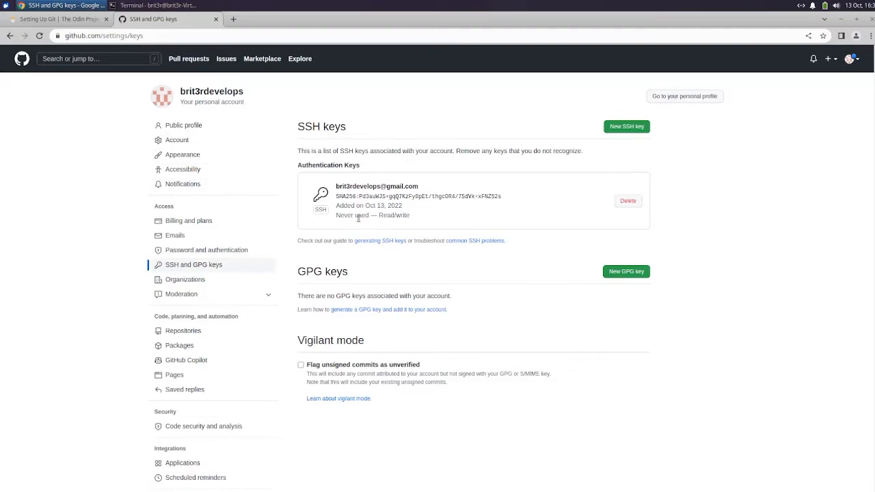
pyautogui.moveTo(446, 209)
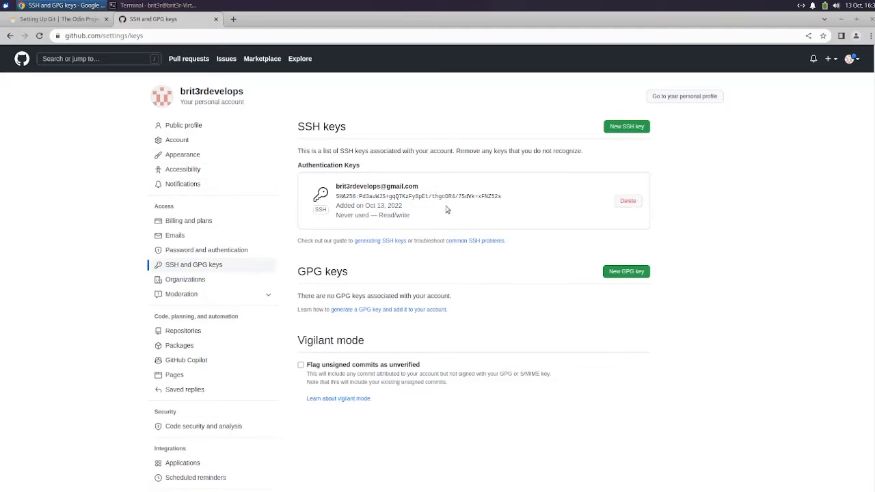
pyautogui.moveTo(423, 208)
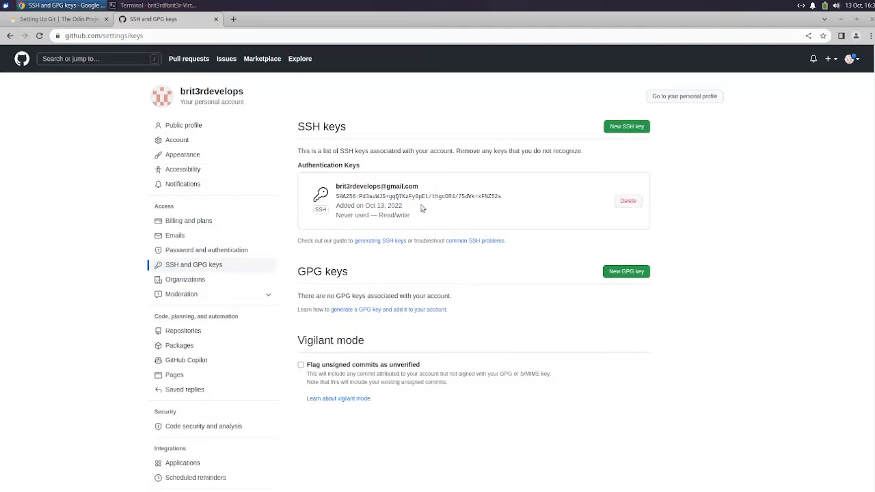
pyautogui.click(58, 19)
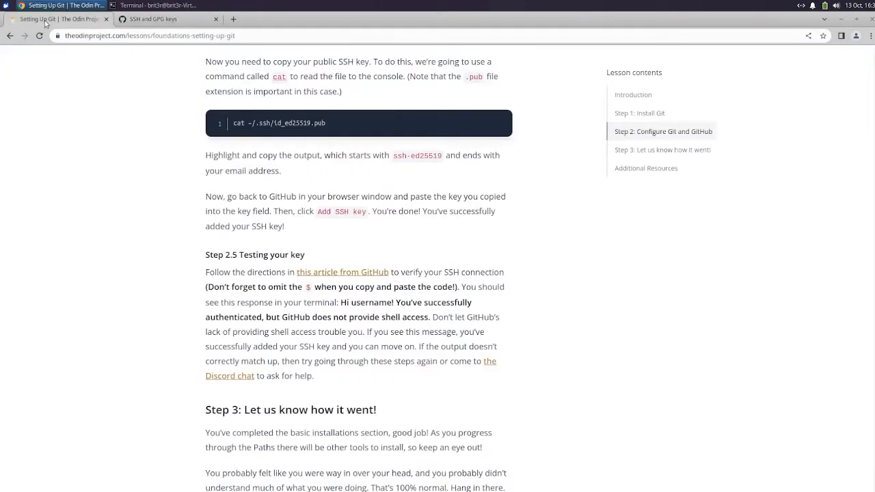
pyautogui.moveTo(393, 120)
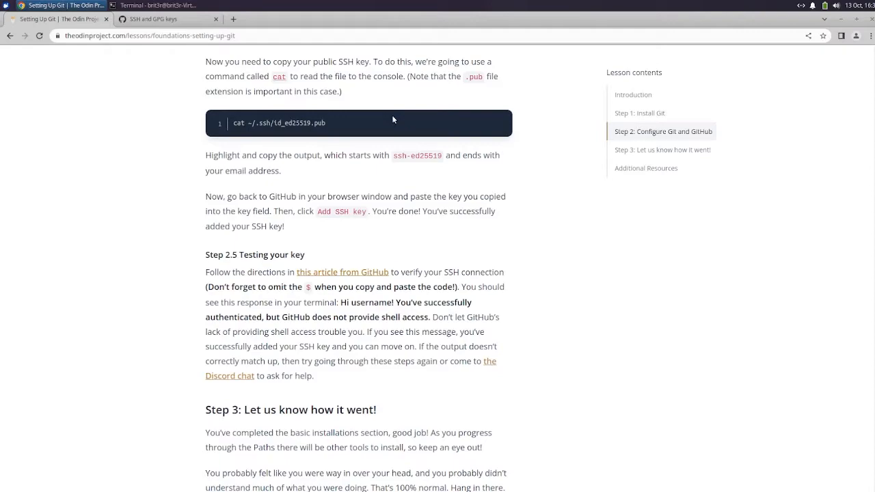
pyautogui.moveTo(384, 103)
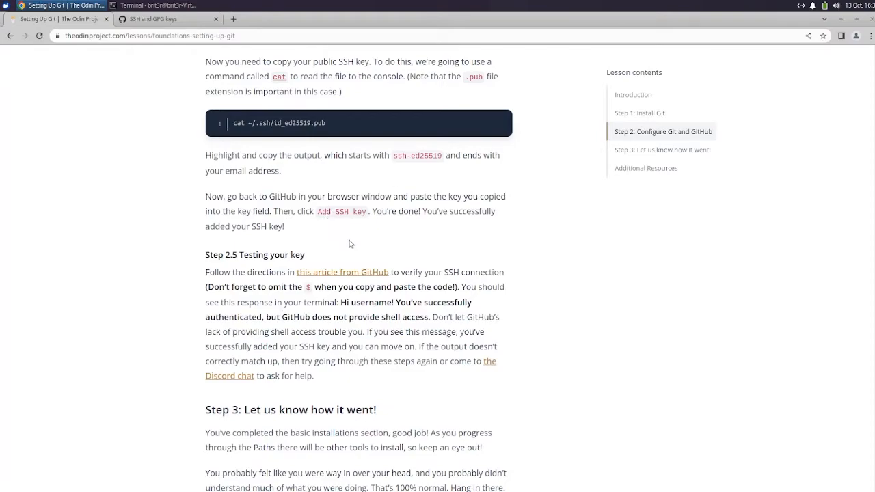
# - Open the 'Testing your SSH connection' GitHub article linked from Step 2.5 and view it
pyautogui.scroll(-3)
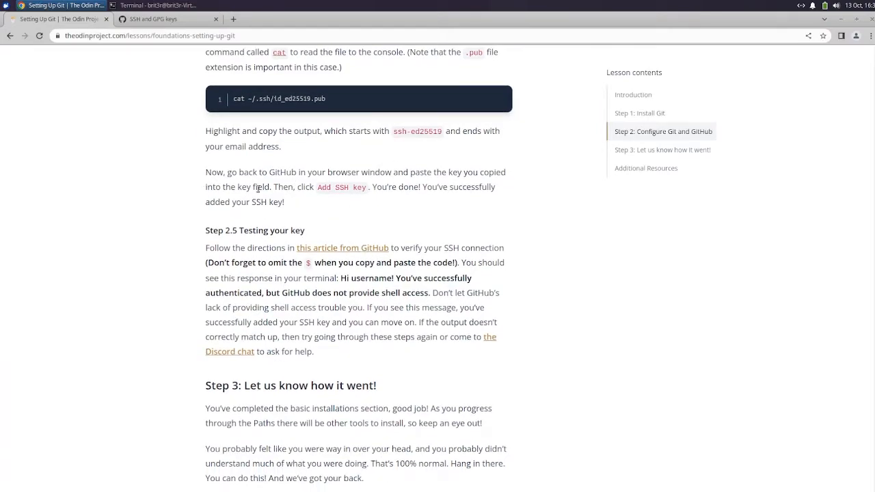
pyautogui.scroll(-3)
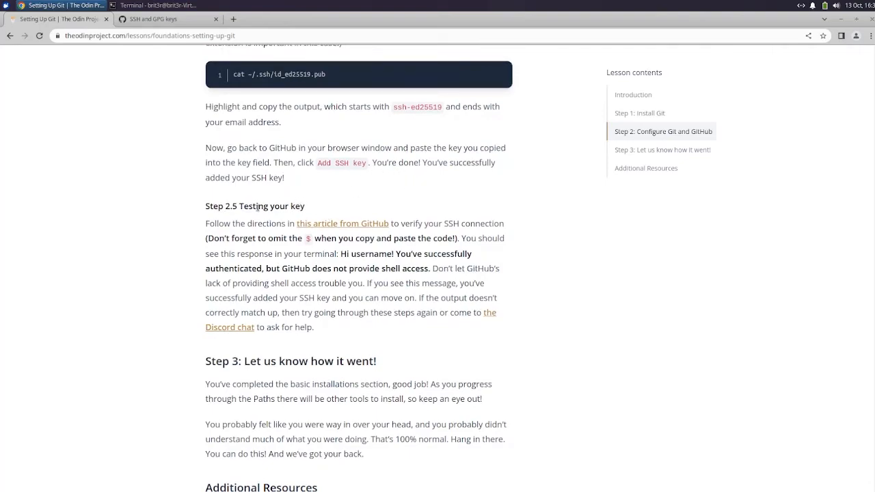
pyautogui.scroll(-3)
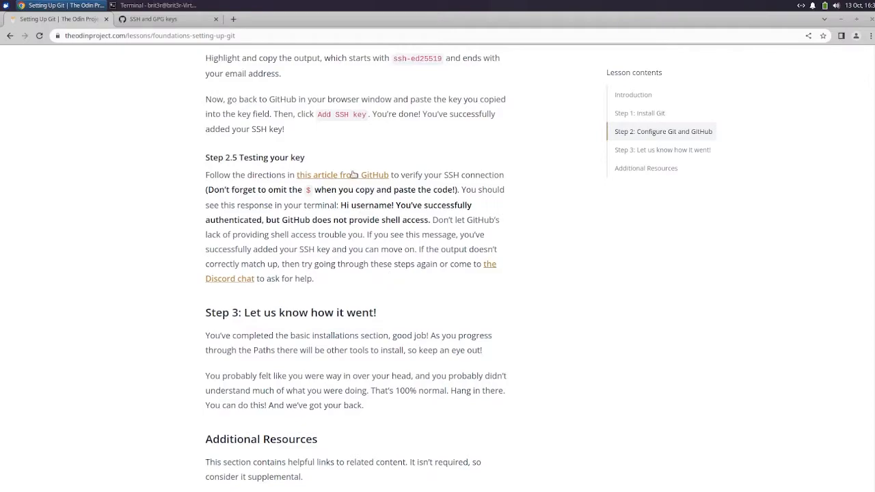
pyautogui.click(342, 175)
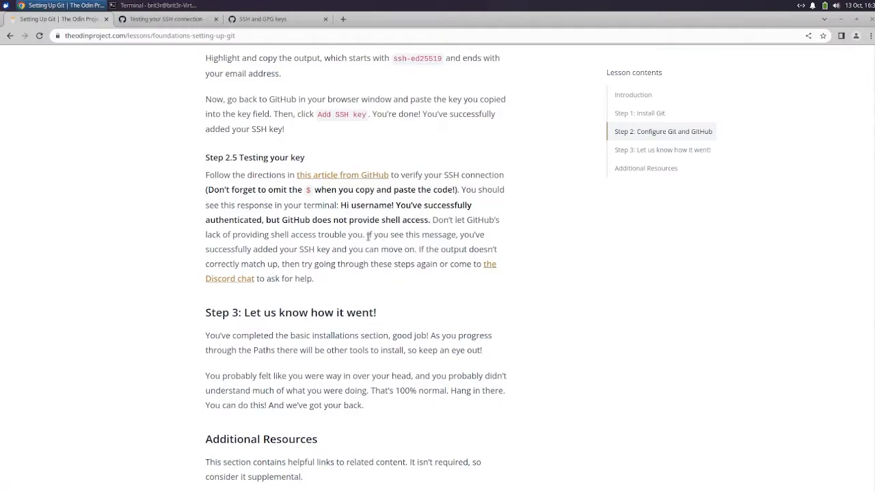
pyautogui.scroll(-3)
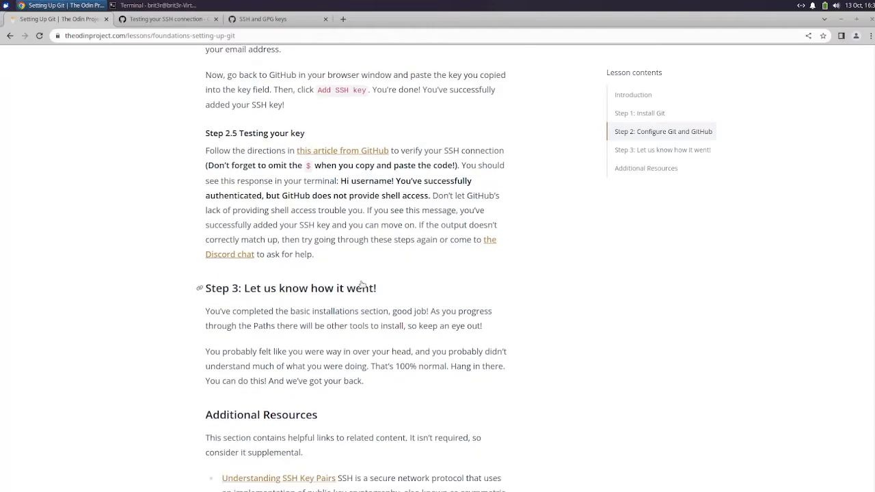
pyautogui.scroll(-3)
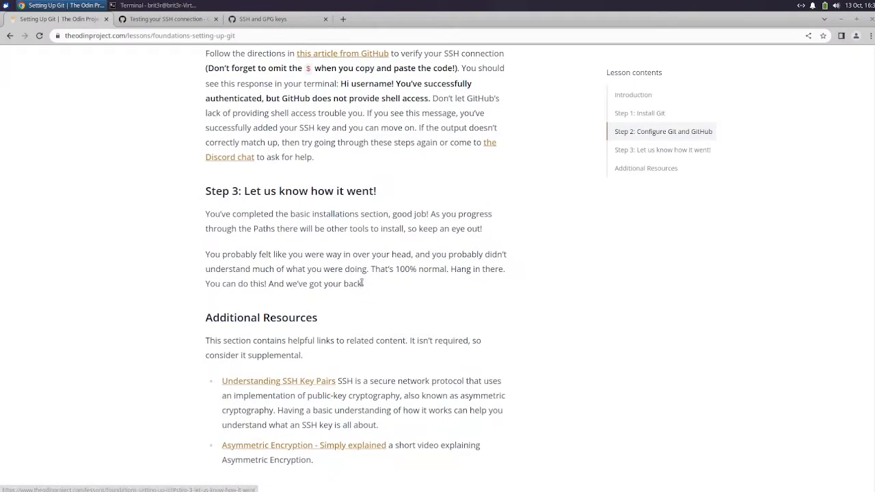
pyautogui.click(167, 19)
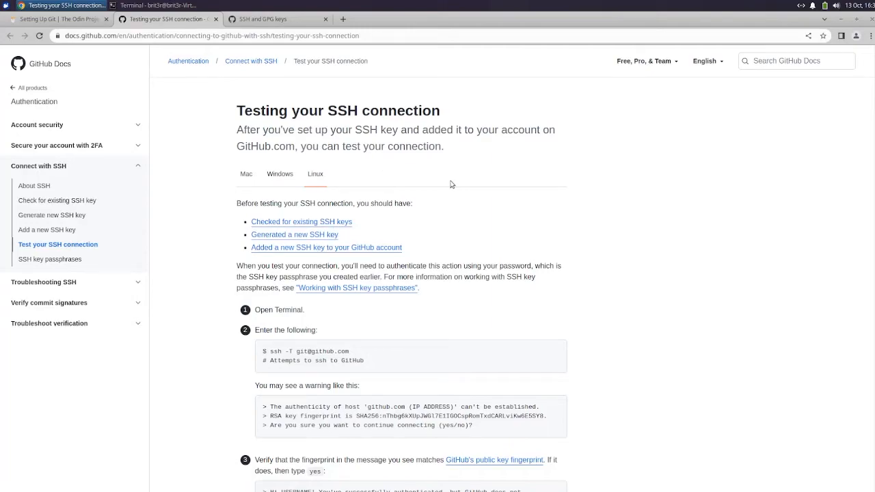
# - Scroll the article to the ssh -T command, fingerprint check and expected success greeting
pyautogui.scroll(-3)
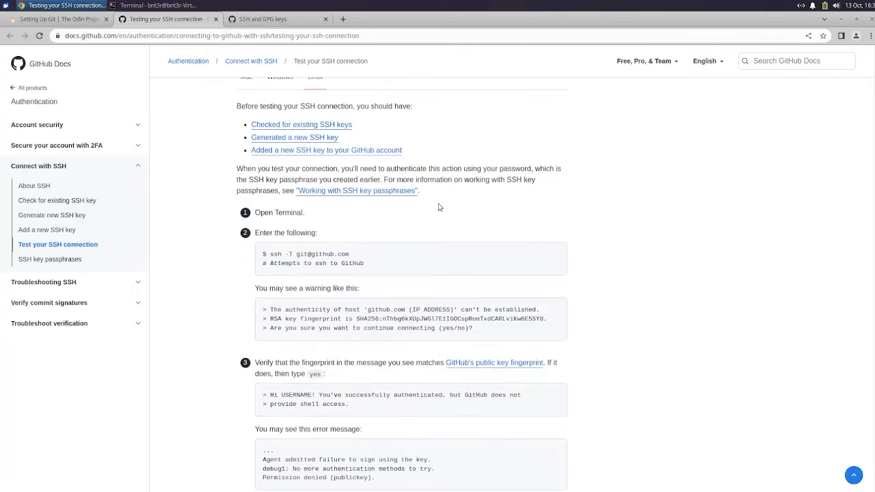
pyautogui.scroll(-3)
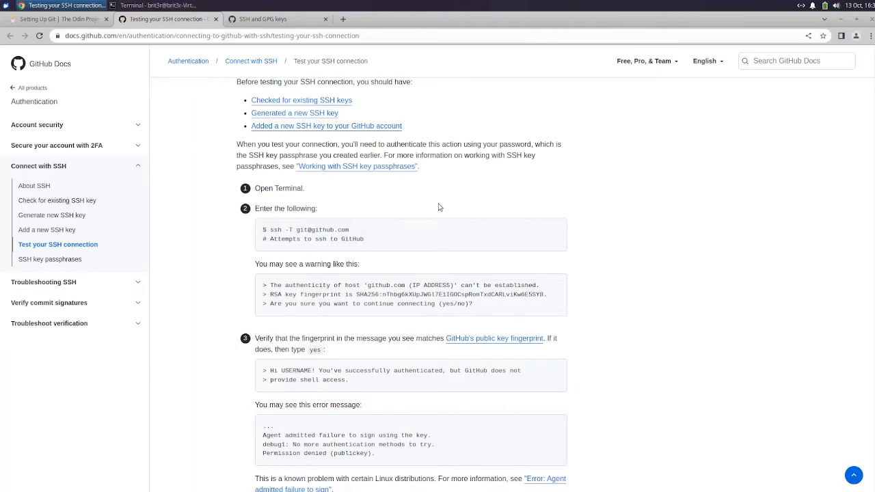
pyautogui.scroll(-3)
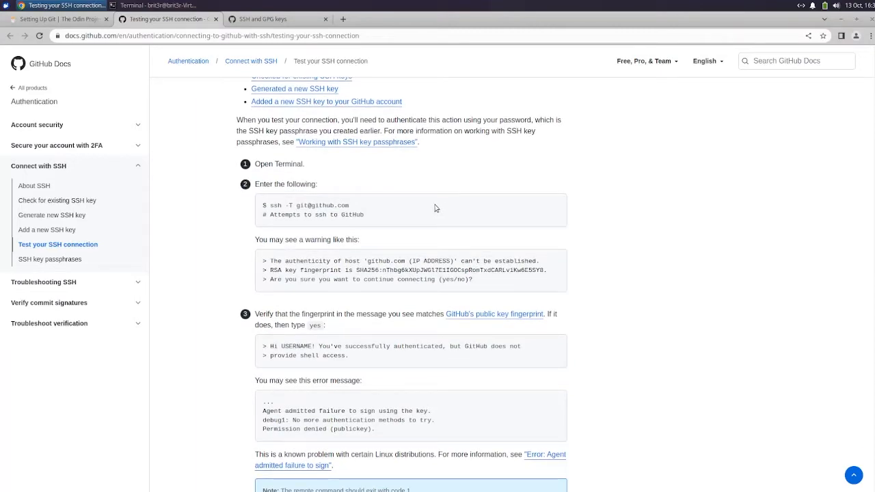
pyautogui.moveTo(421, 200)
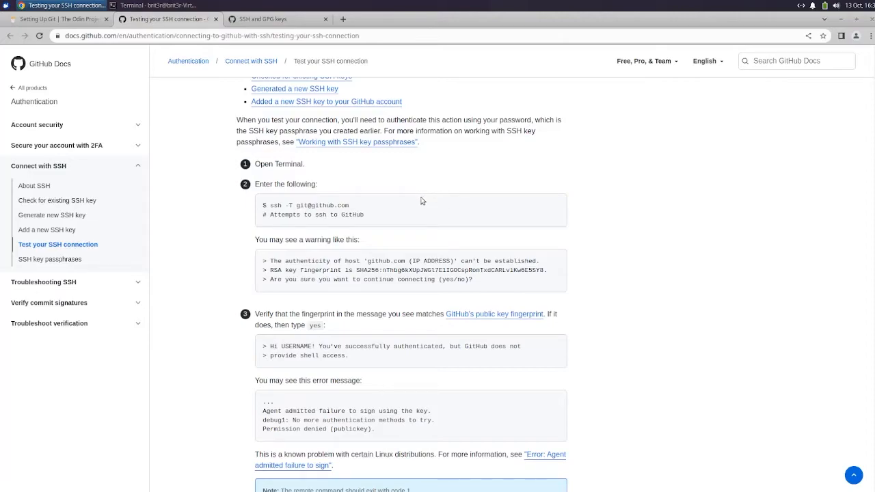
pyautogui.moveTo(383, 216)
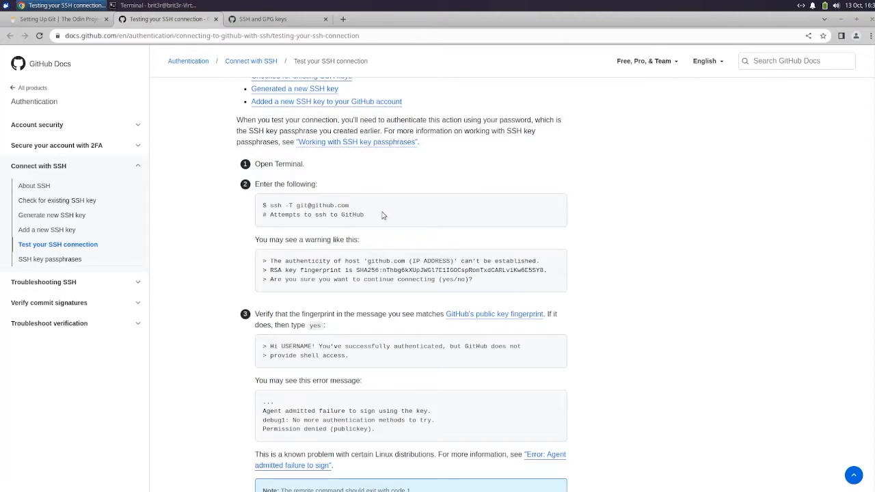
pyautogui.moveTo(368, 219)
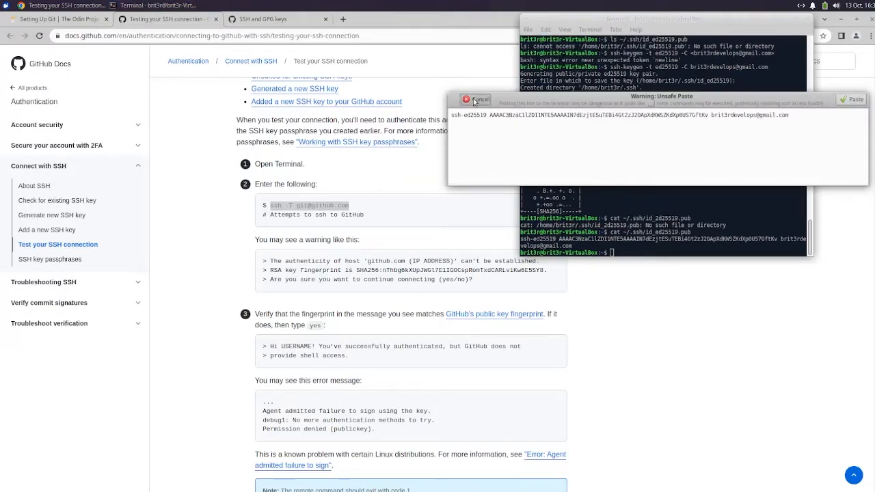
pyautogui.rightClick(307, 205)
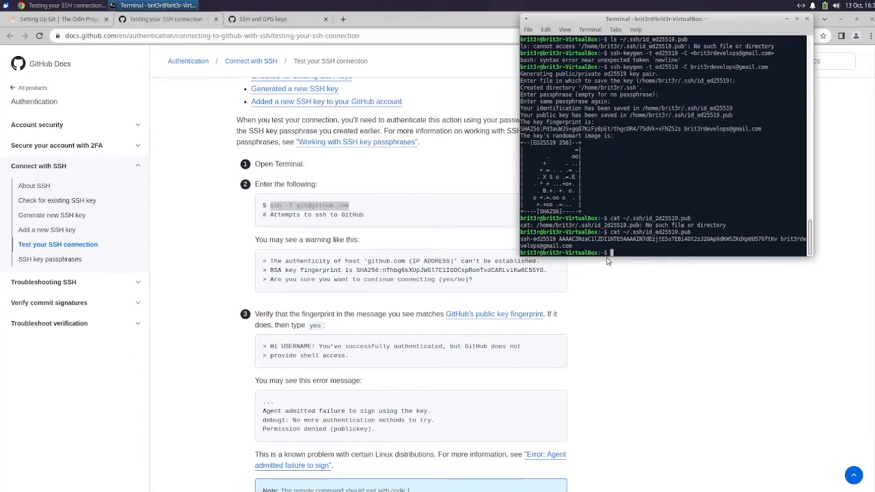
pyautogui.write('ssh -T git@github.com')
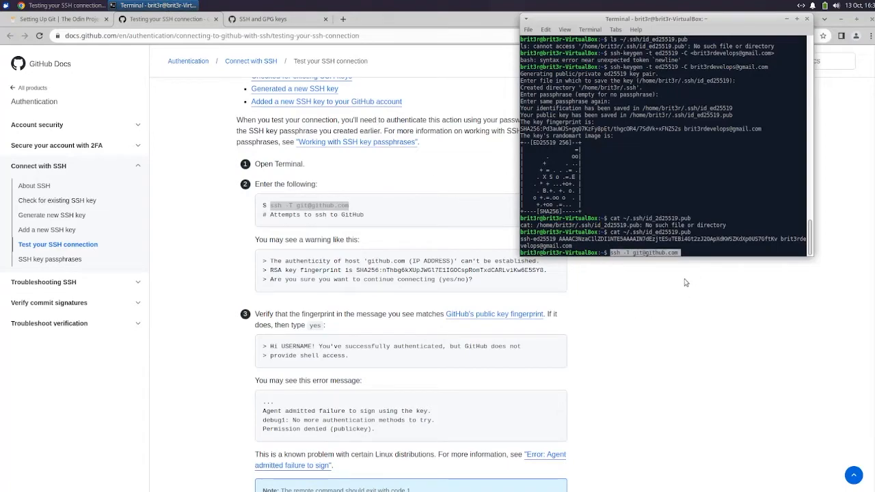
pyautogui.press('Return')
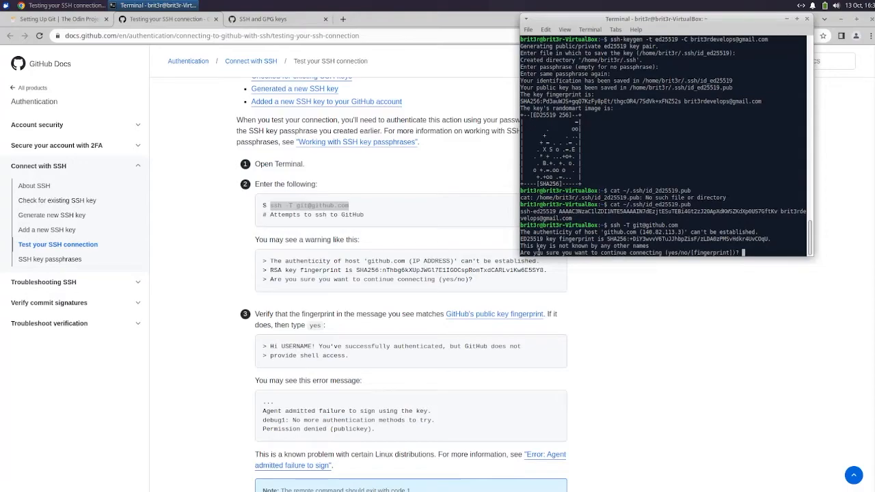
pyautogui.moveTo(641, 262)
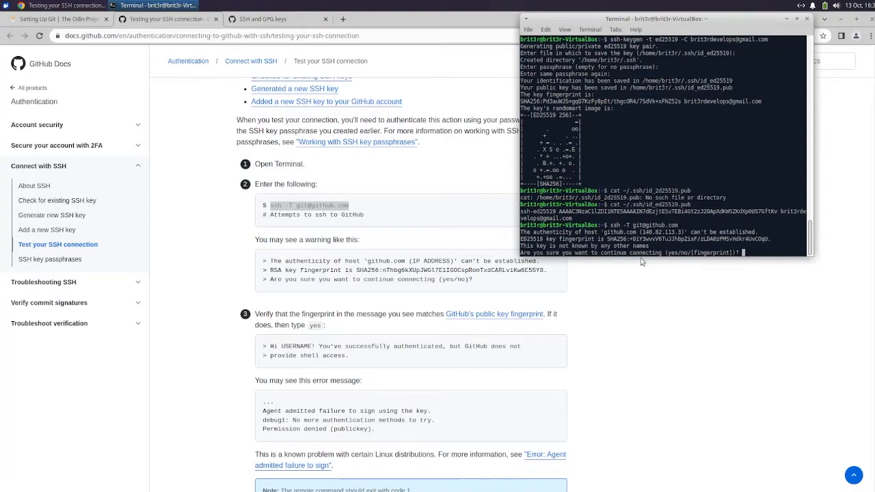
pyautogui.scroll(-3)
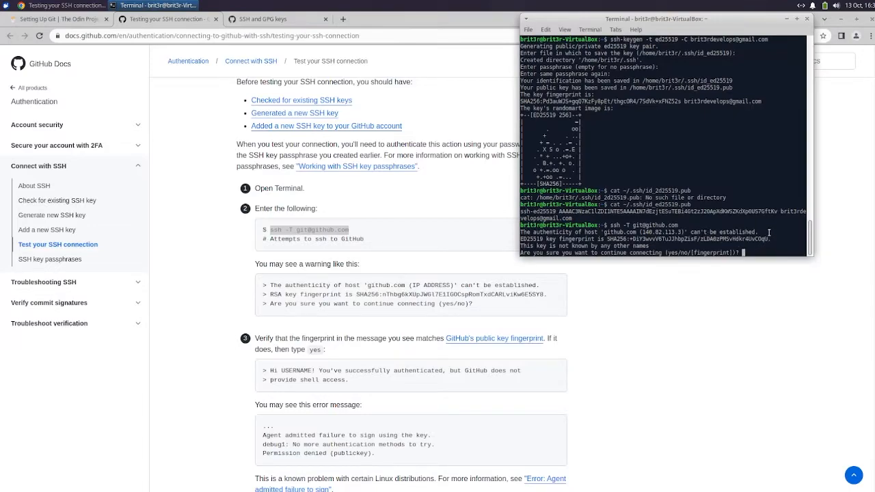
pyautogui.write('yes')
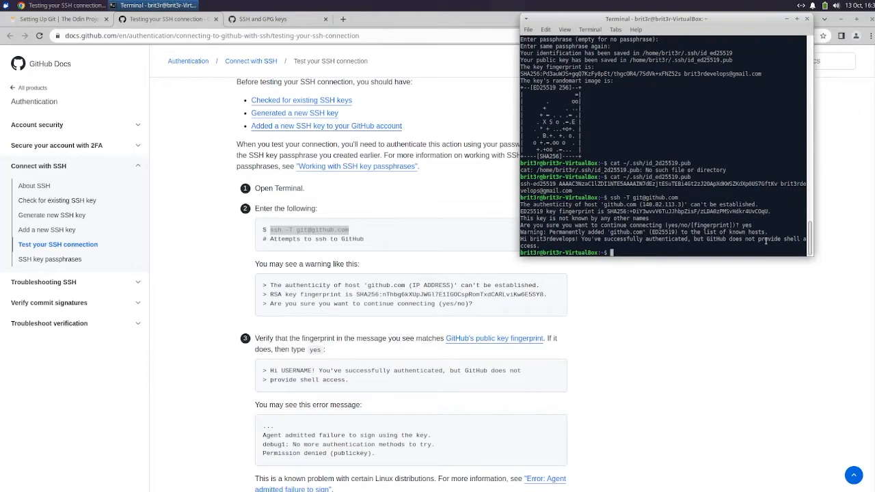
pyautogui.moveTo(750, 239)
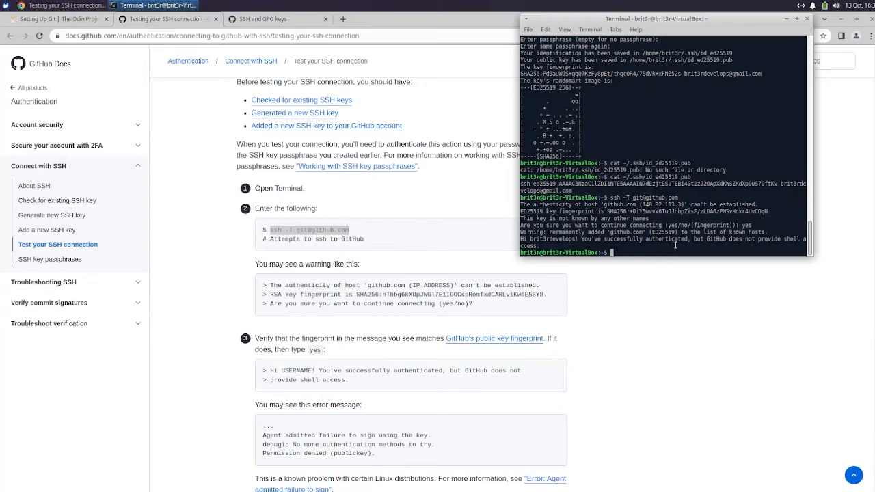
pyautogui.moveTo(720, 254)
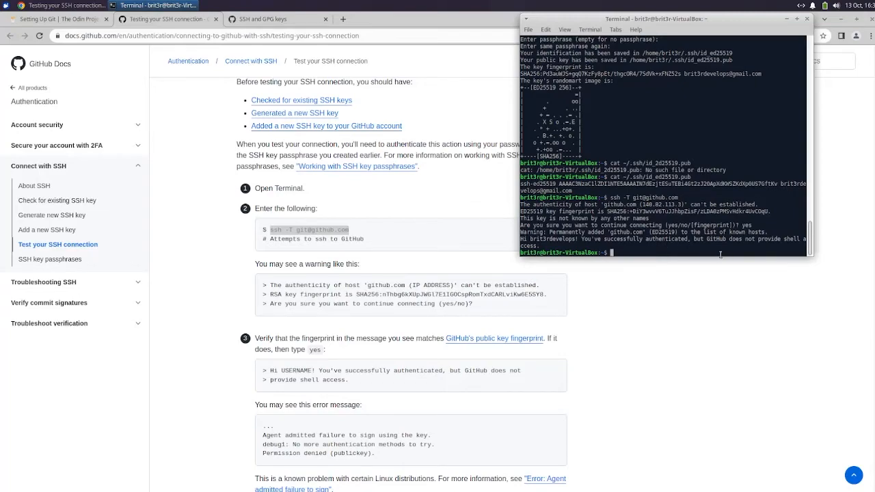
pyautogui.moveTo(792, 264)
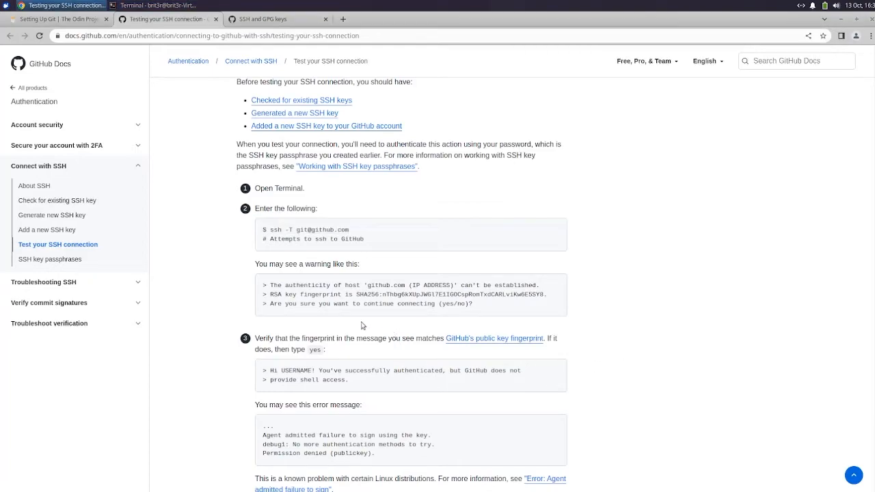
pyautogui.scroll(-3)
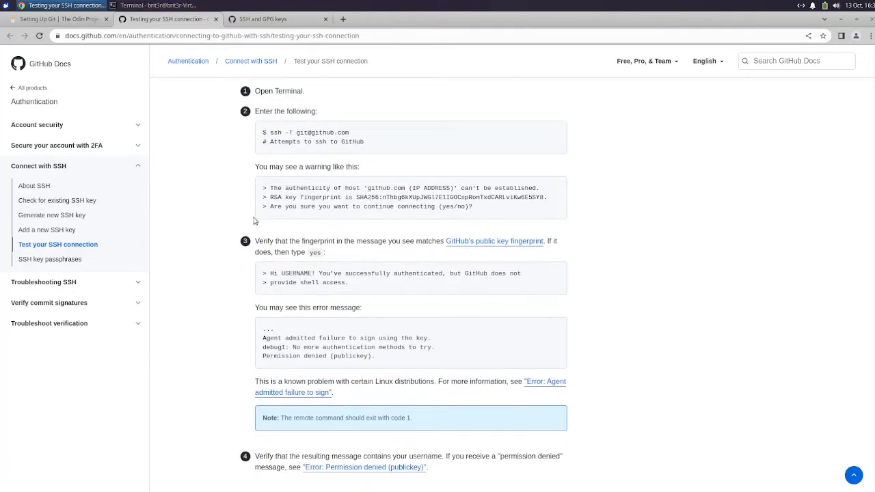
pyautogui.moveTo(293, 298)
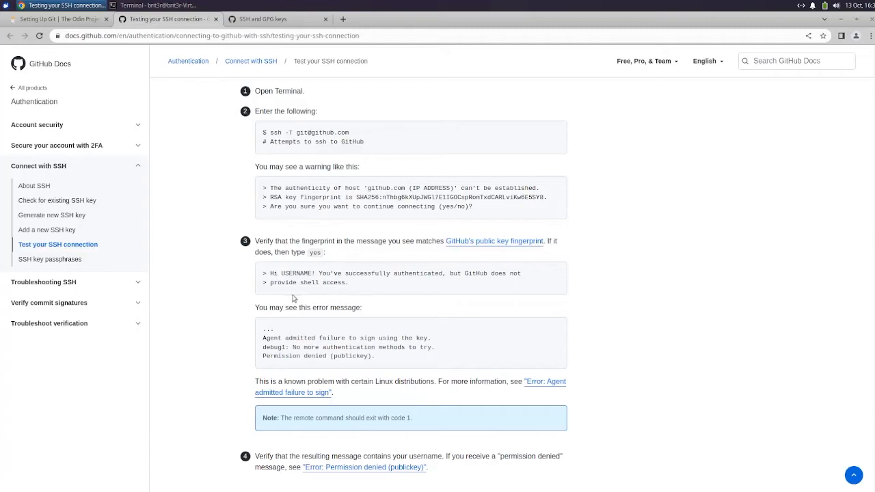
pyautogui.moveTo(434, 393)
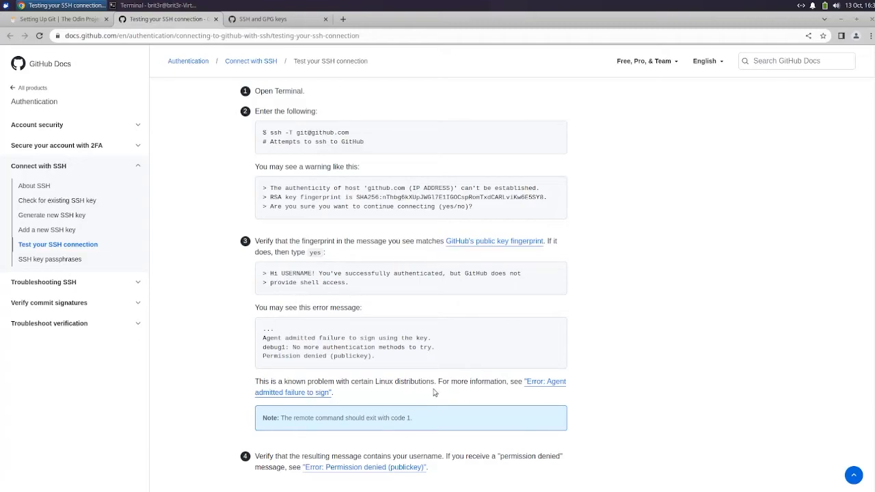
pyautogui.scroll(-3)
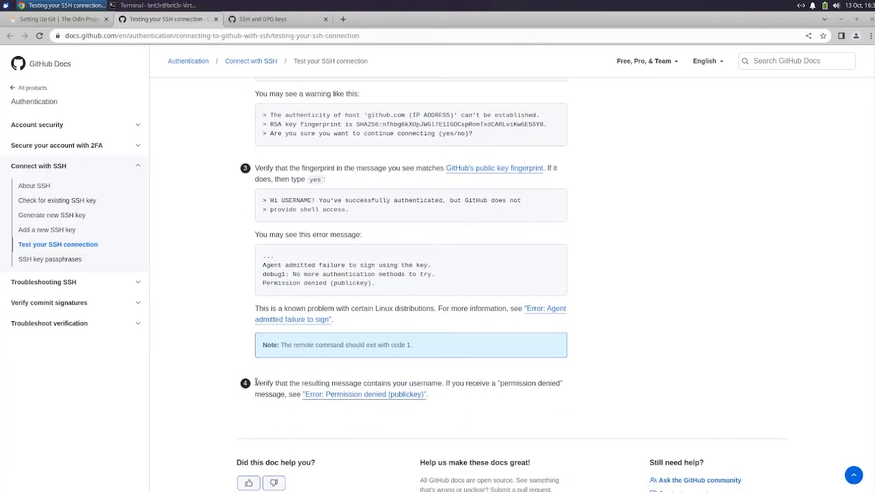
pyautogui.moveTo(463, 428)
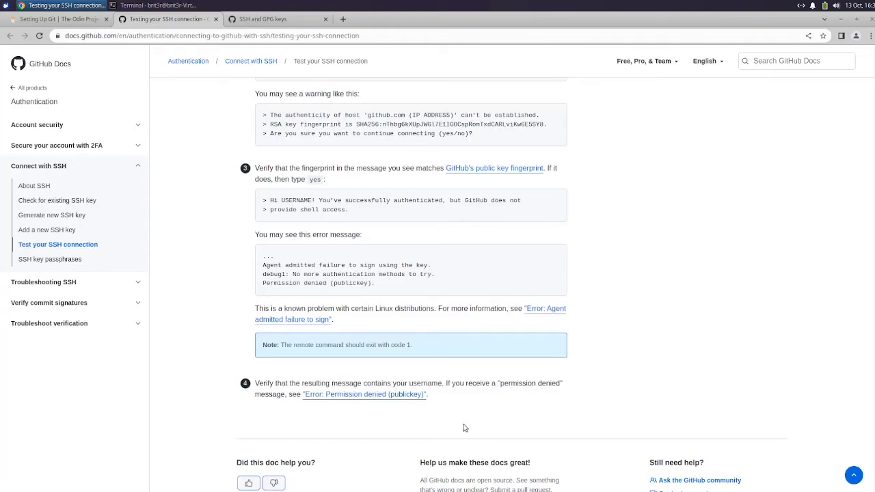
pyautogui.moveTo(490, 416)
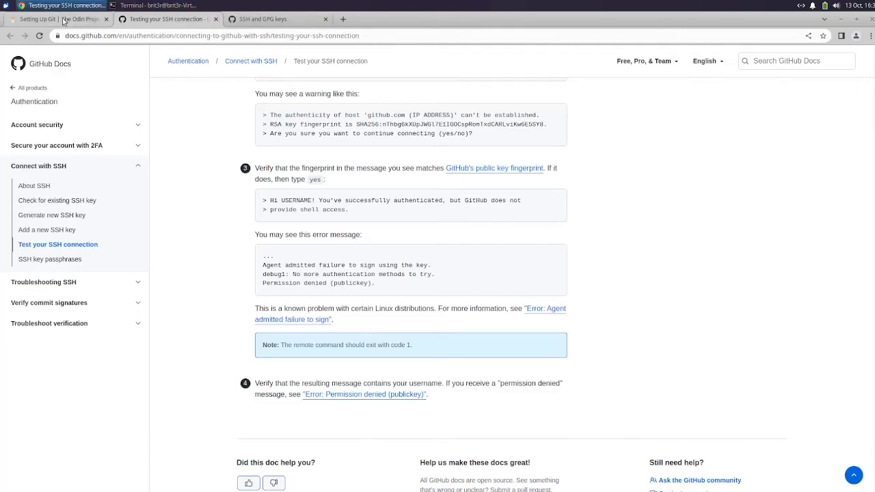
# - Mark The Odin Project's Setting Up Git lesson as completed
pyautogui.click(58, 18)
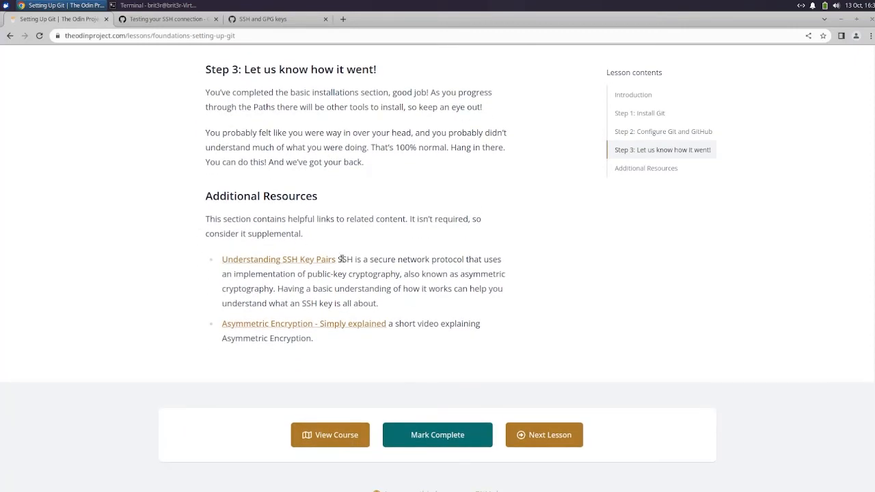
pyautogui.moveTo(369, 270)
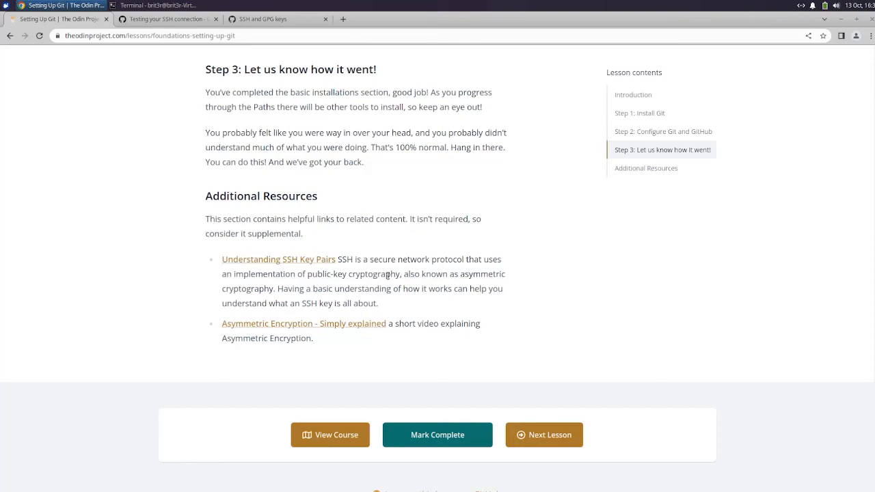
pyautogui.scroll(-3)
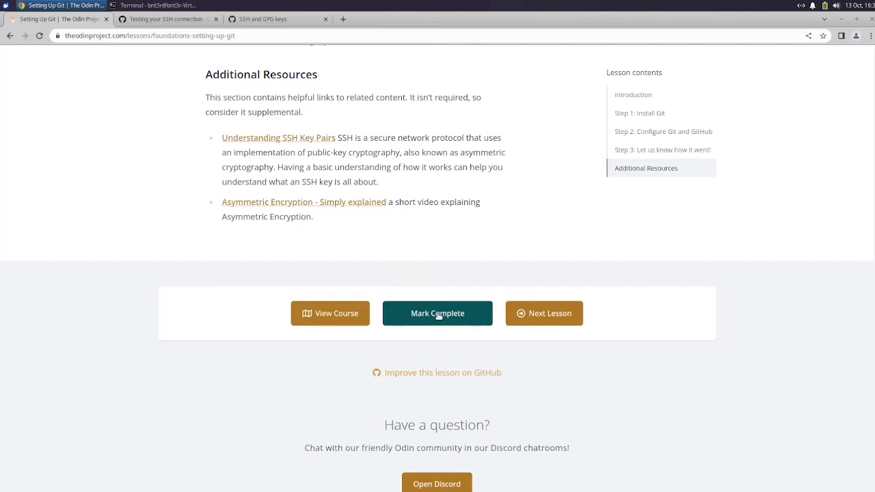
pyautogui.click(436, 314)
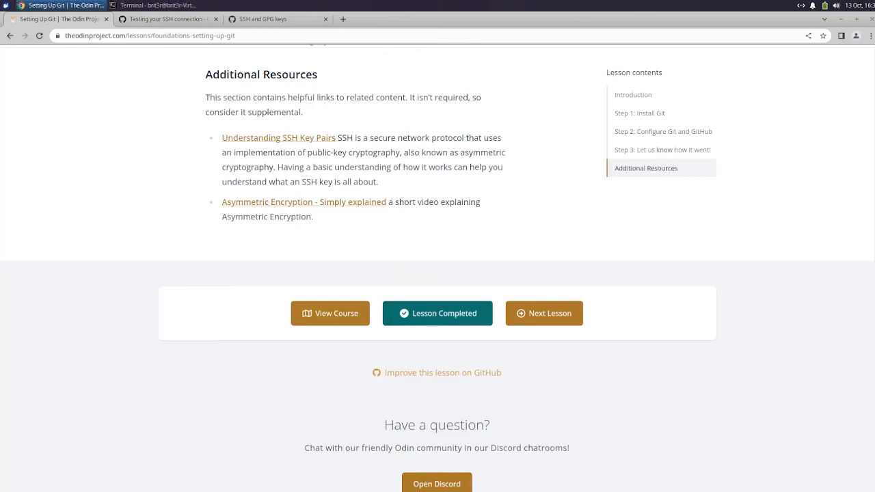